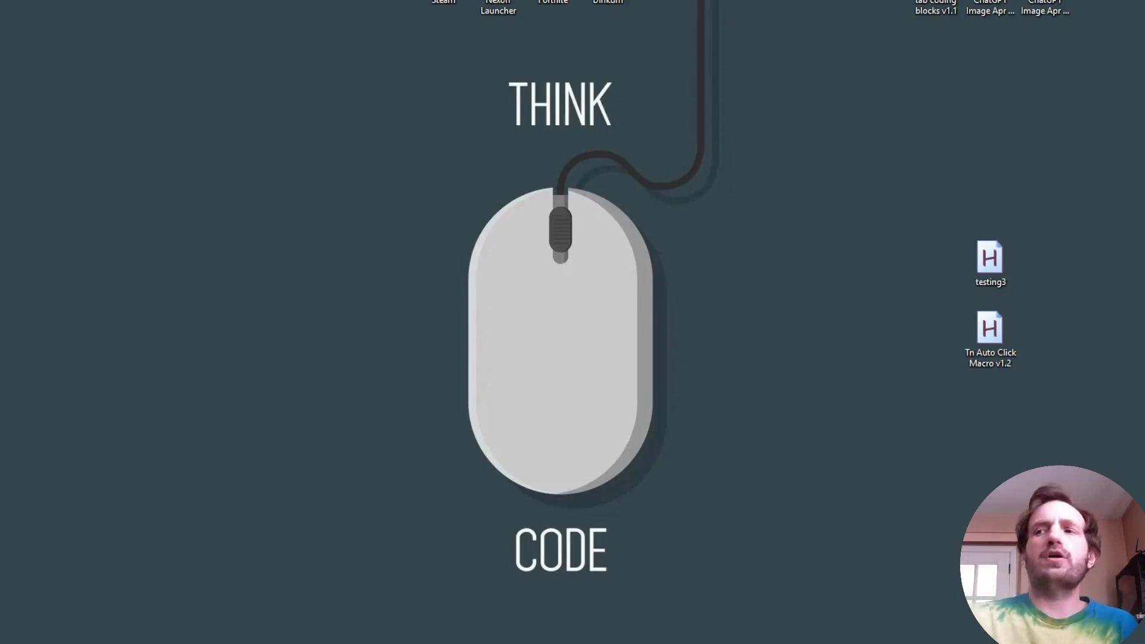
mouse_move(350, 344)
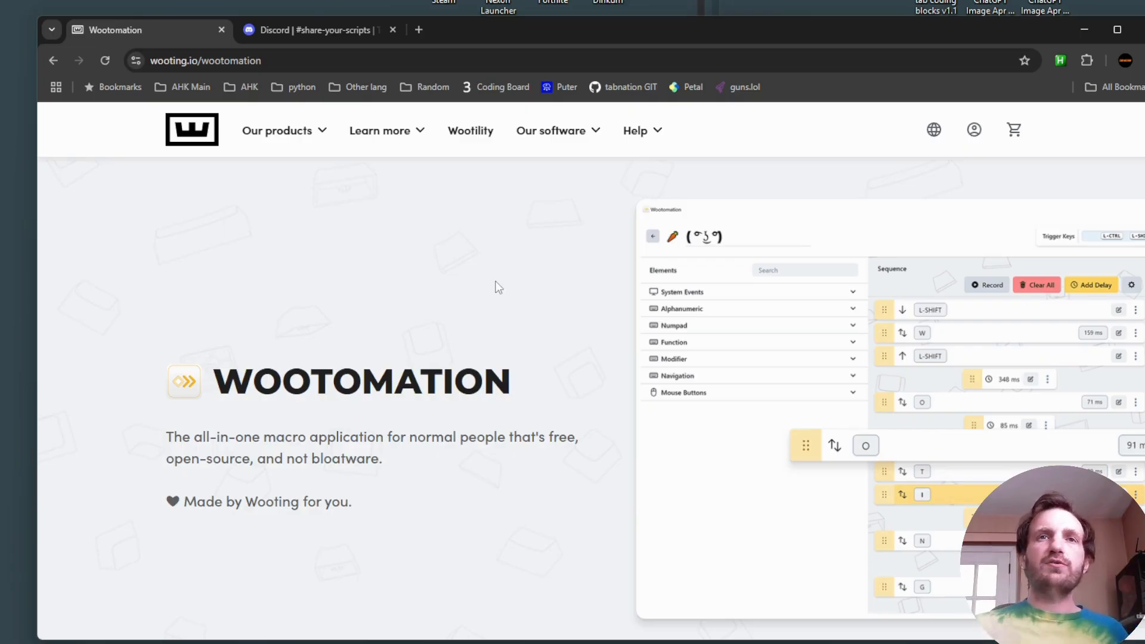
mouse_move(549, 353)
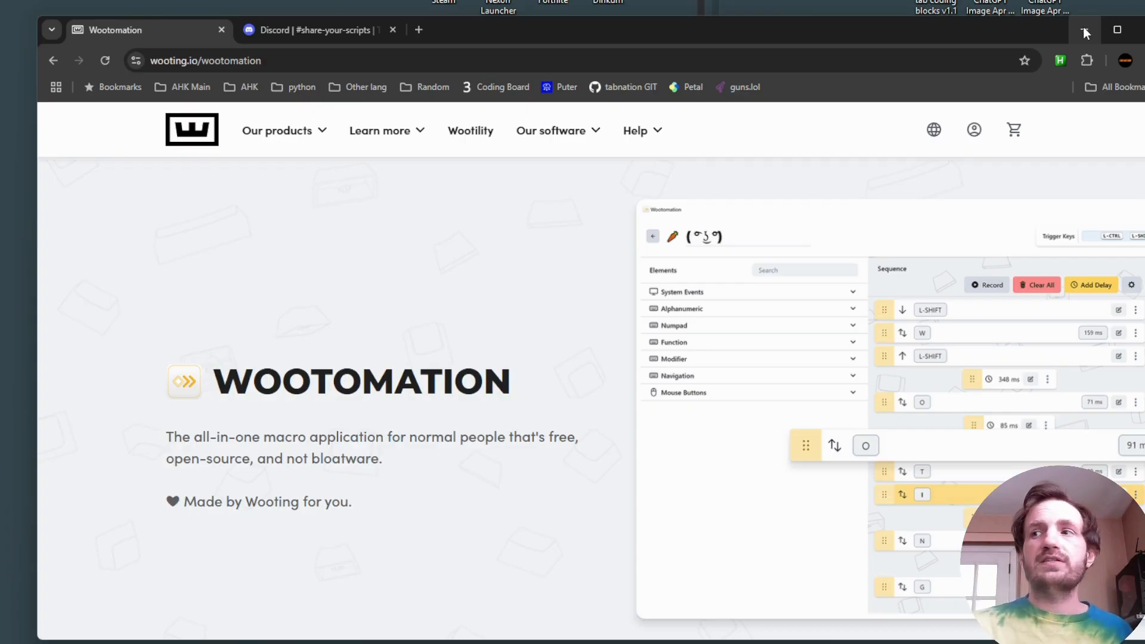
- Minimize Chrome and open Macro 0's editor from Wootomation's Collection 1
left_click(1086, 30)
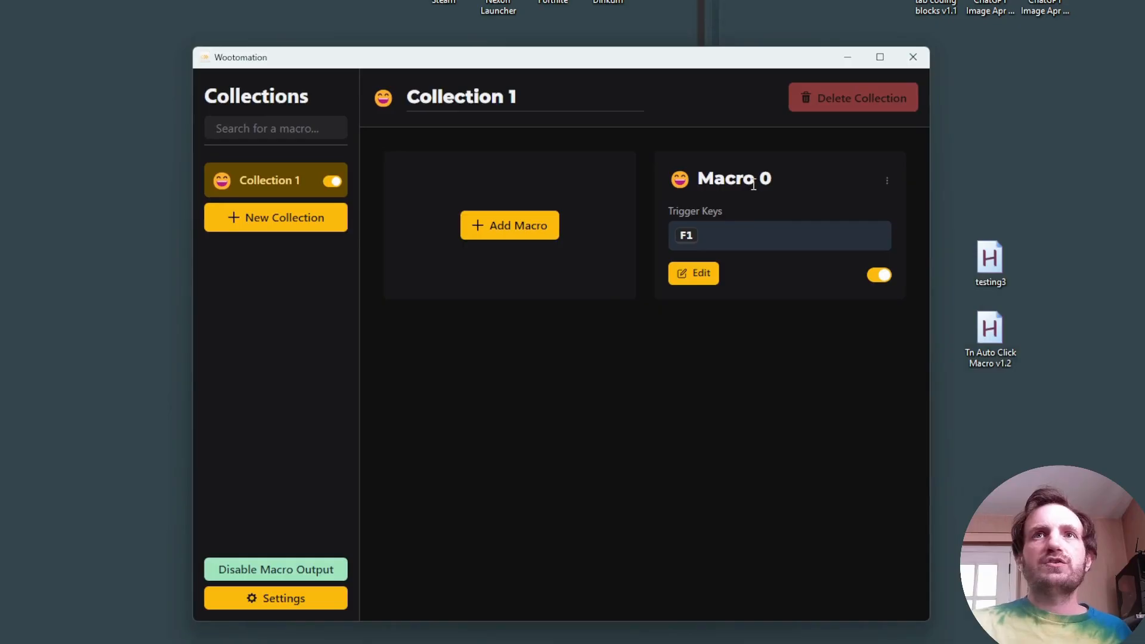
left_click(692, 273)
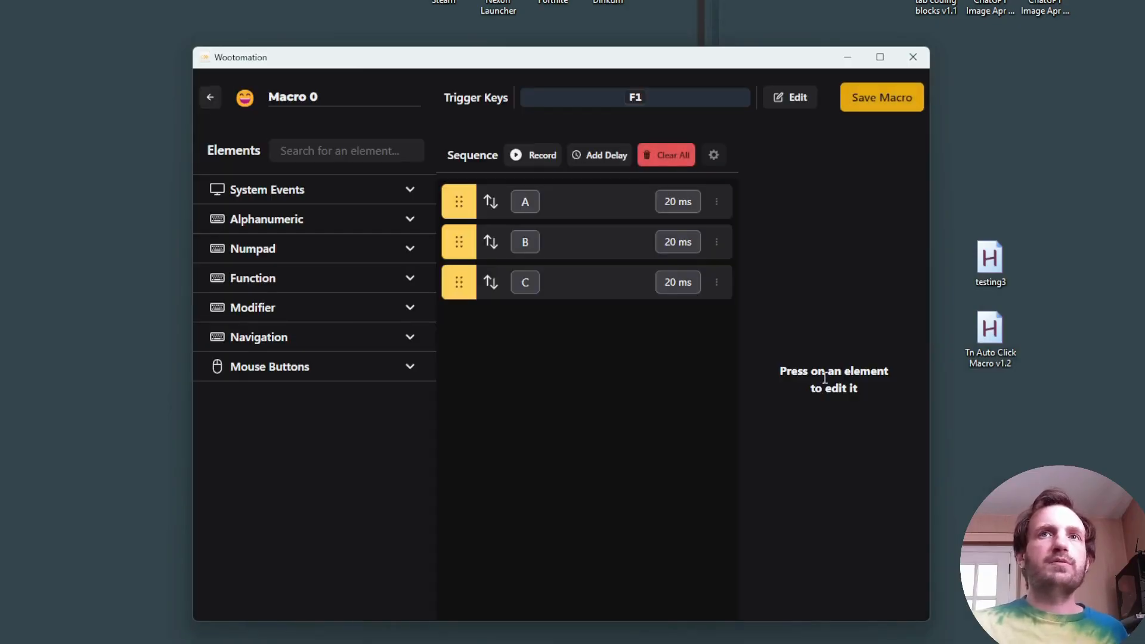
mouse_move(788, 273)
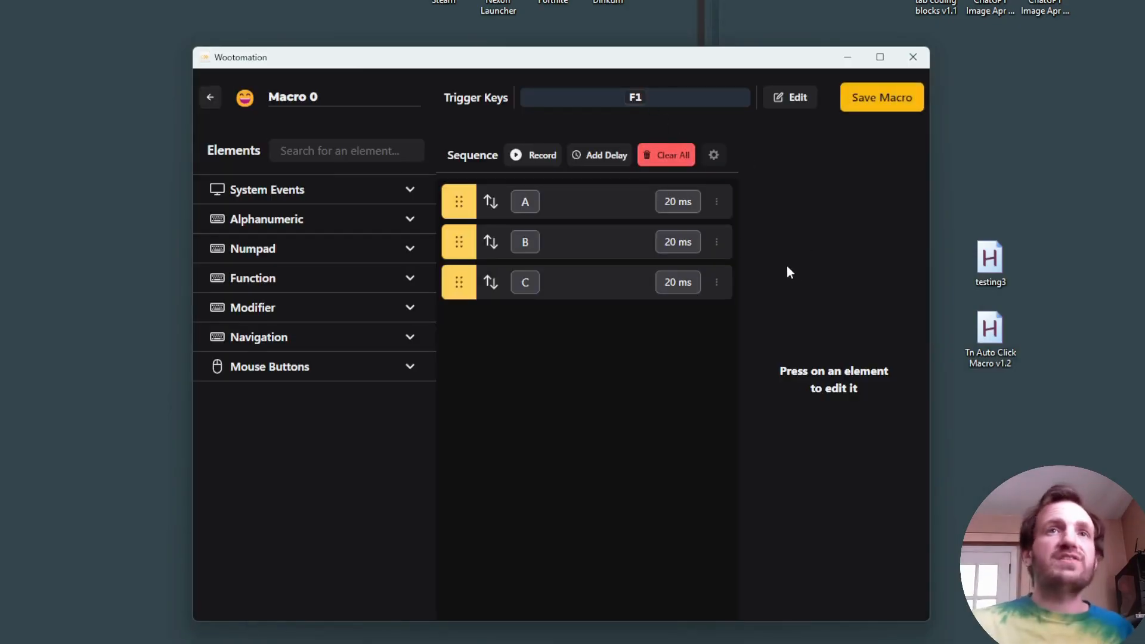
mouse_move(524, 276)
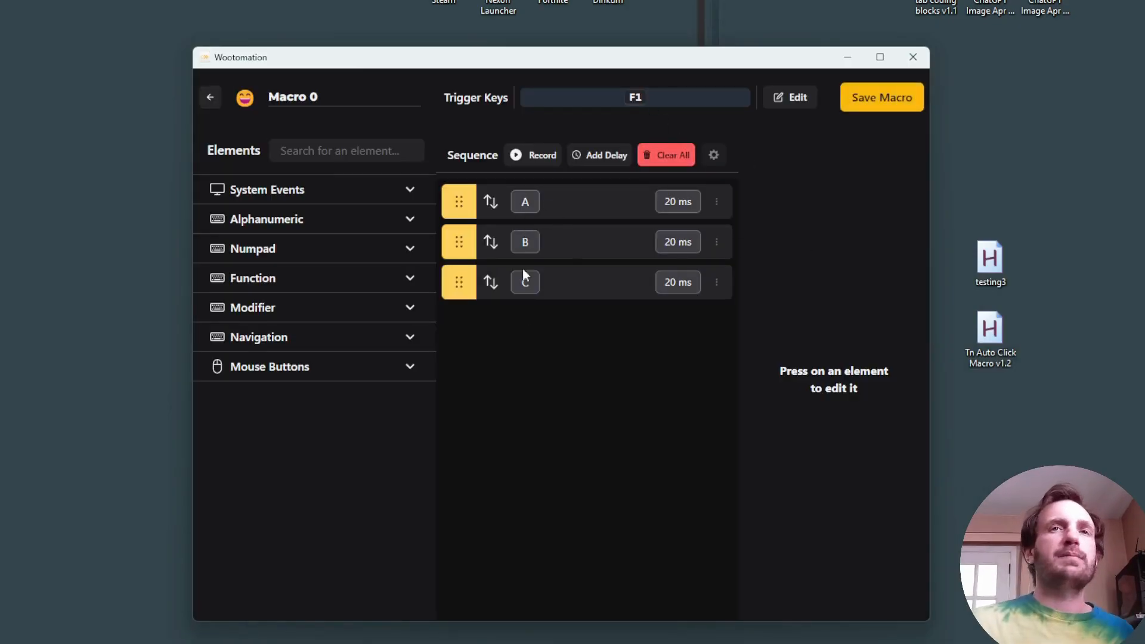
mouse_move(633, 370)
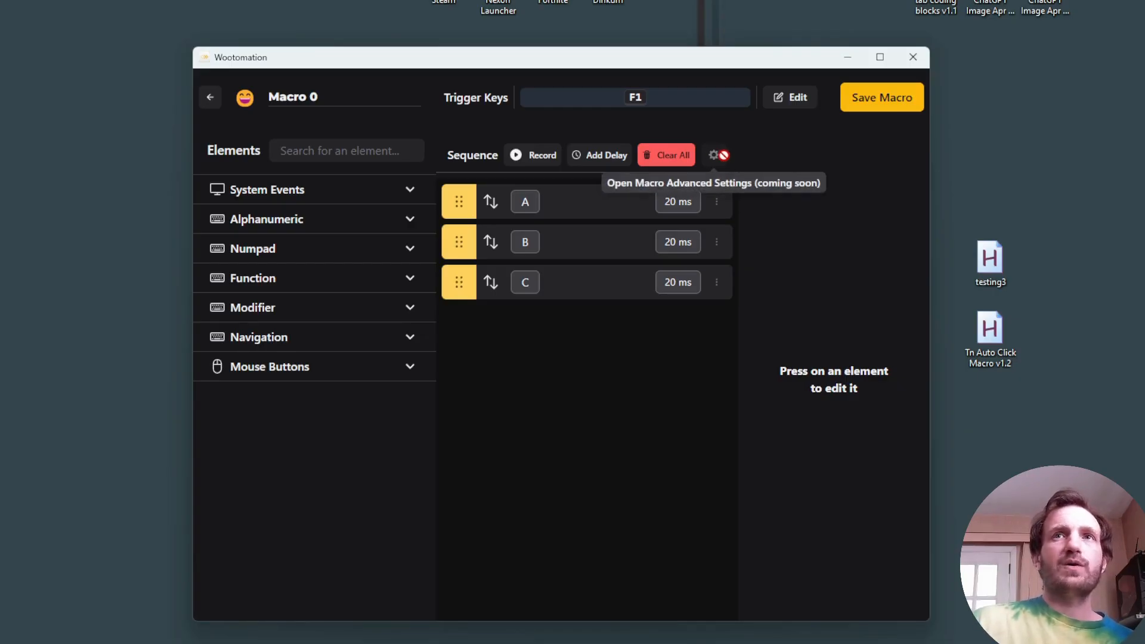
mouse_move(809, 253)
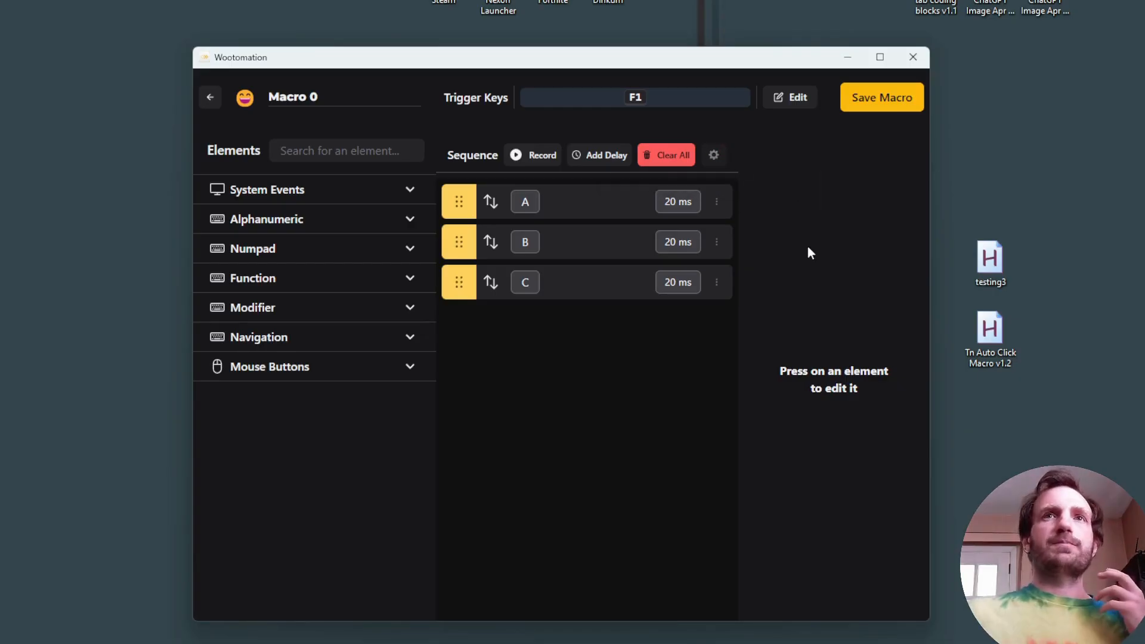
mouse_move(714, 155)
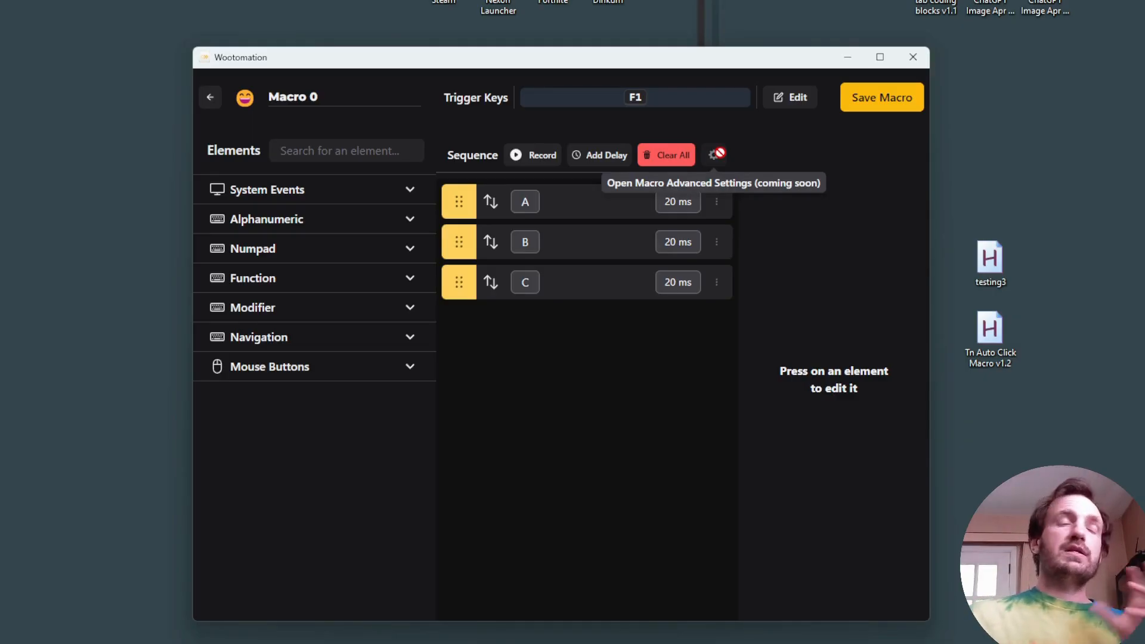
mouse_move(729, 167)
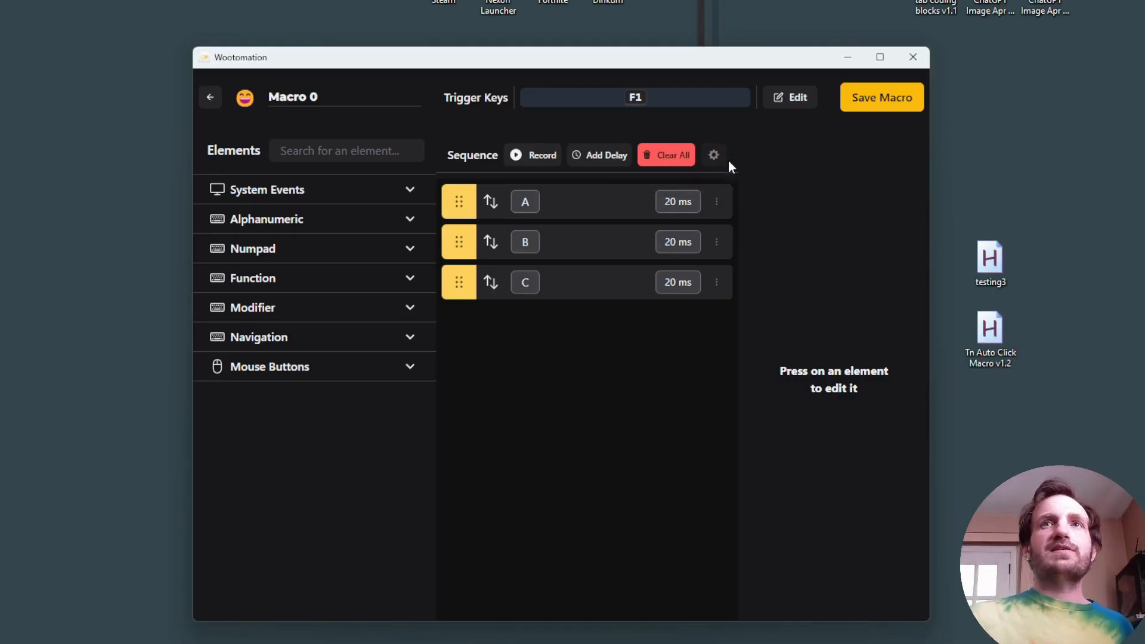
mouse_move(801, 215)
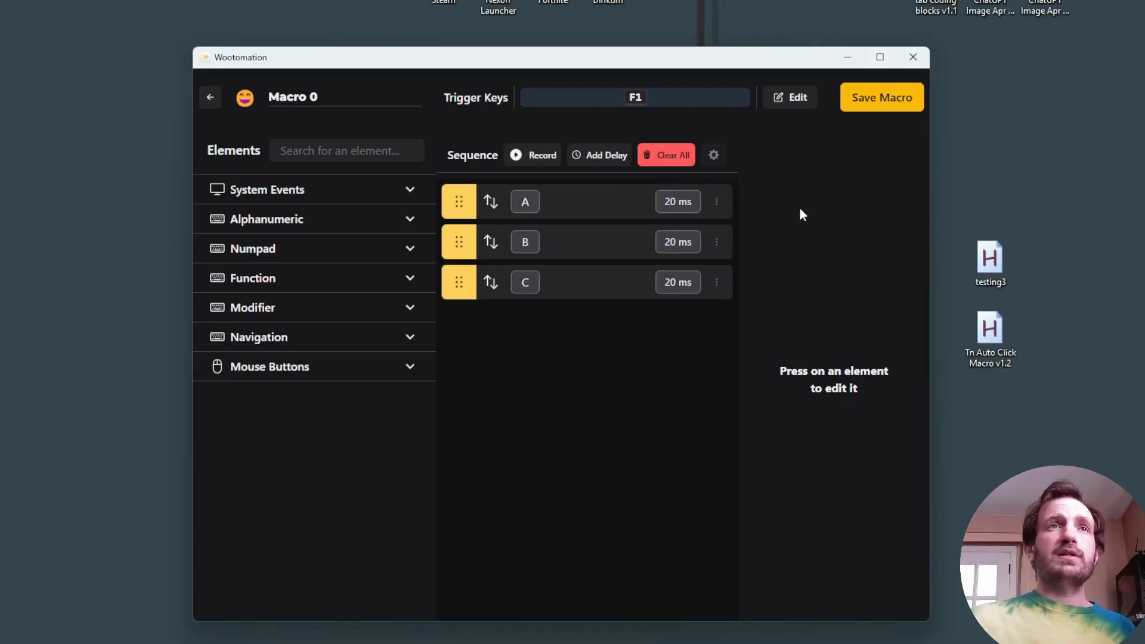
mouse_move(827, 223)
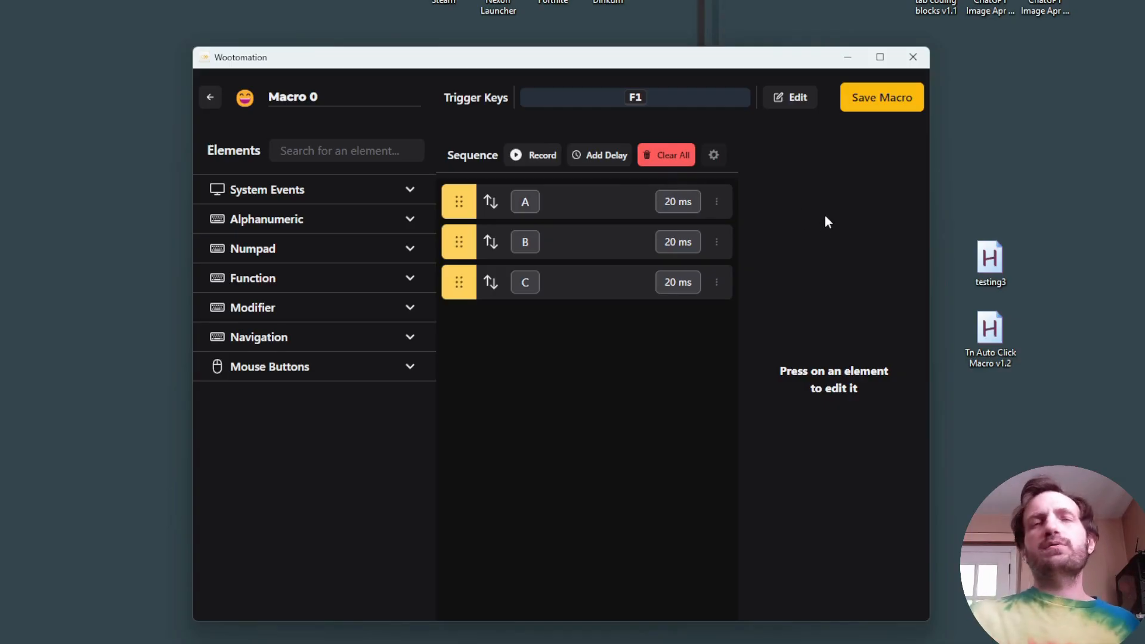
mouse_move(922, 196)
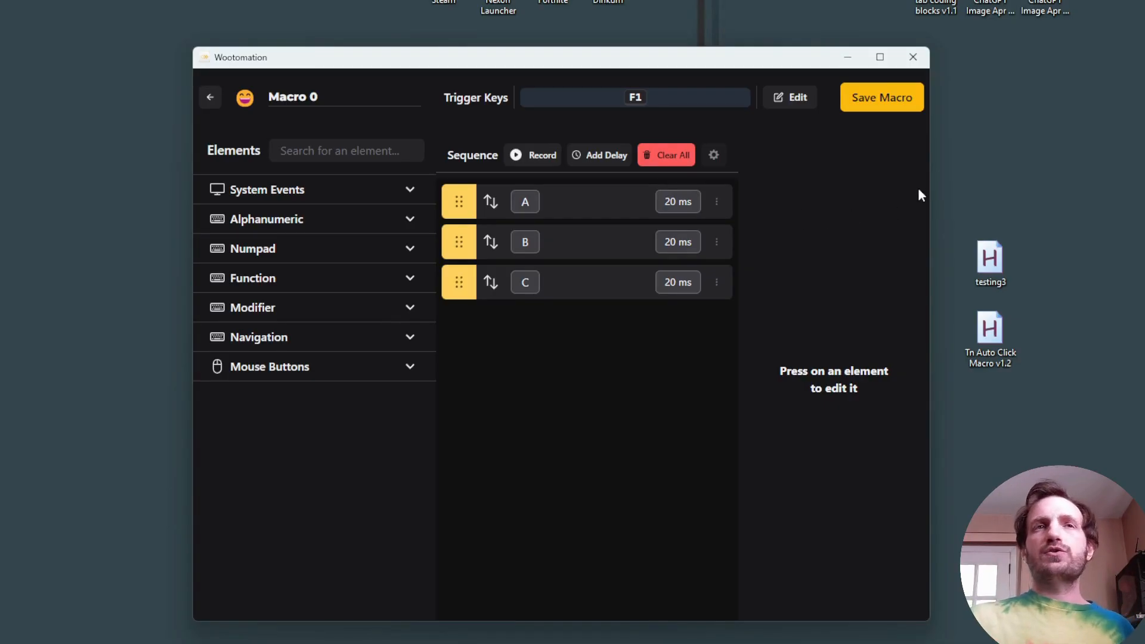
mouse_move(949, 95)
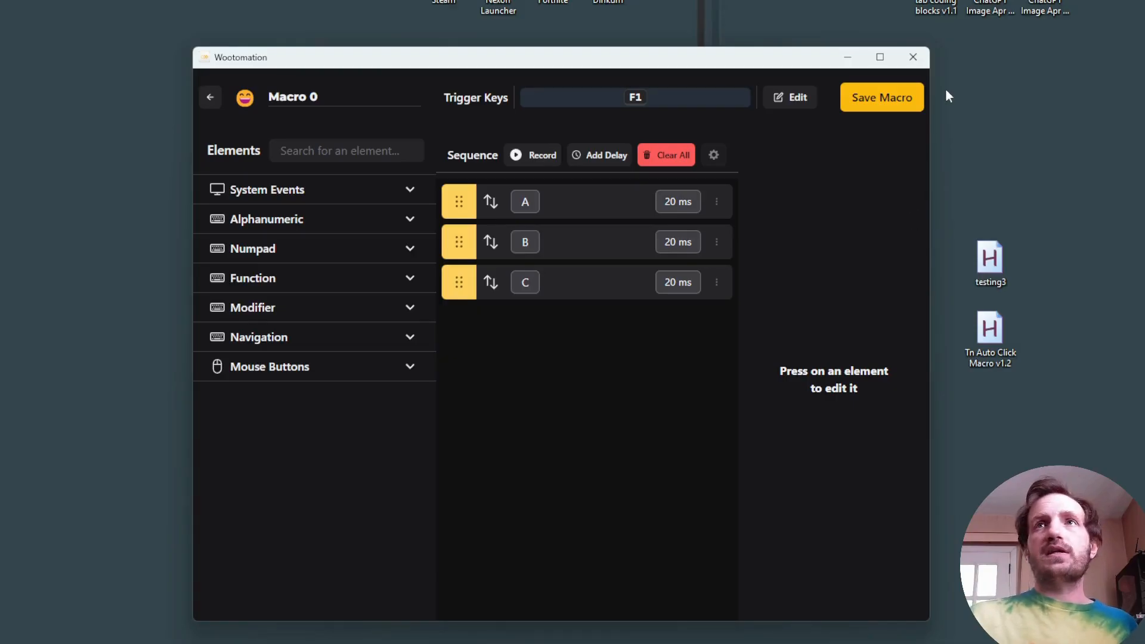
mouse_move(826, 167)
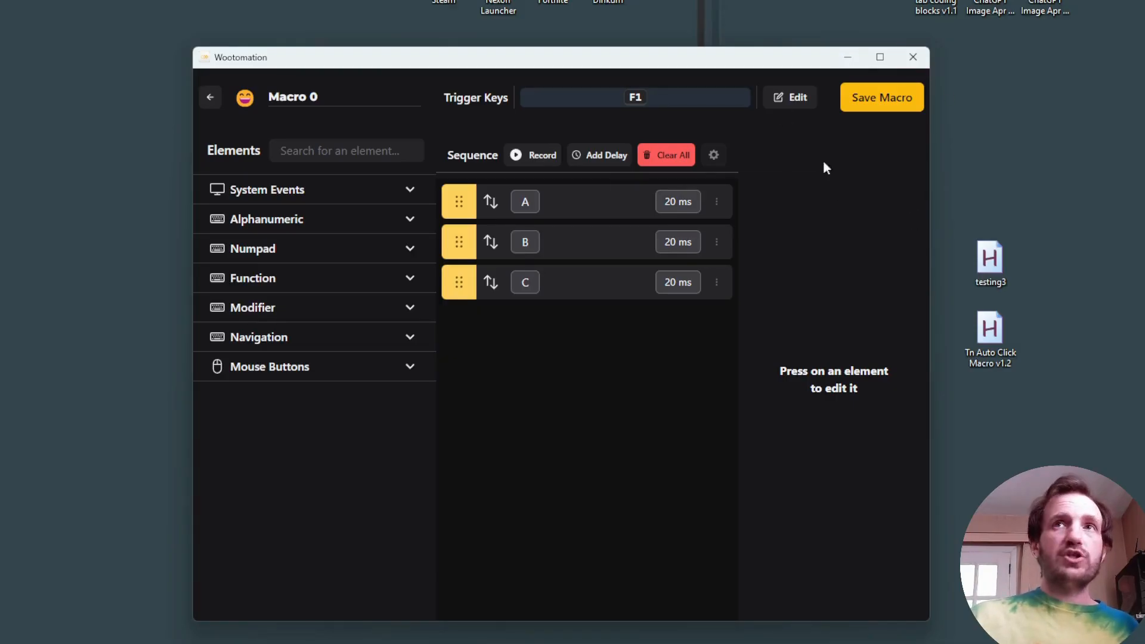
- In testing3.ahk, write an f2:: hotkey line followed by a loop line
left_click(211, 98)
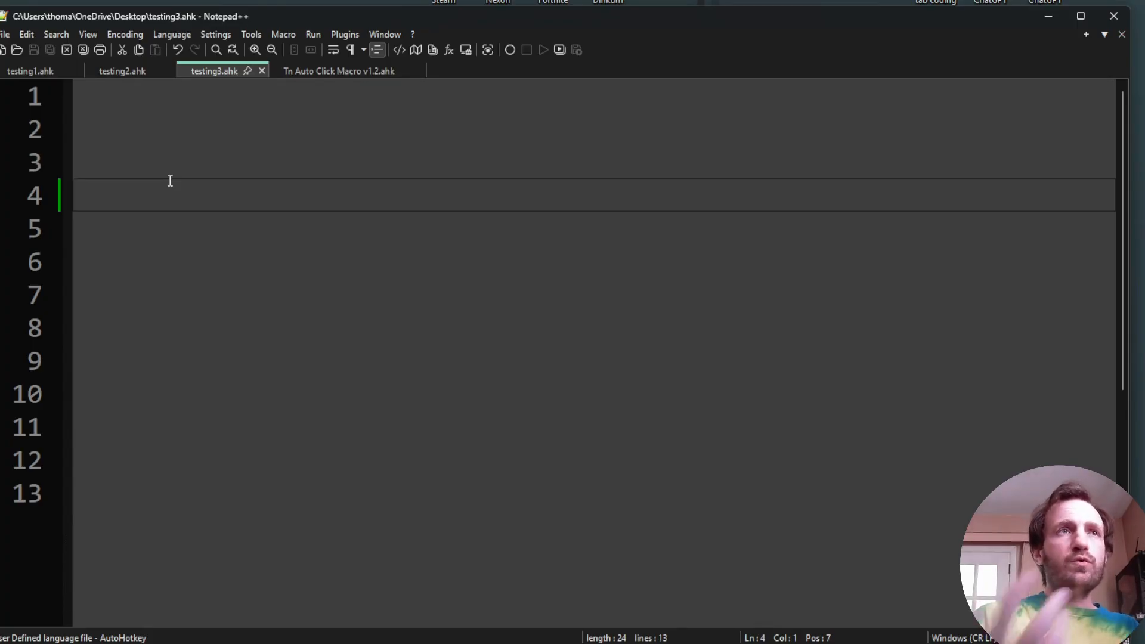
type("f1")
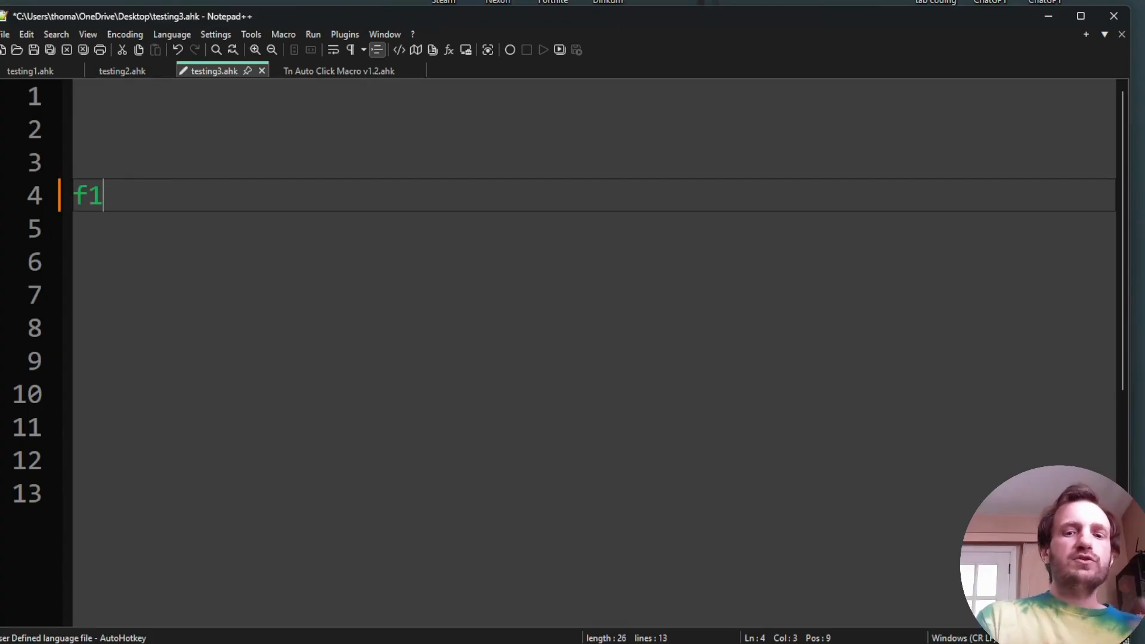
type(":")
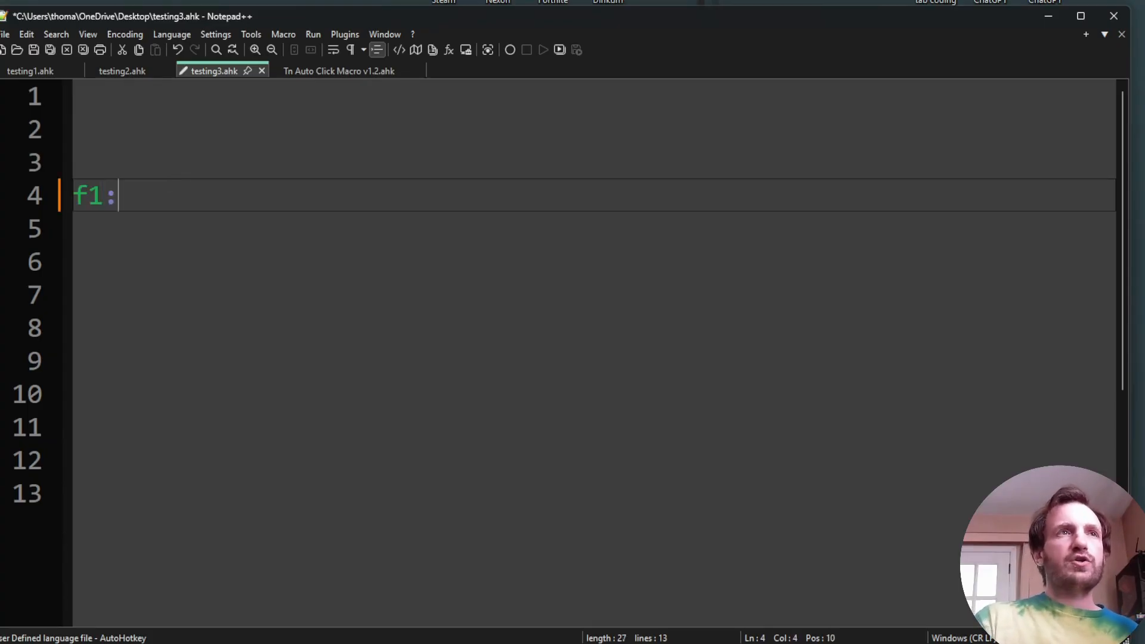
type(":")
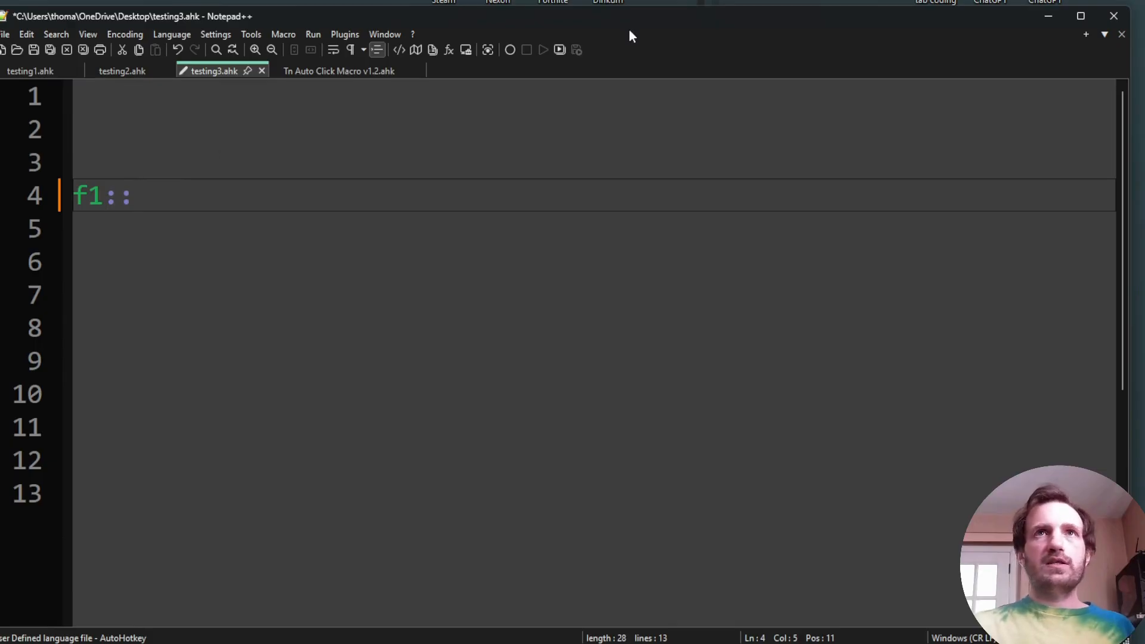
left_click(106, 196)
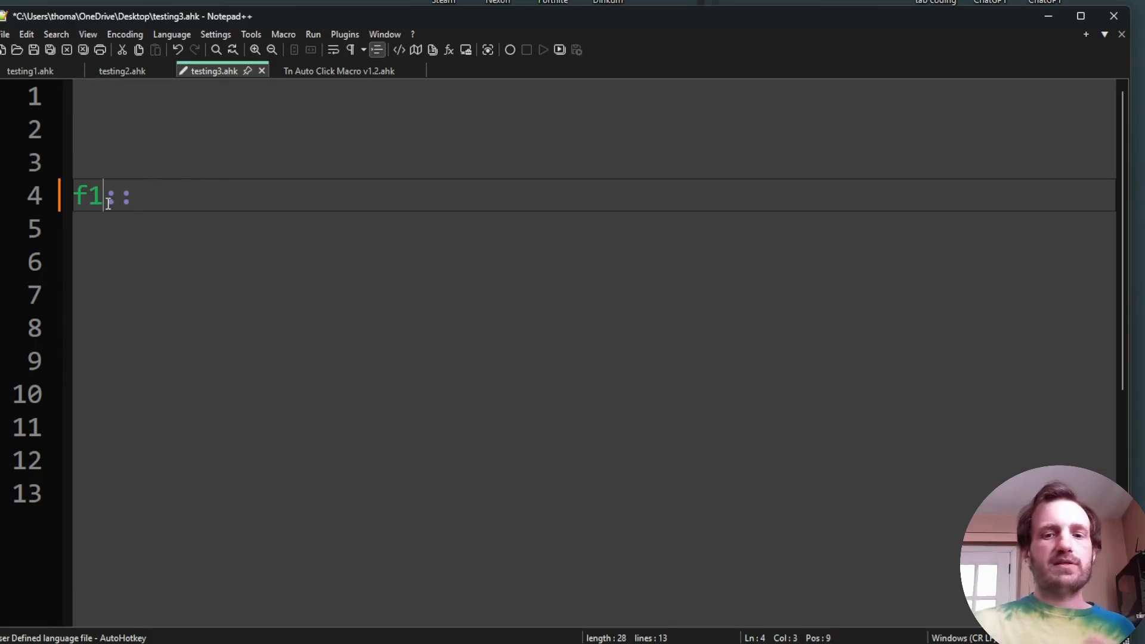
type("2")
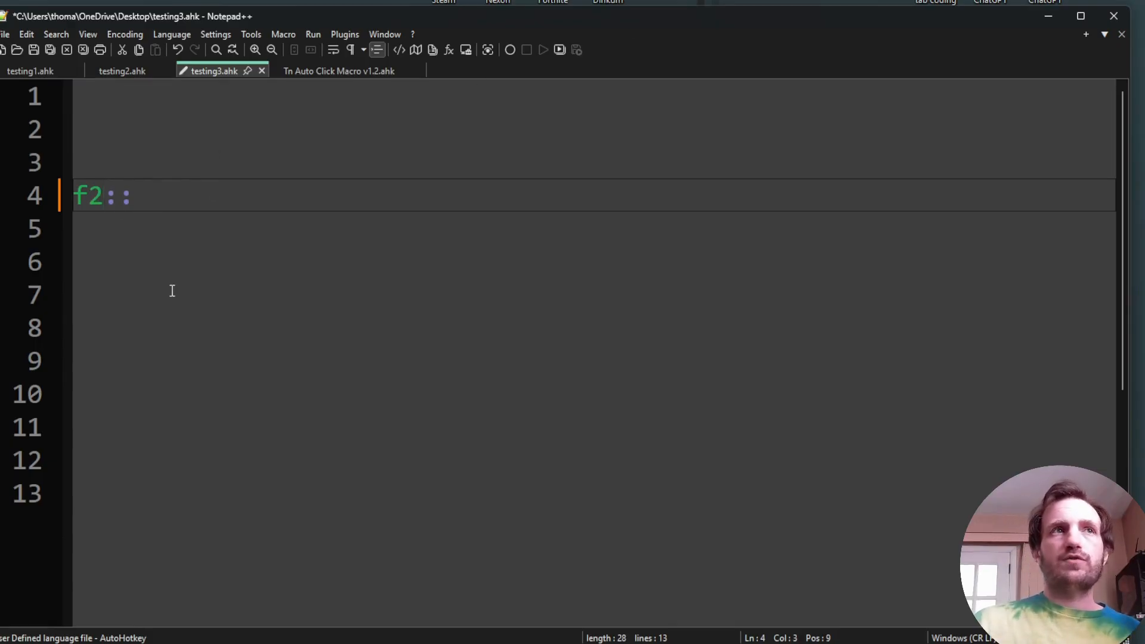
type("lo")
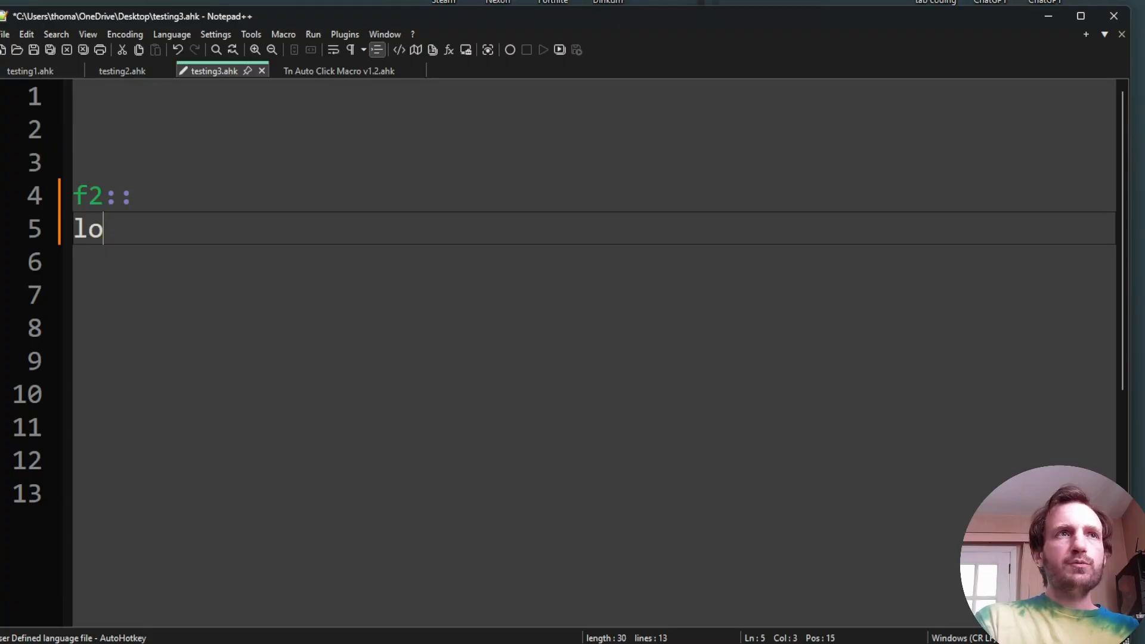
type("op")
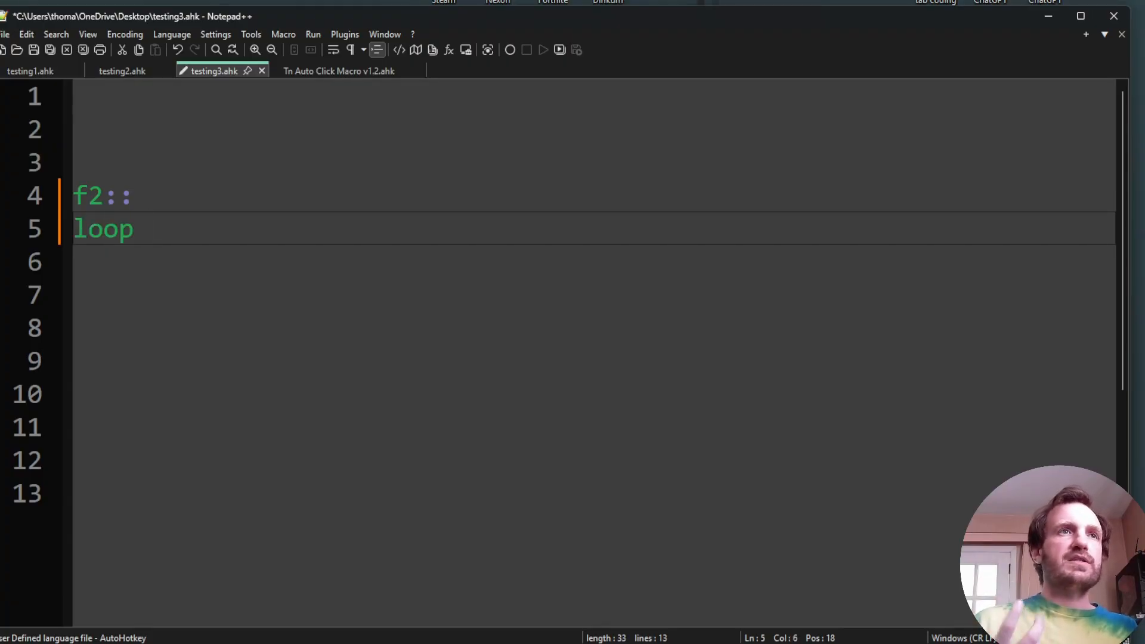
type("3")
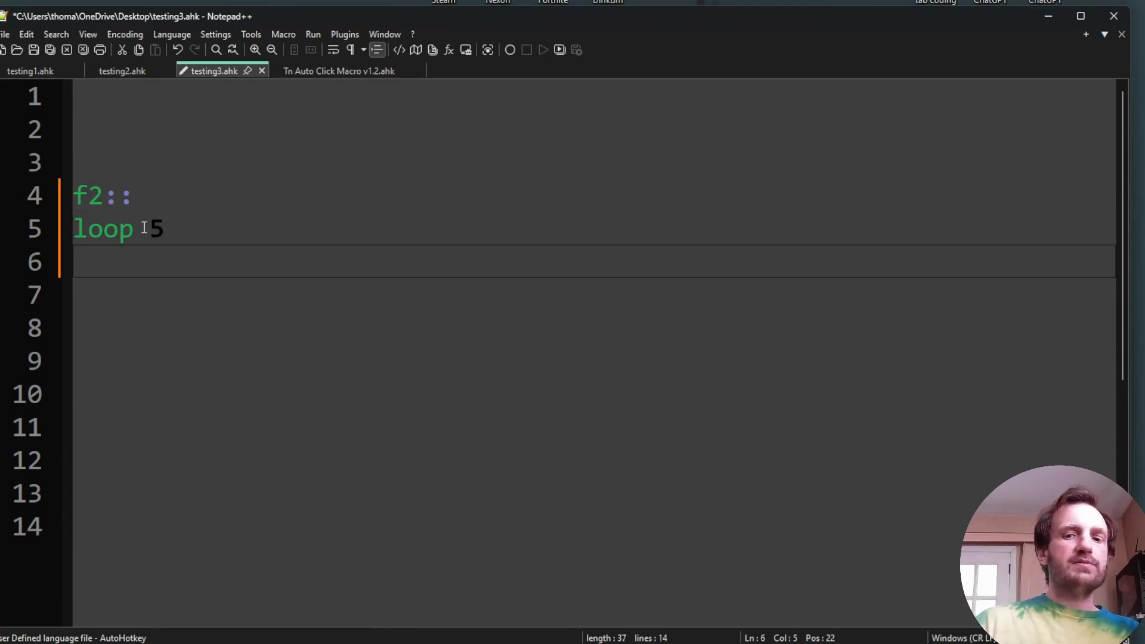
key("Backspace")
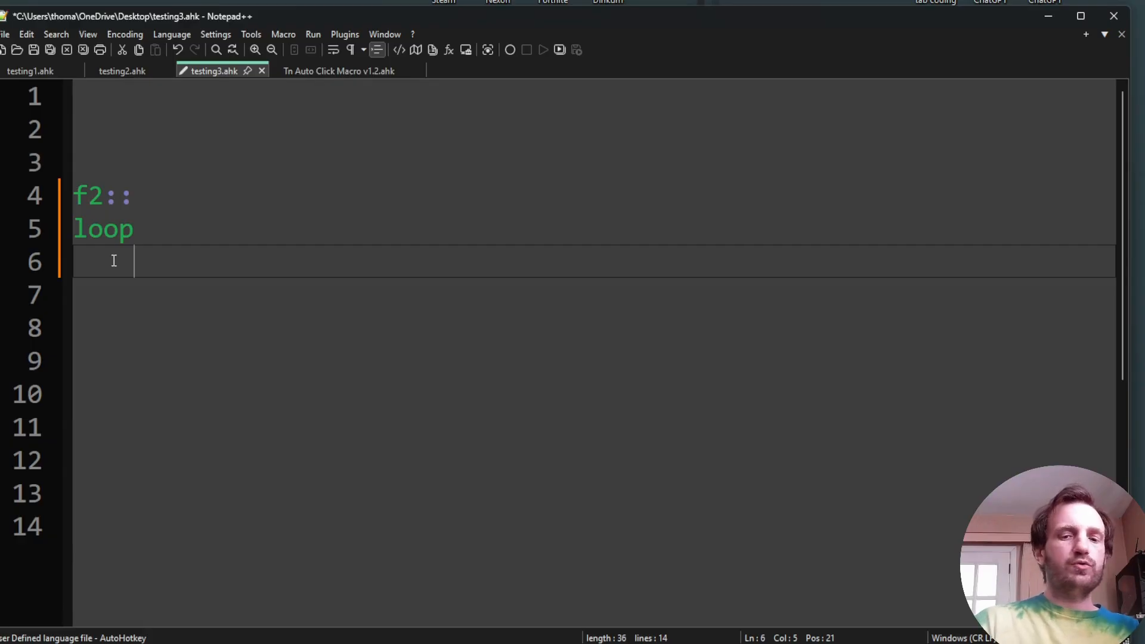
- Open the loop with a brace, set its count to 5, and add send {f1}
type("{")
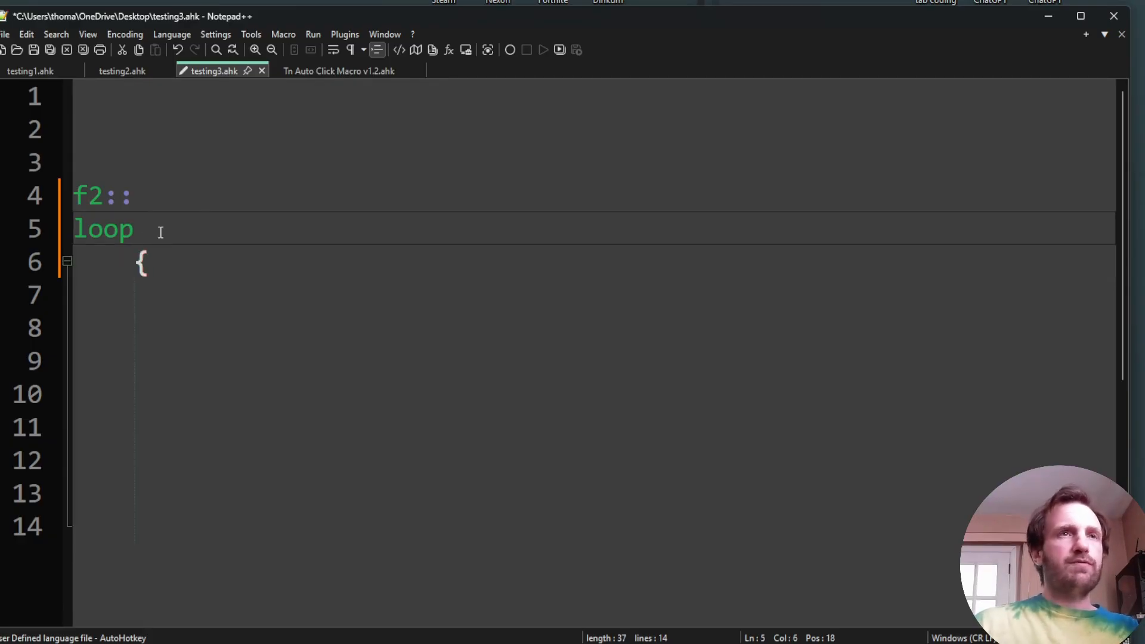
type("5")
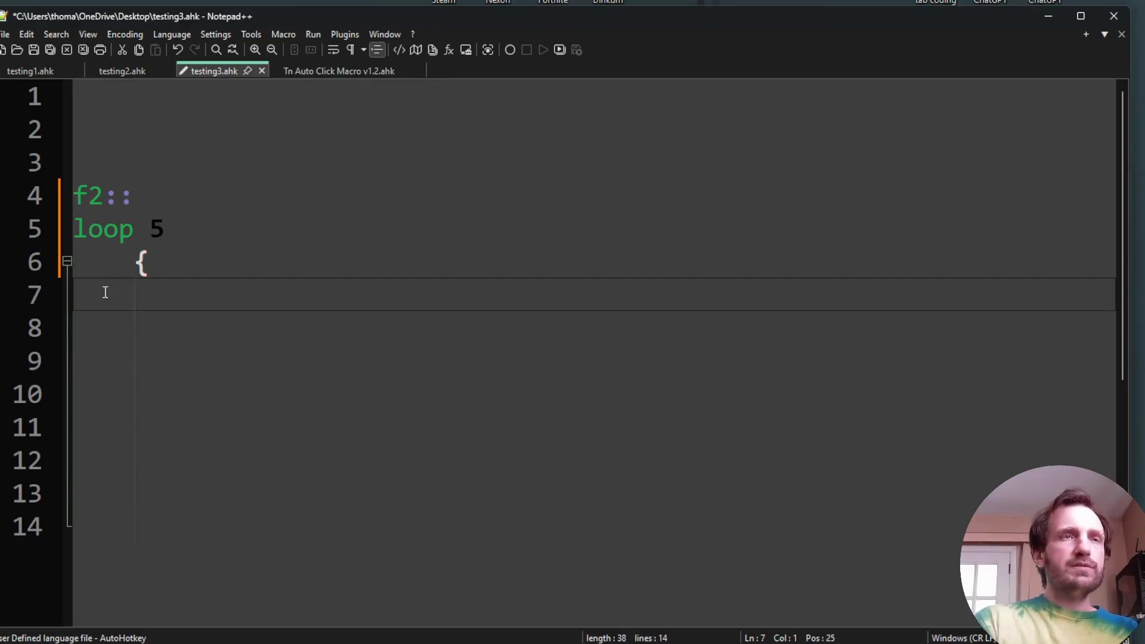
type("send")
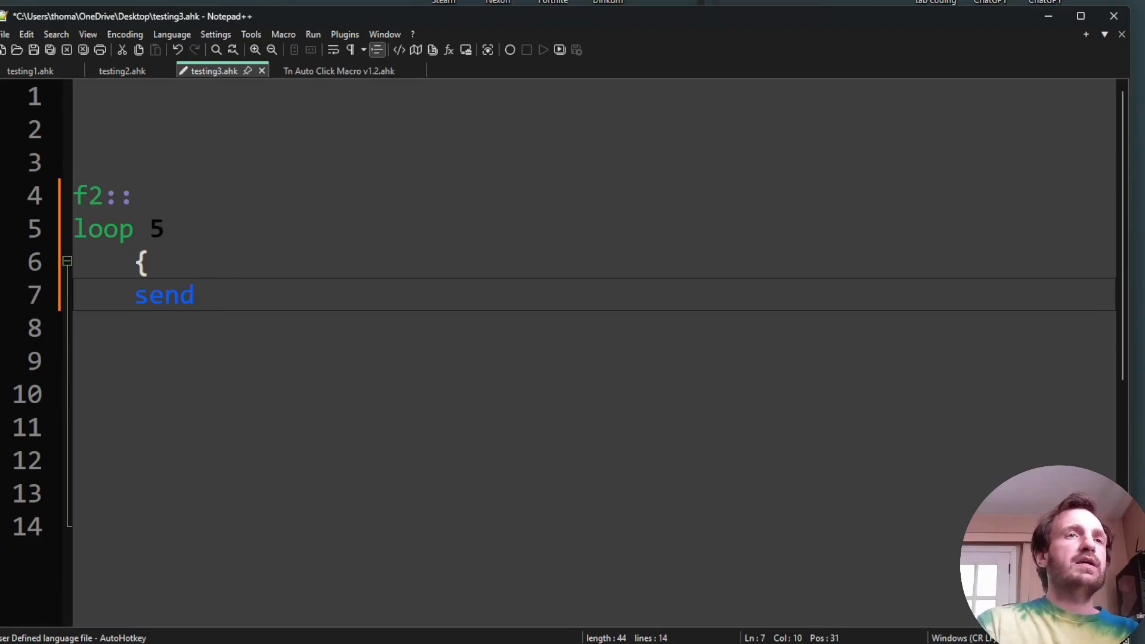
type("a")
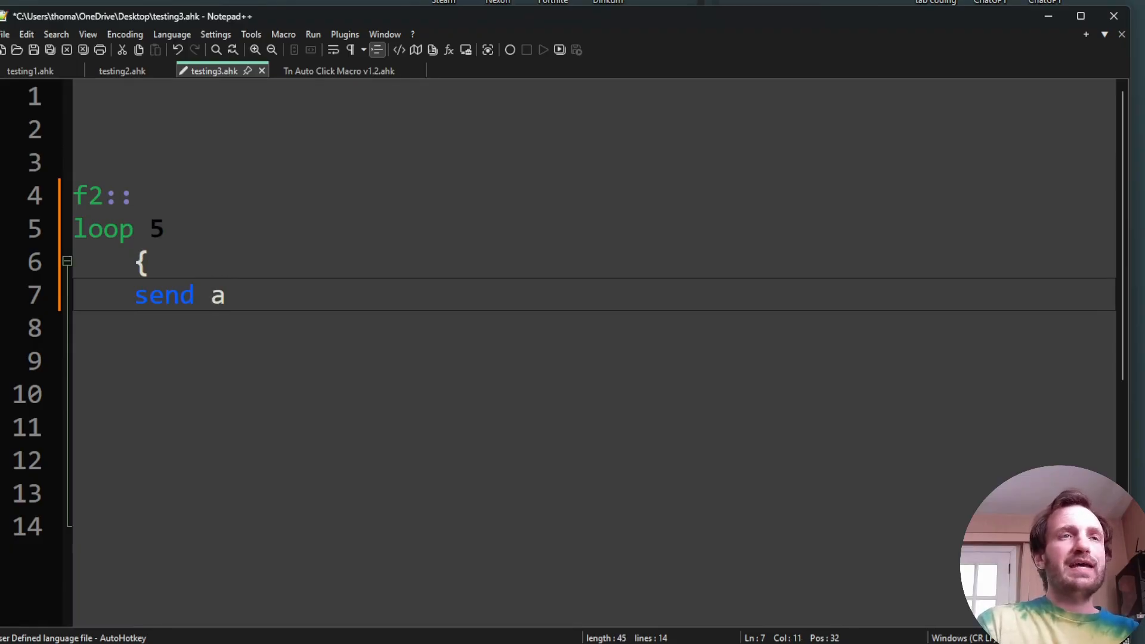
key("backspace")
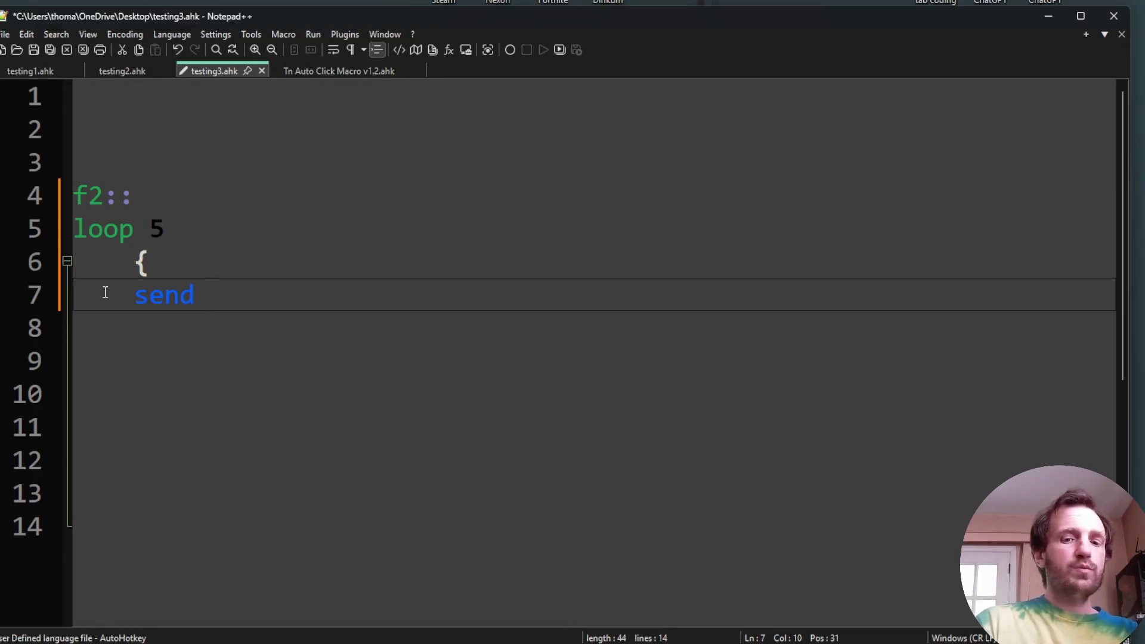
type("{f1}")
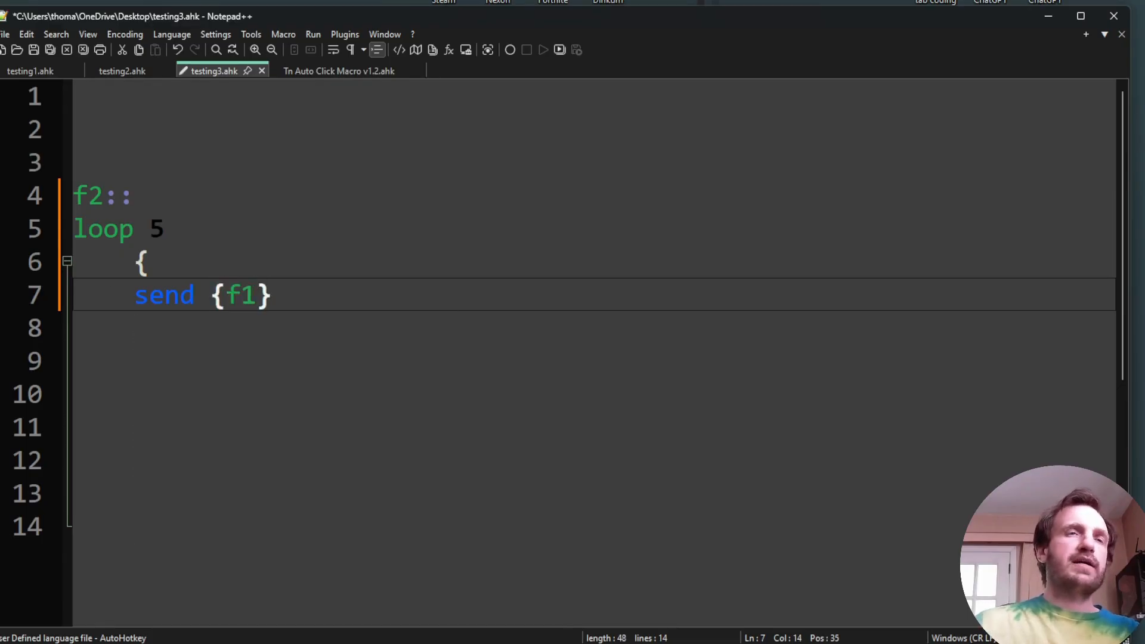
left_click(104, 327)
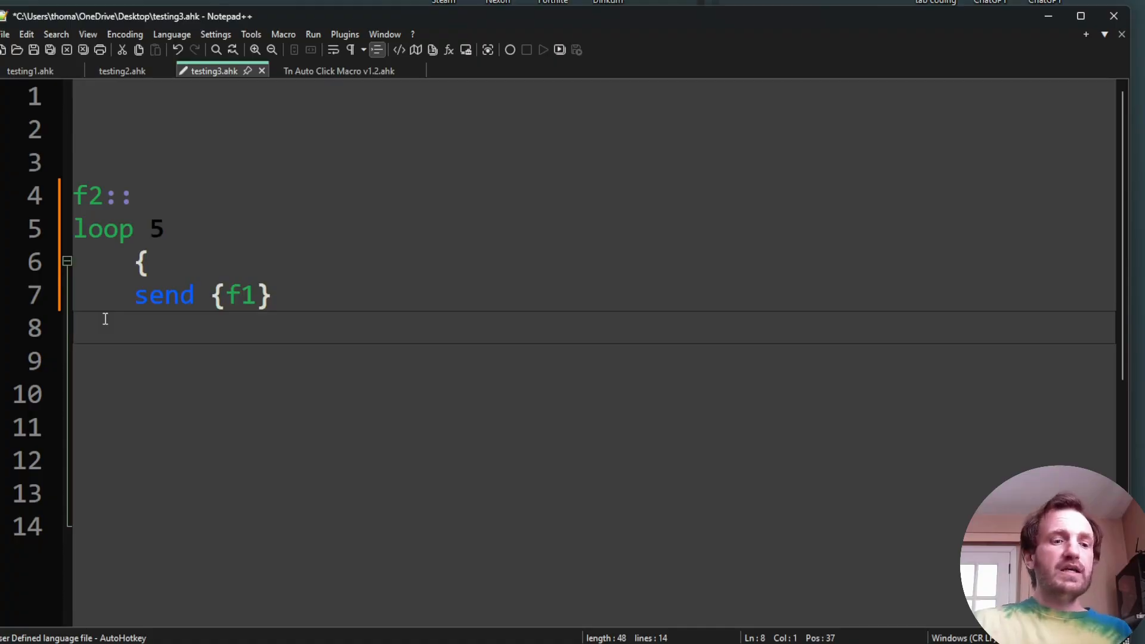
- Add sleep 5000, close the loop brace, and add a Return line
type("sleep")
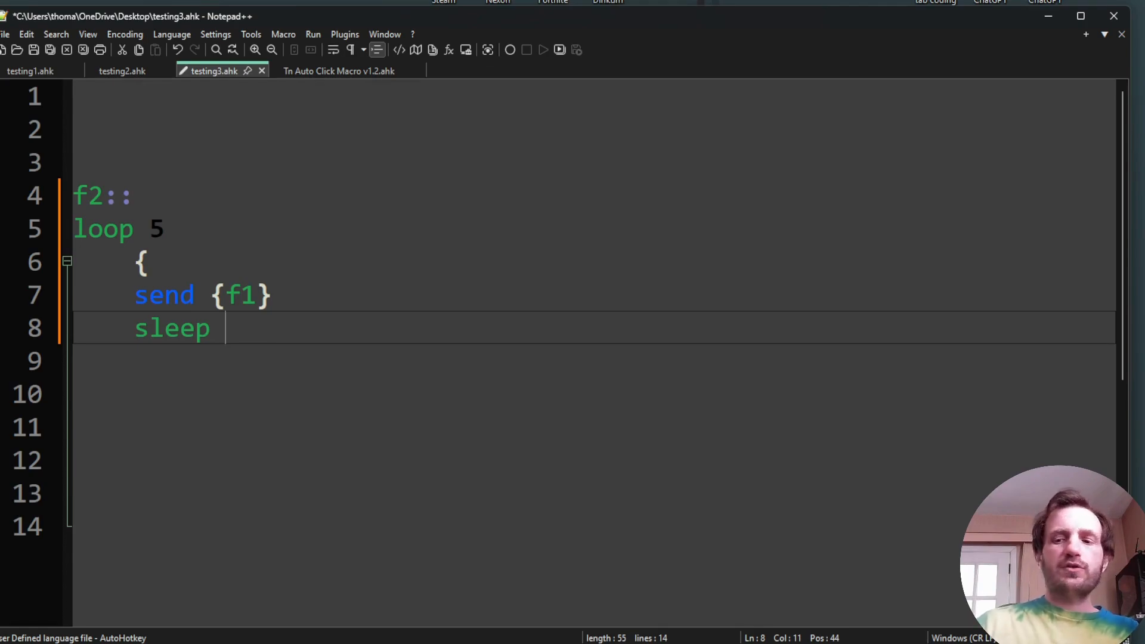
type("5")
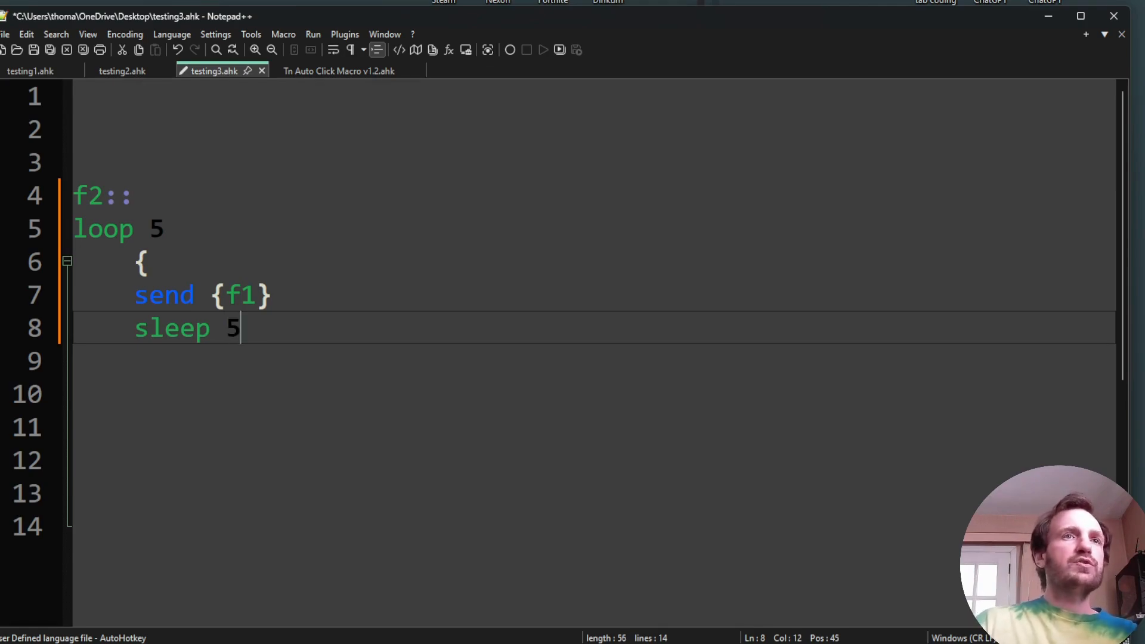
type("000")
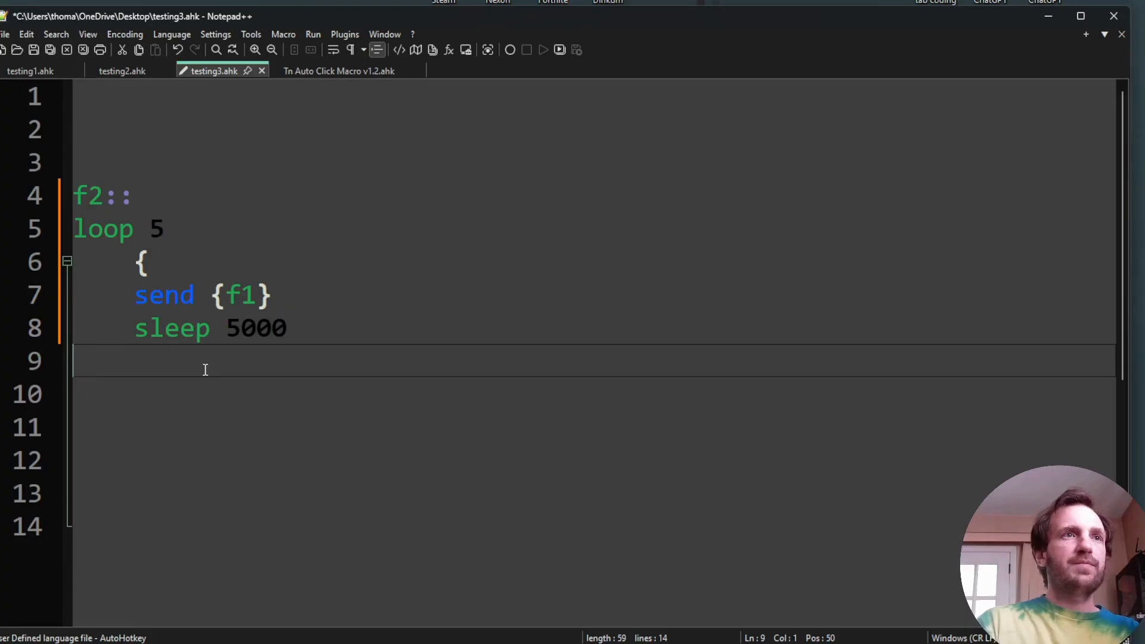
type("}")
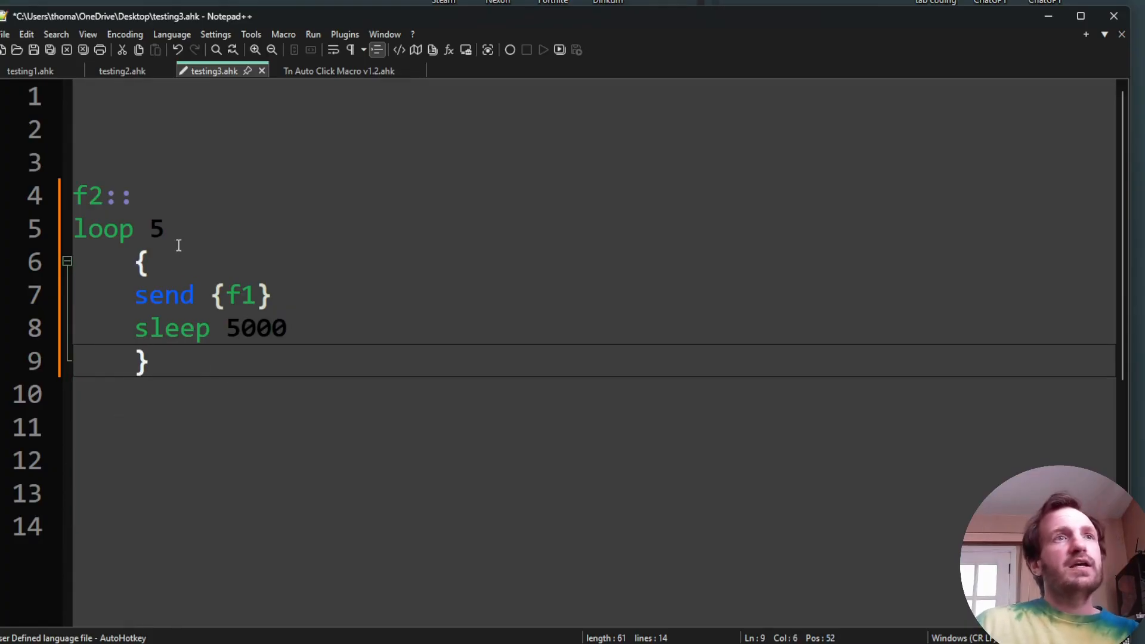
double_click(156, 229)
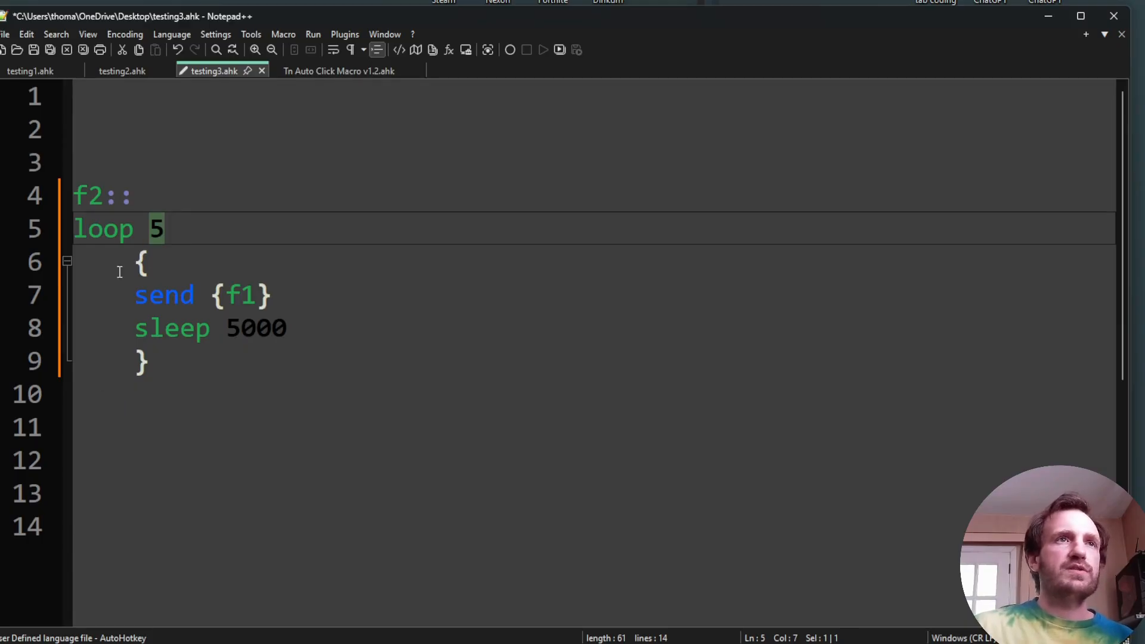
left_click(92, 394)
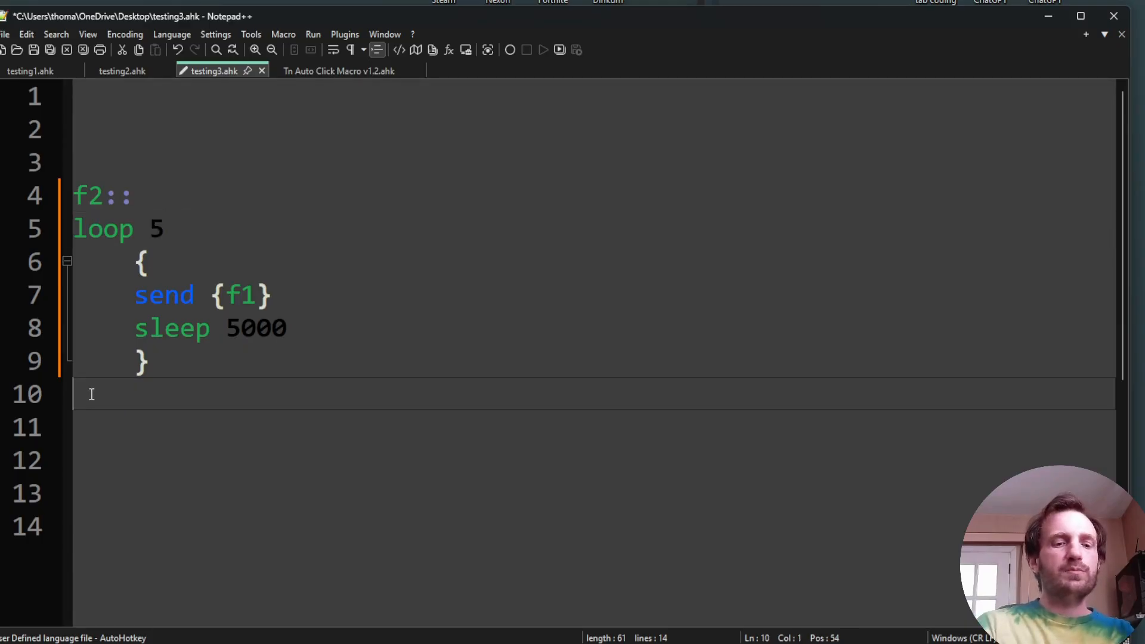
type("Return")
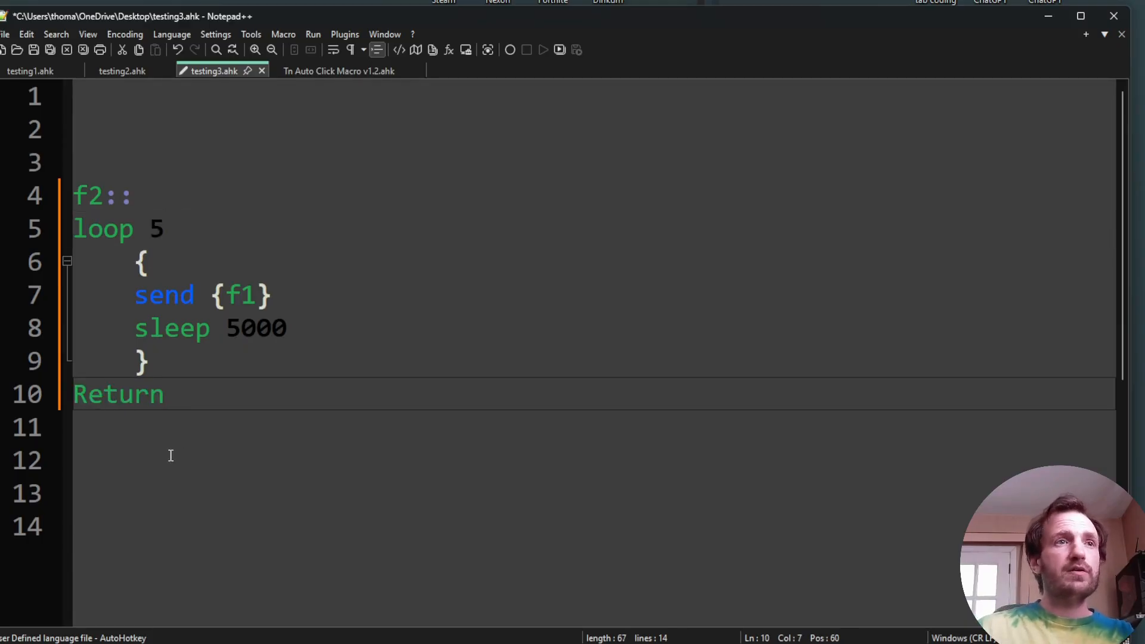
- Type f3::exitapp as the final line of the script
type("f3")
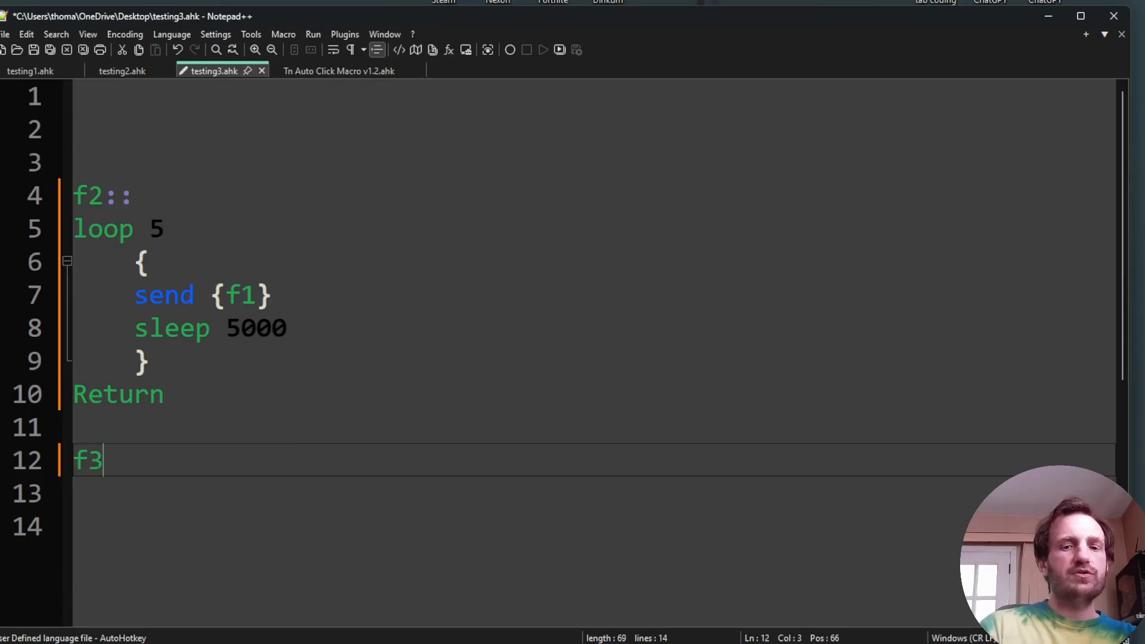
type("::")
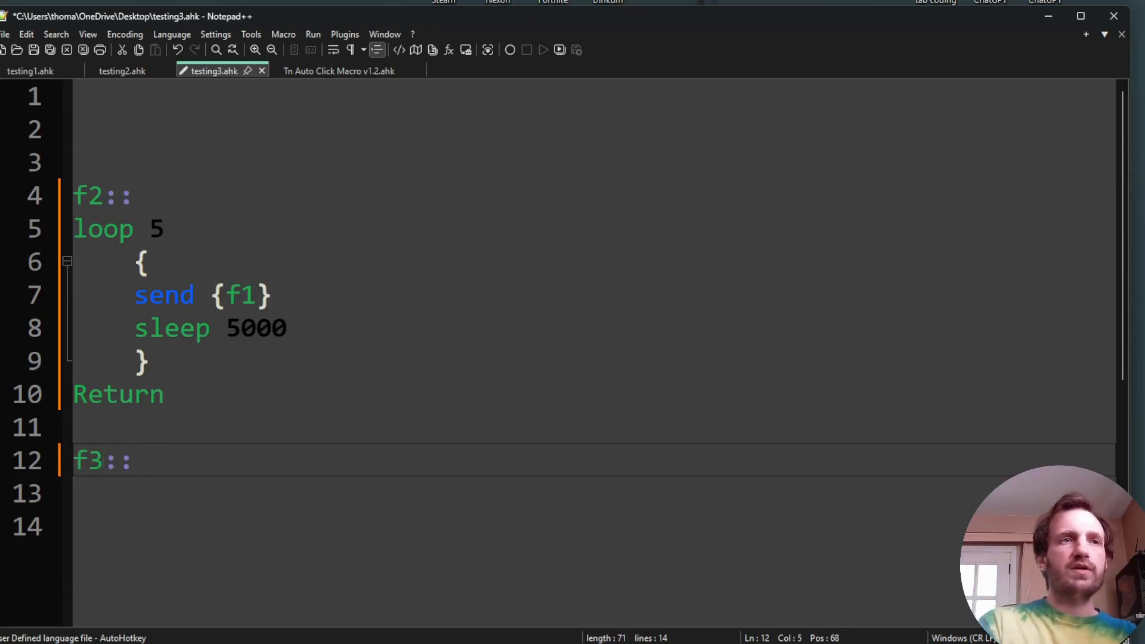
type("exitapp")
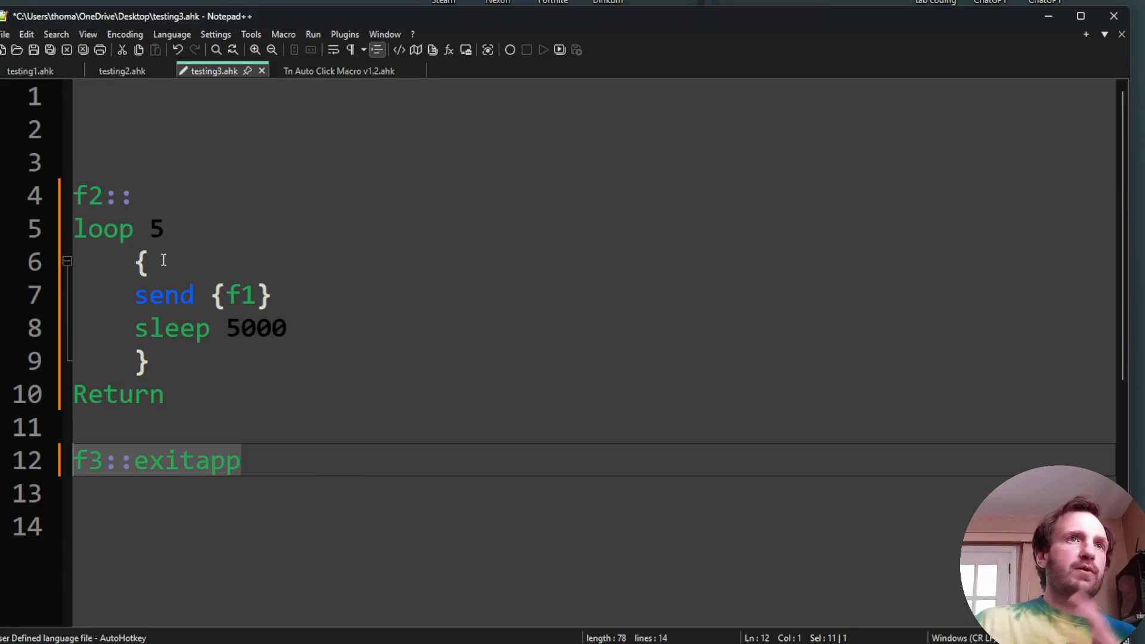
double_click(156, 228)
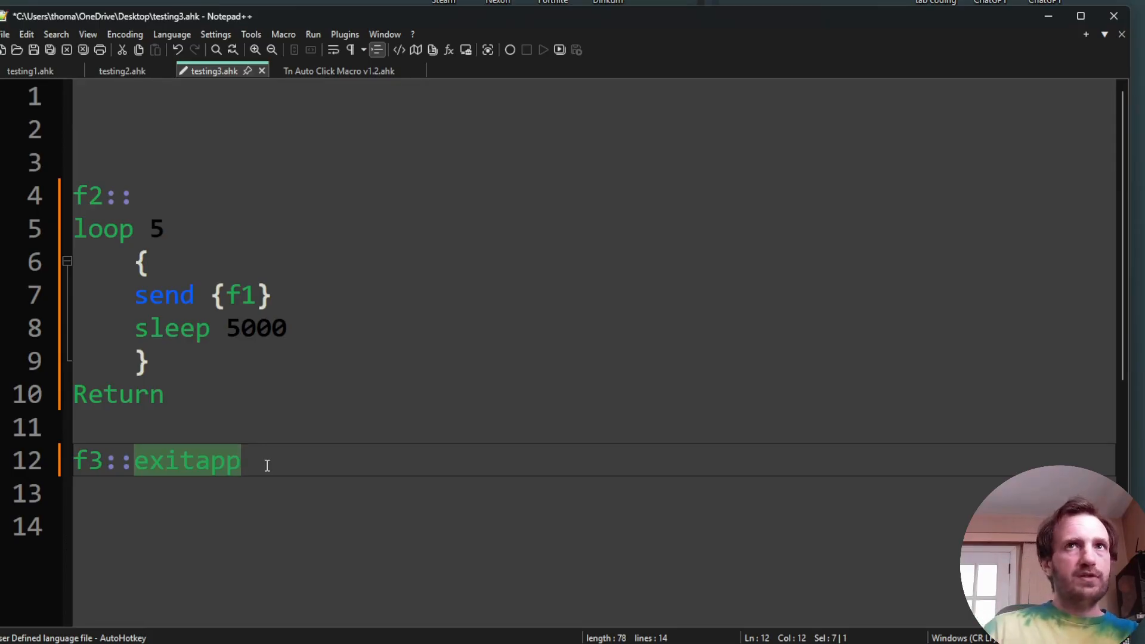
left_click(234, 495)
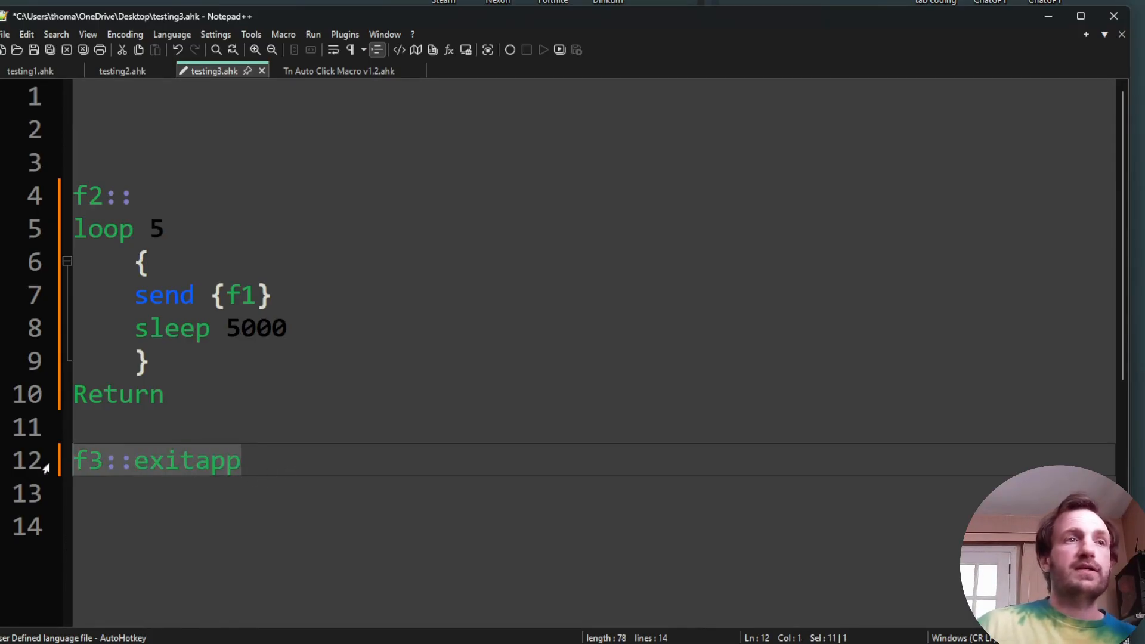
left_click(198, 461)
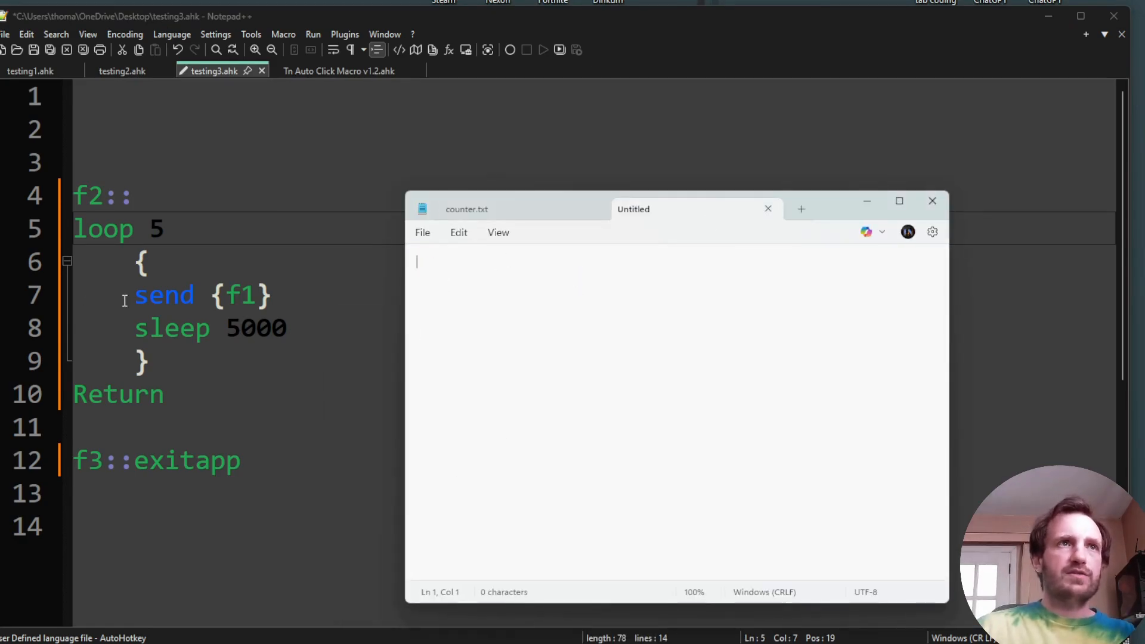
mouse_move(595, 374)
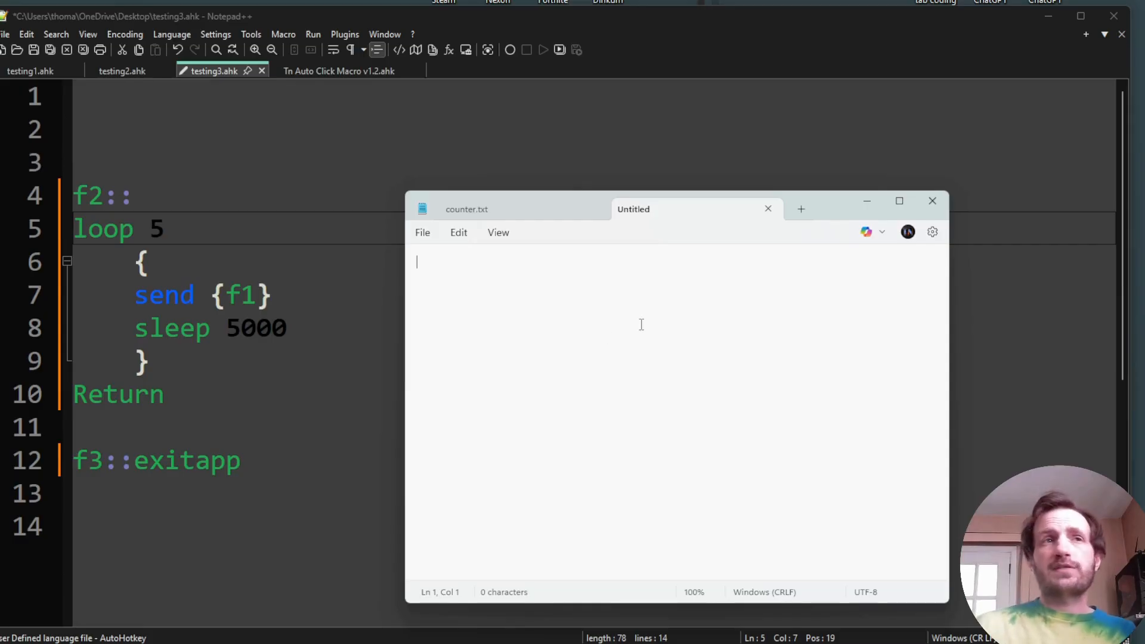
mouse_move(287, 194)
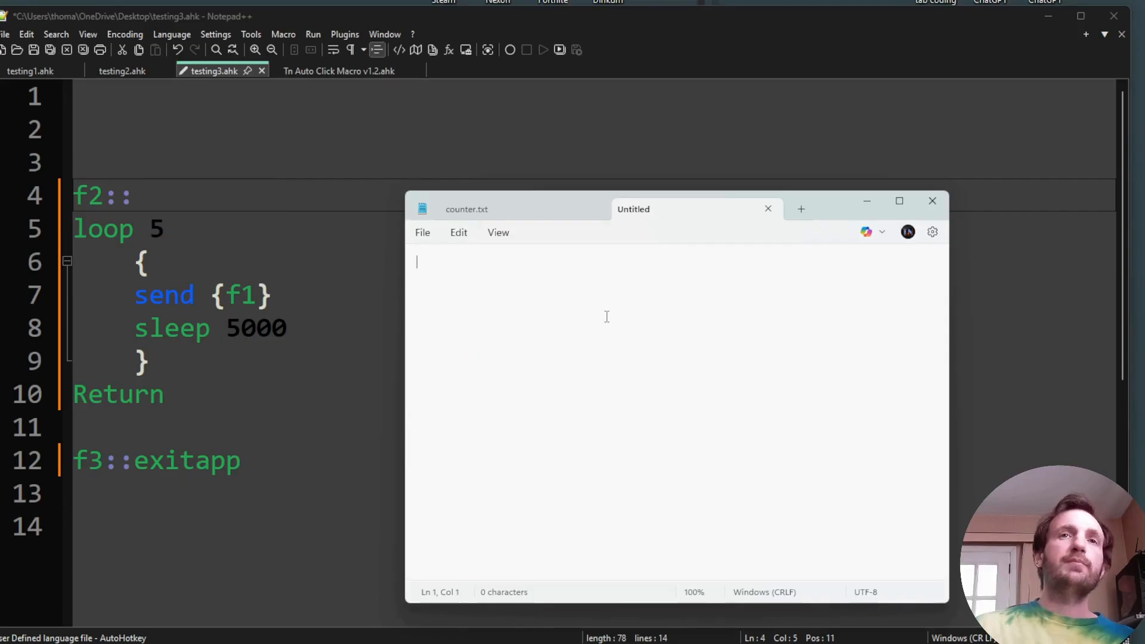
- Type abc into the blank untitled Windows Notepad note
type("abc")
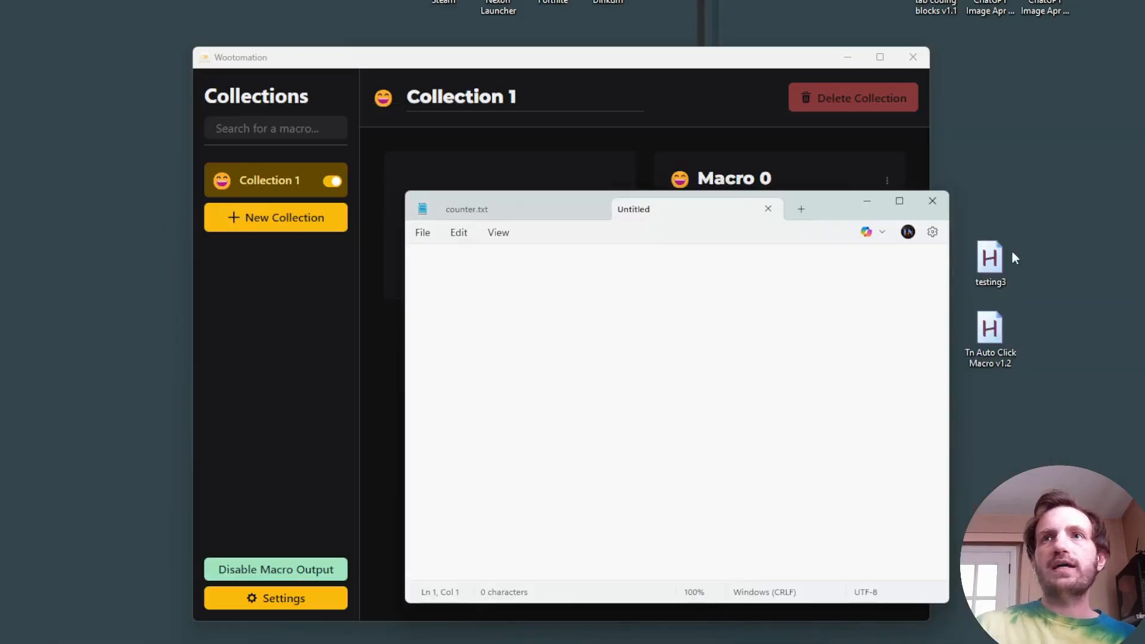
- Run the testing3 script, enter abc three times in the note, then clear it
double_click(990, 260)
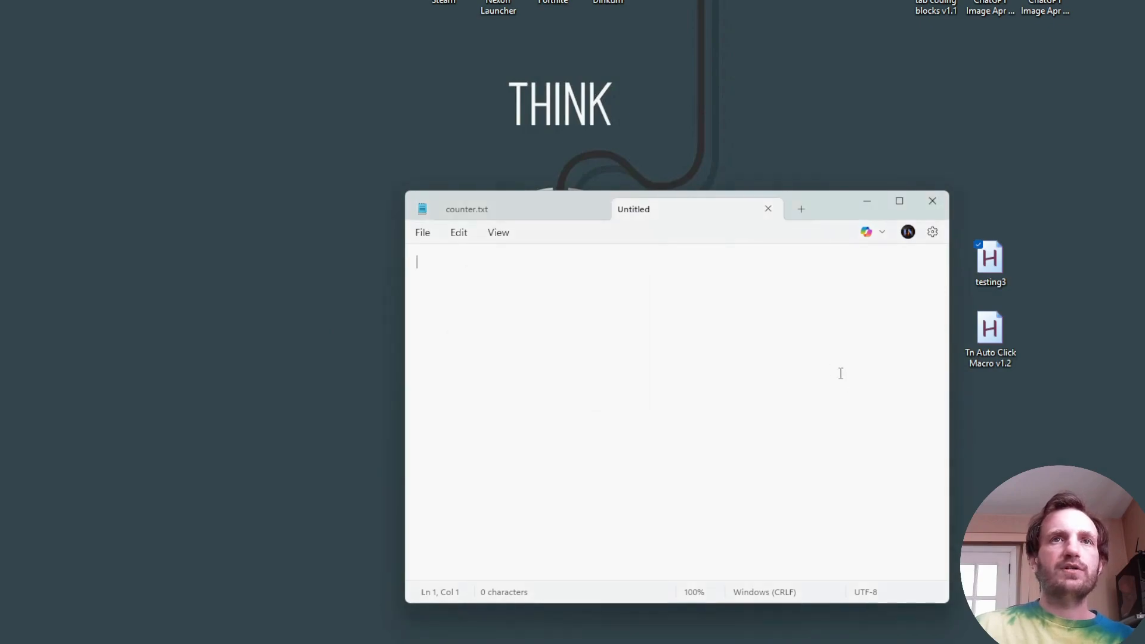
mouse_move(542, 322)
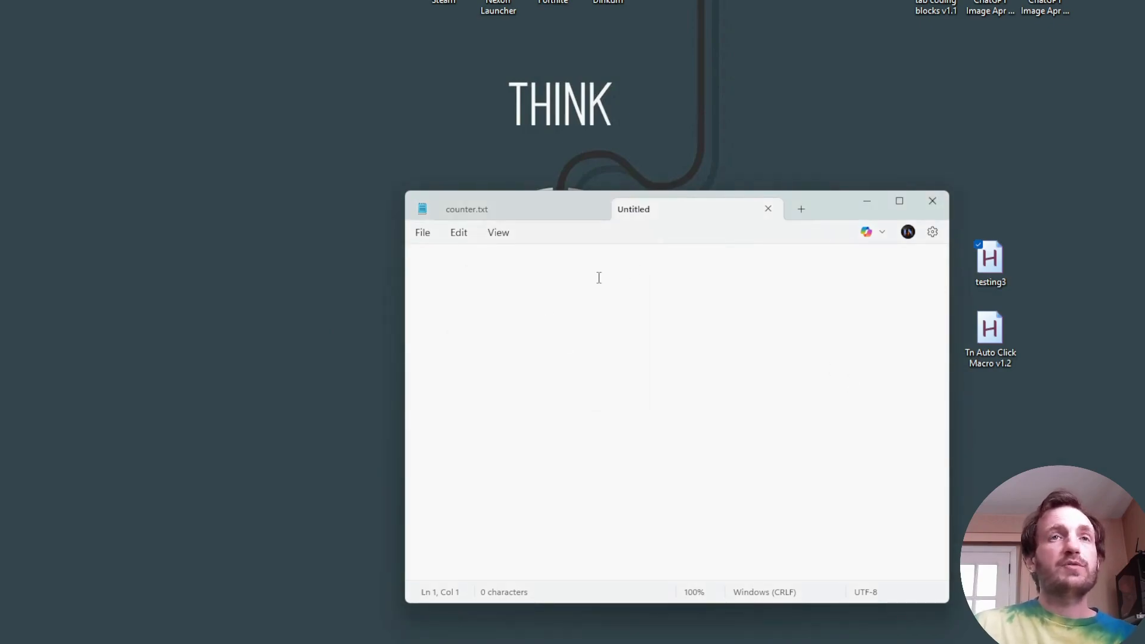
type("abc")
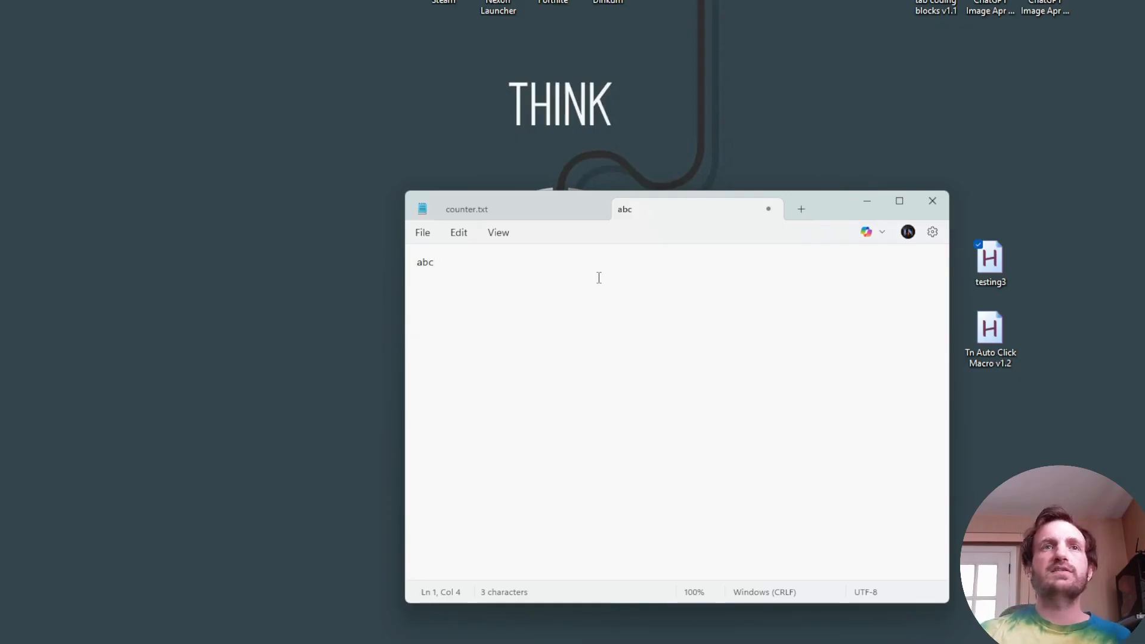
left_click(435, 263)
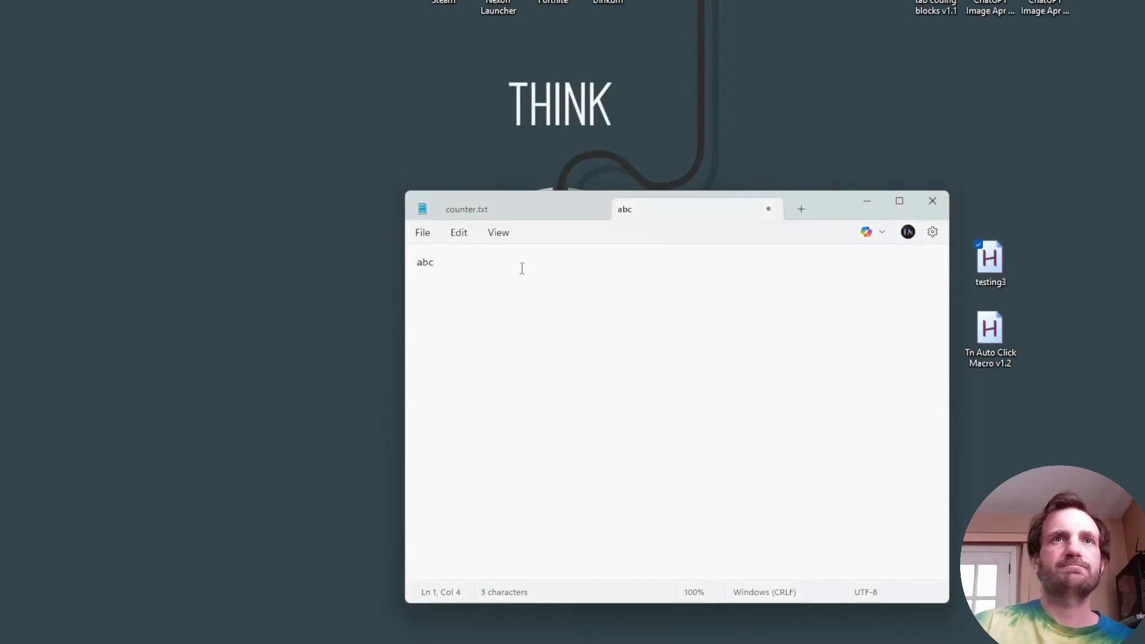
type("abc")
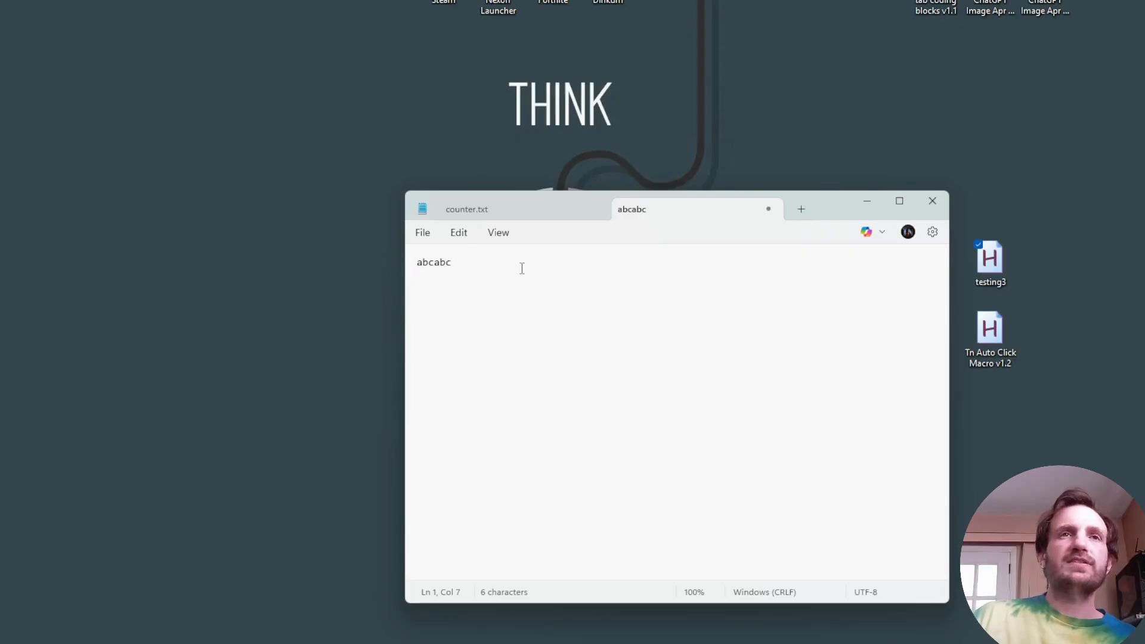
type("abc")
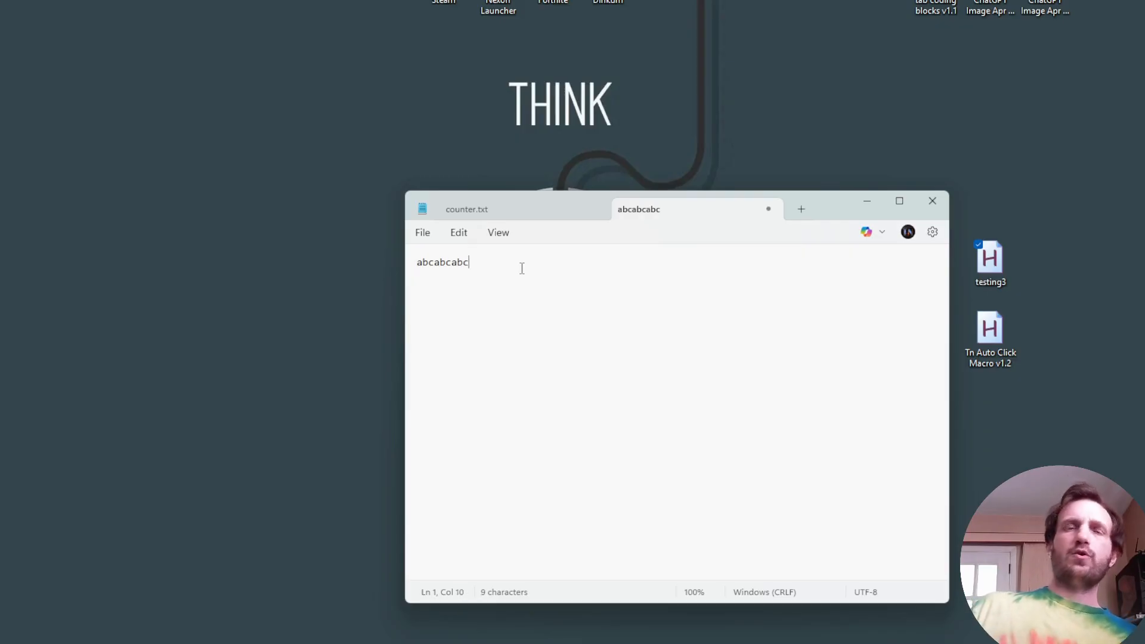
key("Ctrl+f")
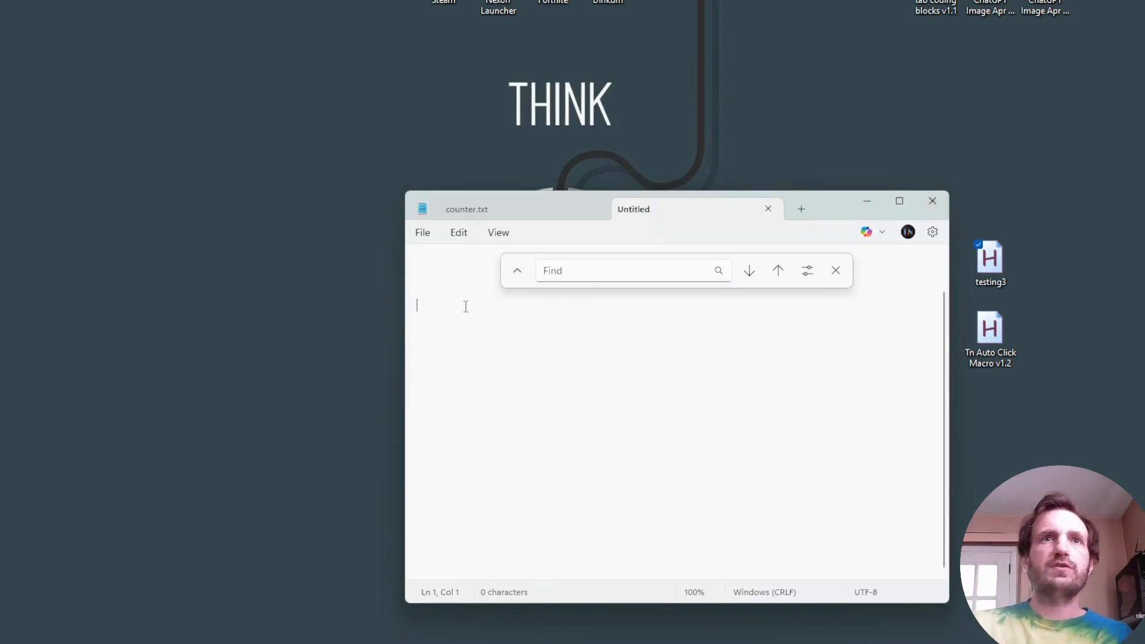
mouse_move(537, 362)
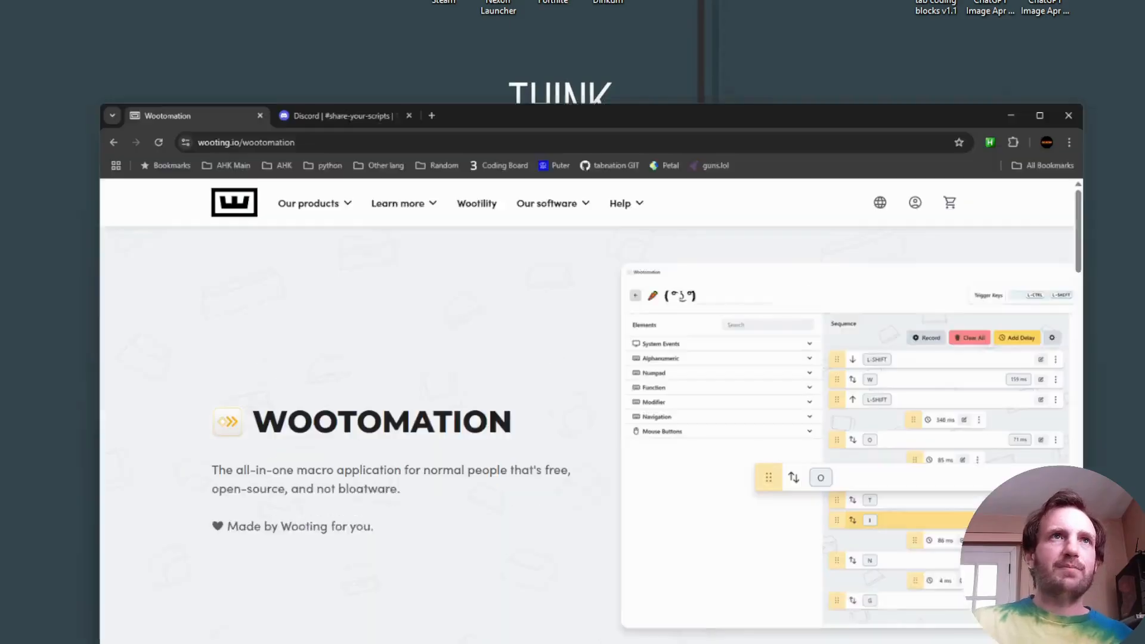
- Open the TN Auto Click Macro post in Discord's share-your-scripts and scroll to its downloads
left_click(336, 115)
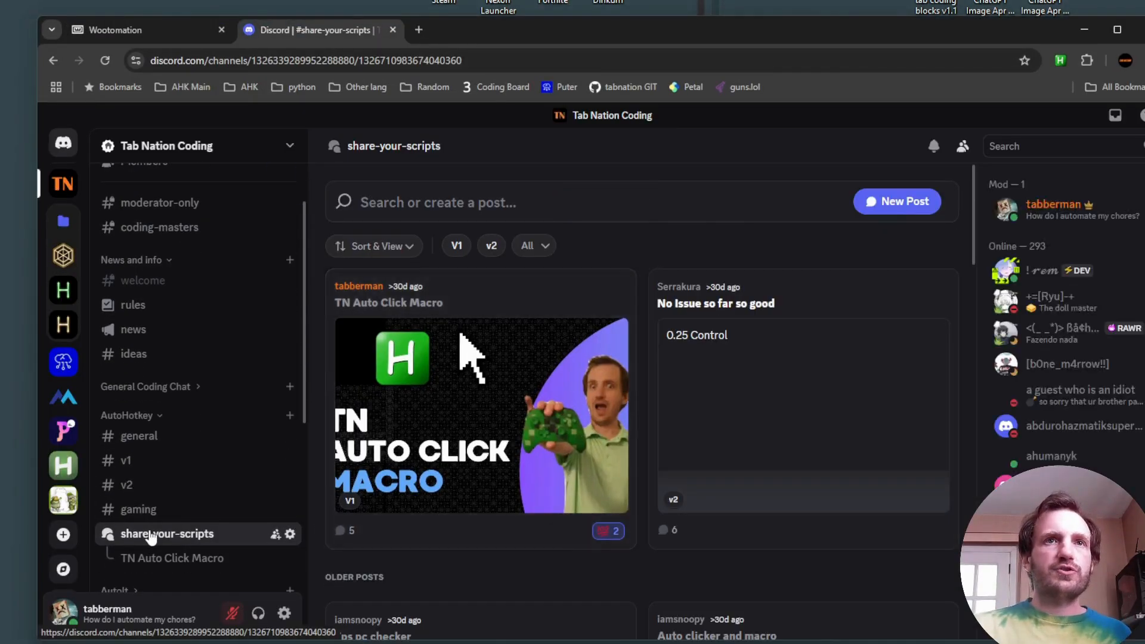
mouse_move(486, 391)
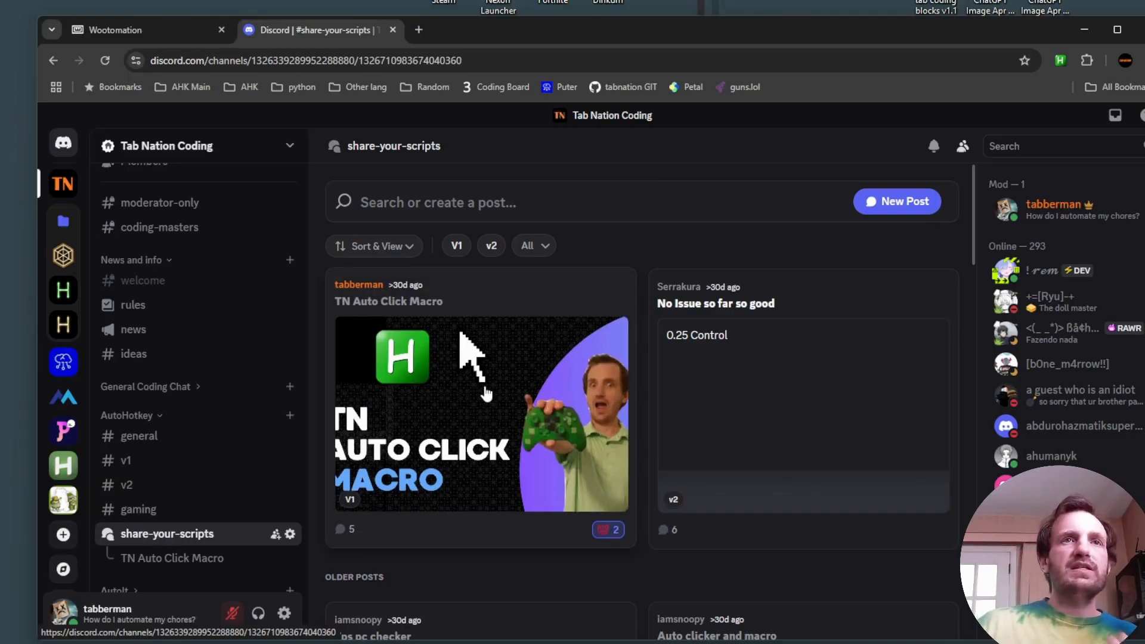
left_click(387, 302)
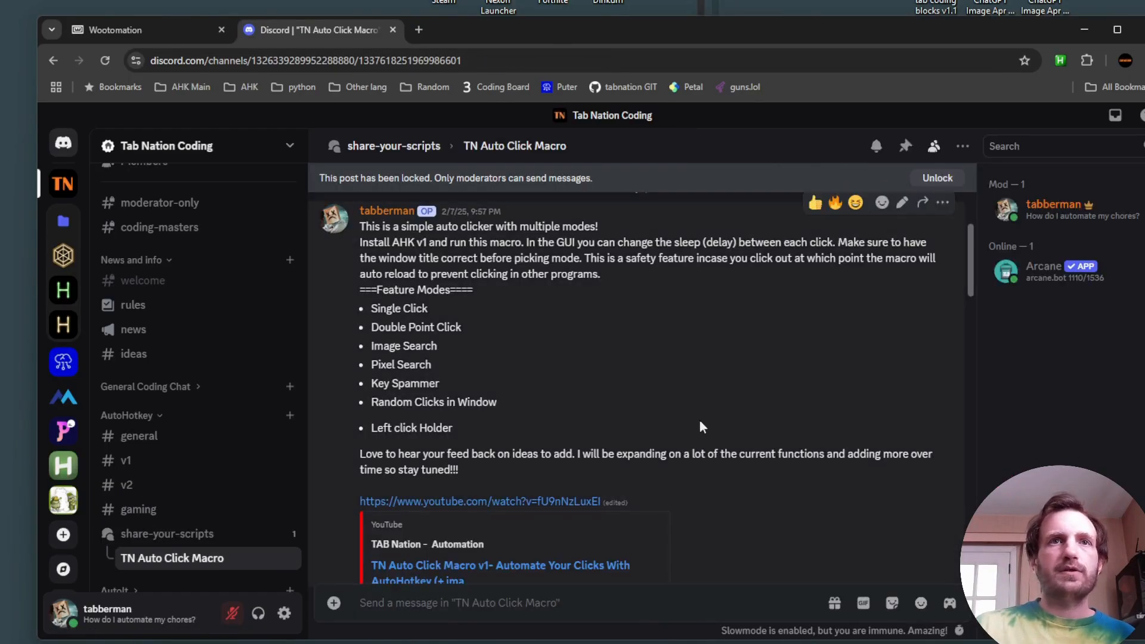
scroll("down", 3)
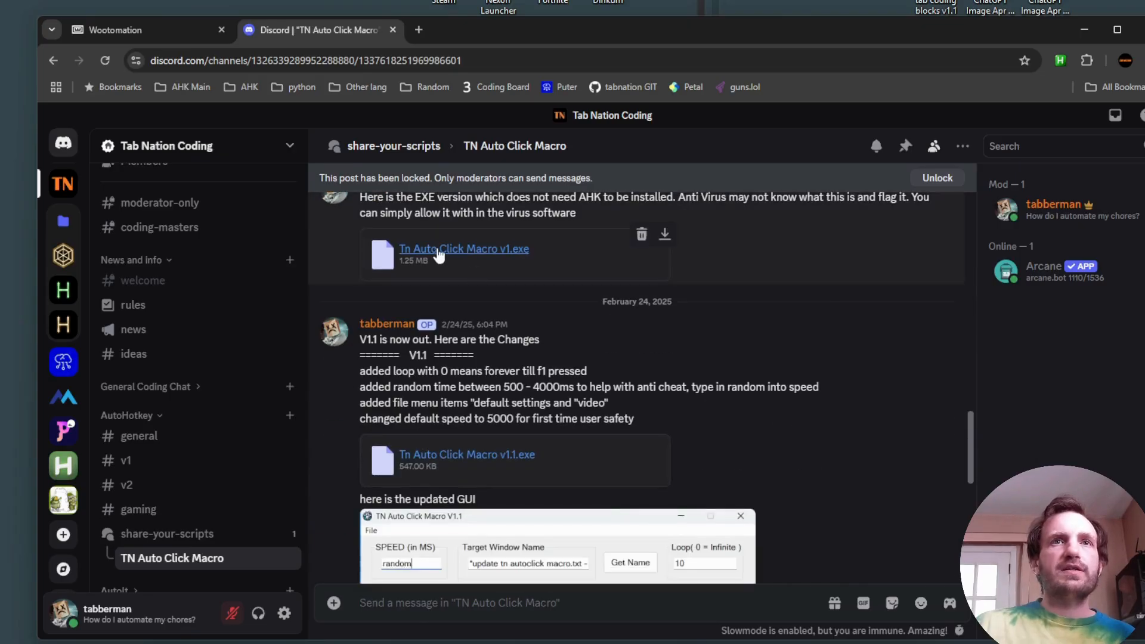
left_click(905, 146)
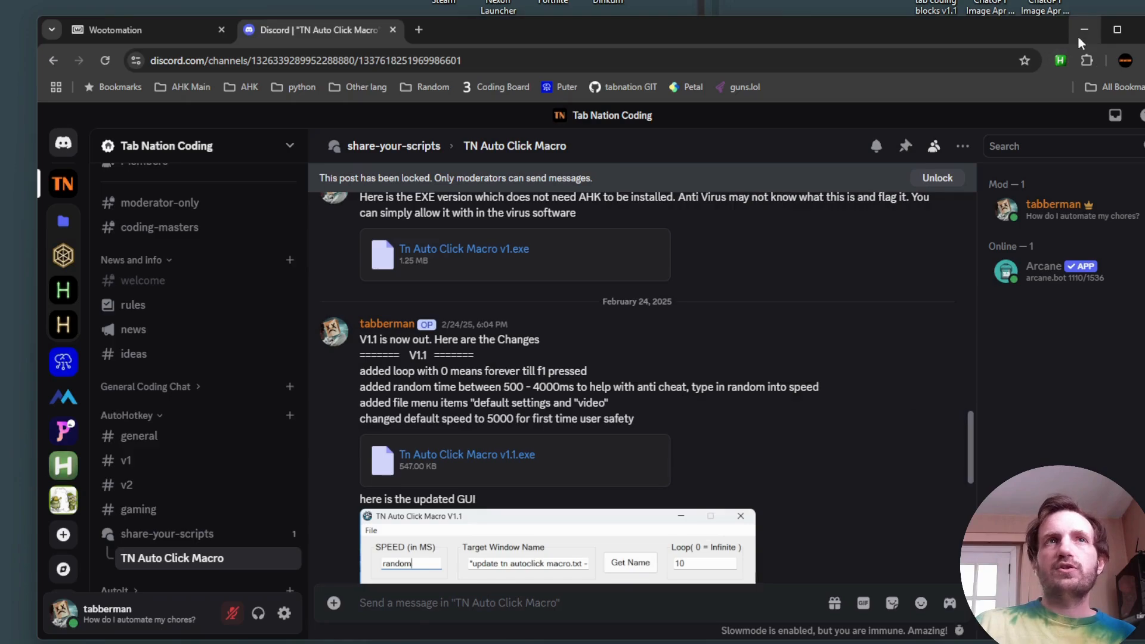
mouse_move(1085, 30)
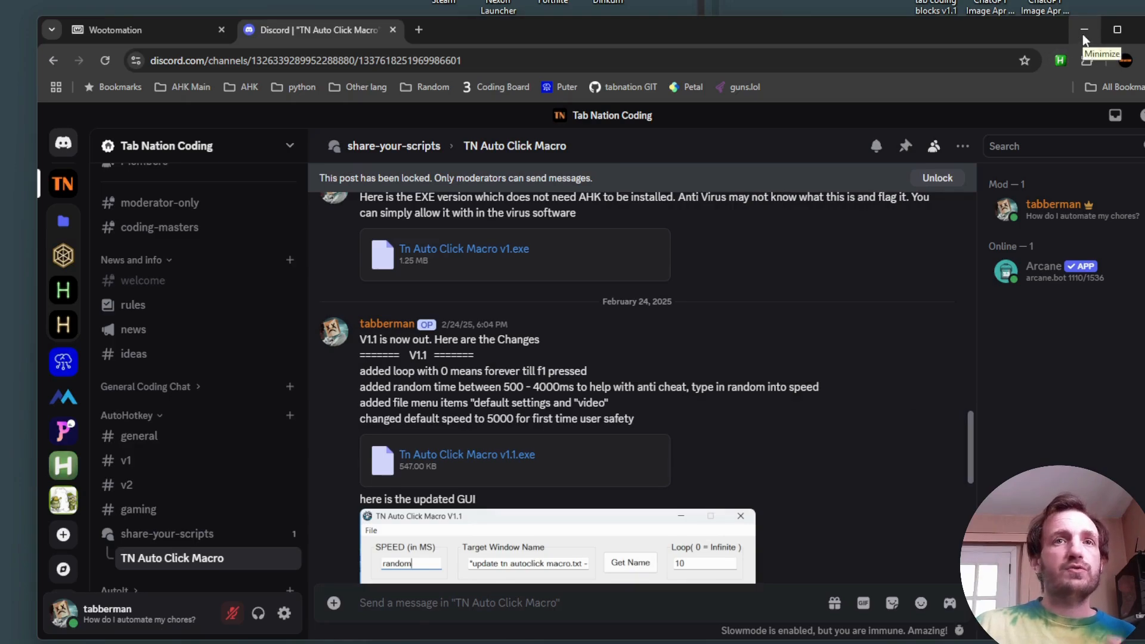
- Minimize Chrome and launch the TN Auto Click Macro v1.2 script from the desktop
left_click(1084, 30)
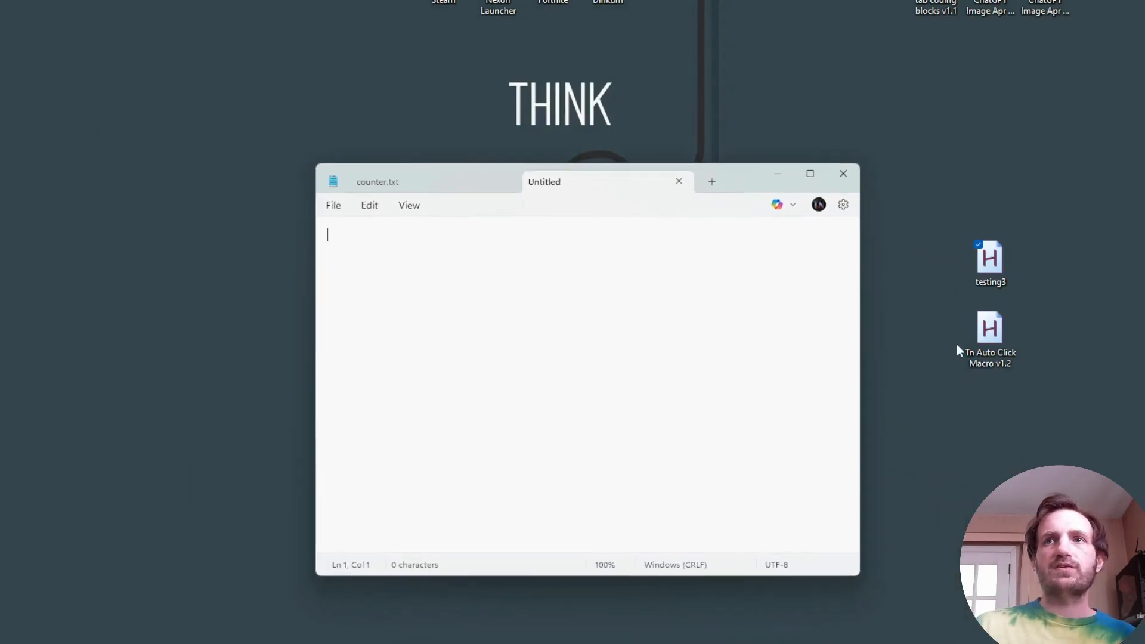
left_click(990, 328)
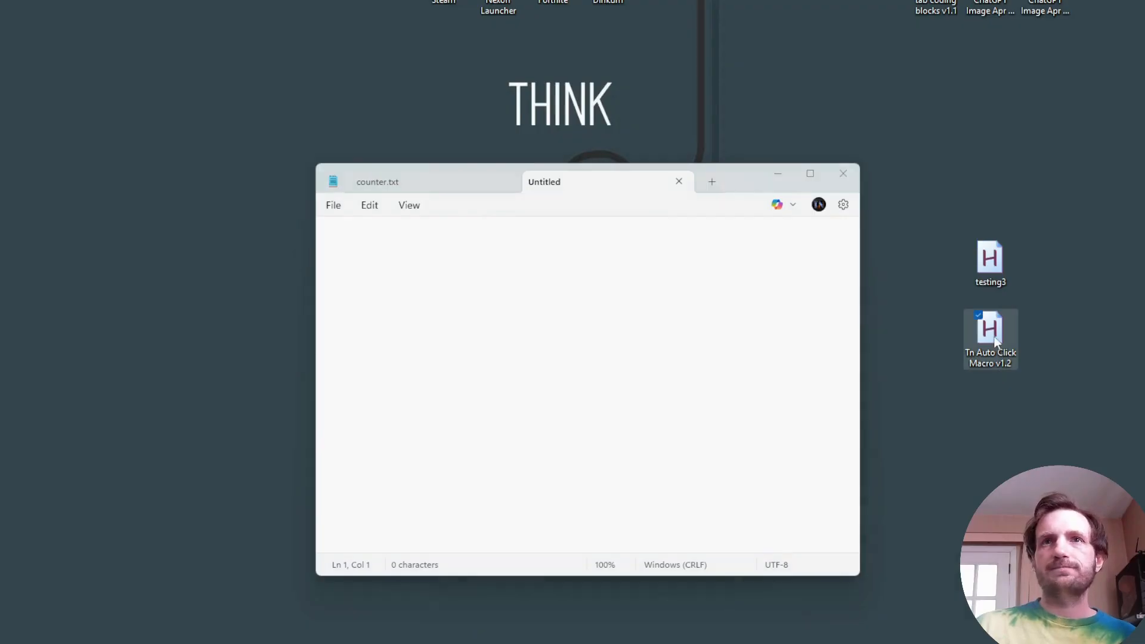
double_click(990, 332)
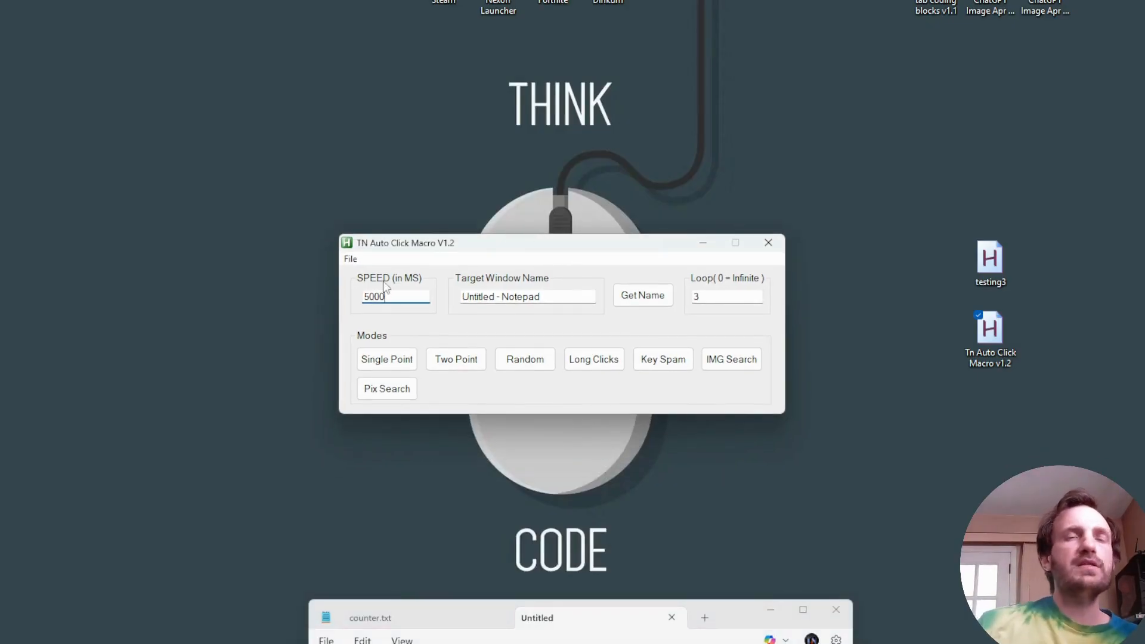
- Keep speed at 5000 ms, set loop to 5, type abc in Notepad, and start Get Name
triple_click(395, 295)
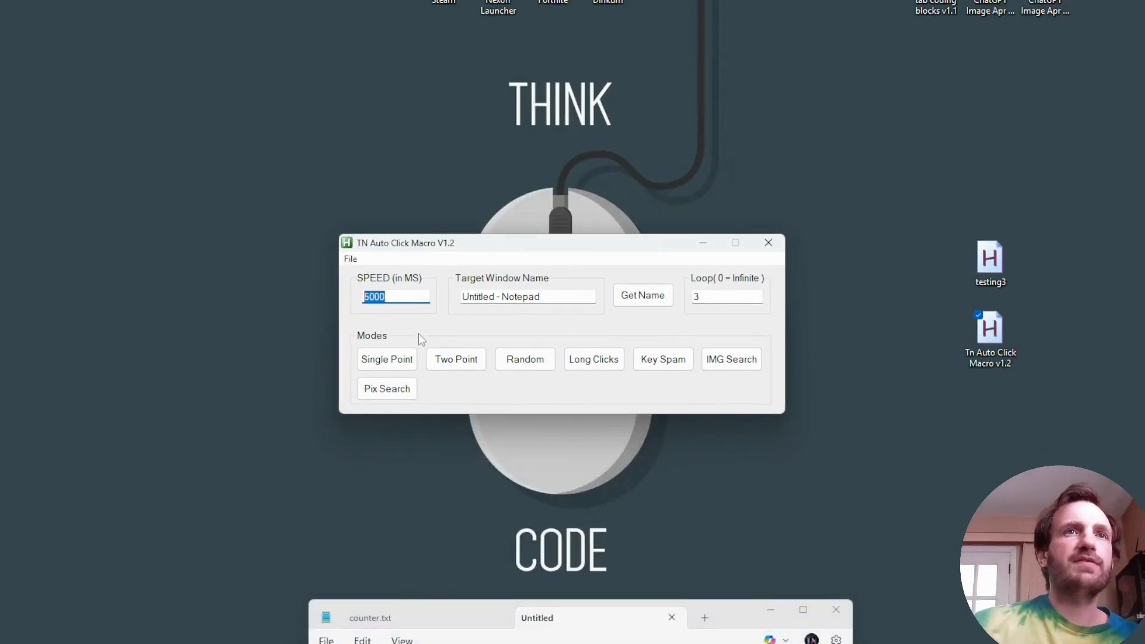
mouse_move(453, 335)
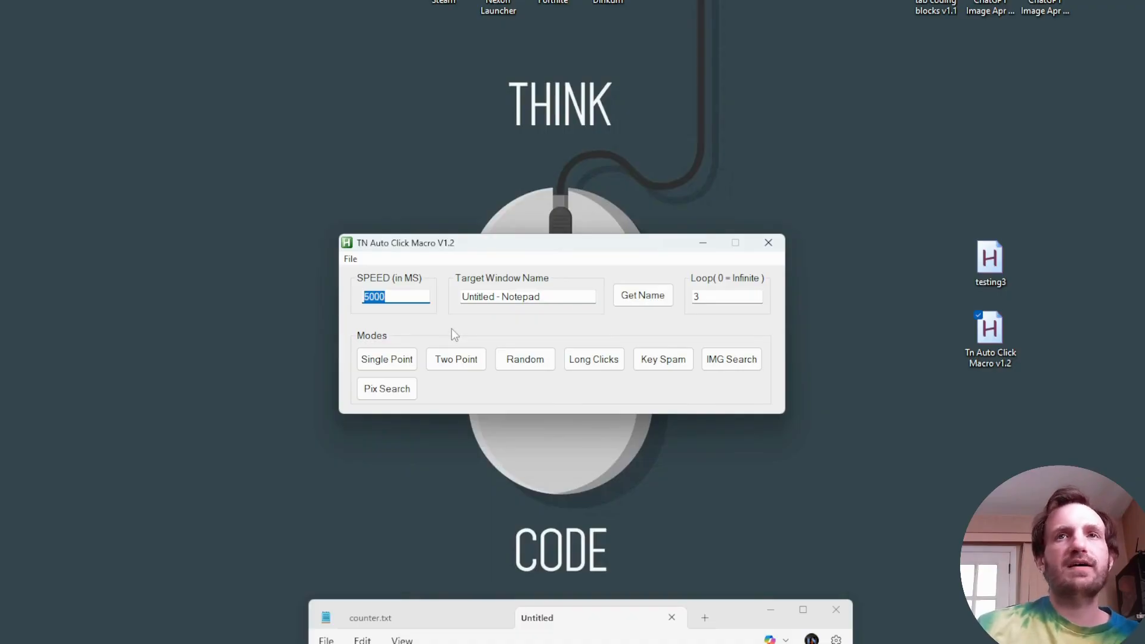
left_click(725, 296)
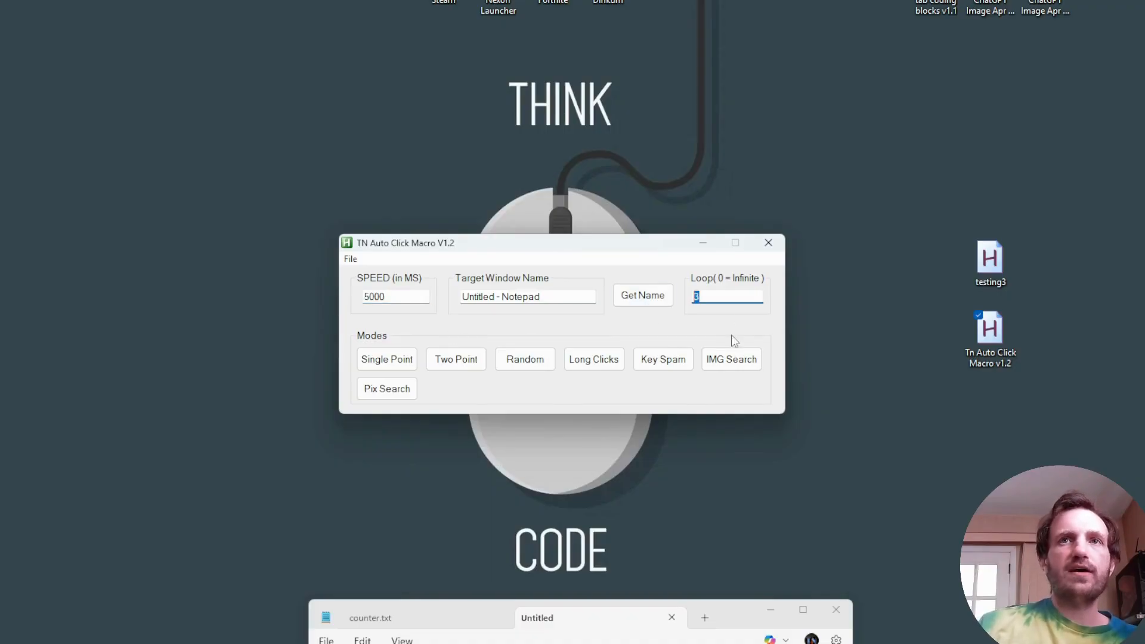
type("5")
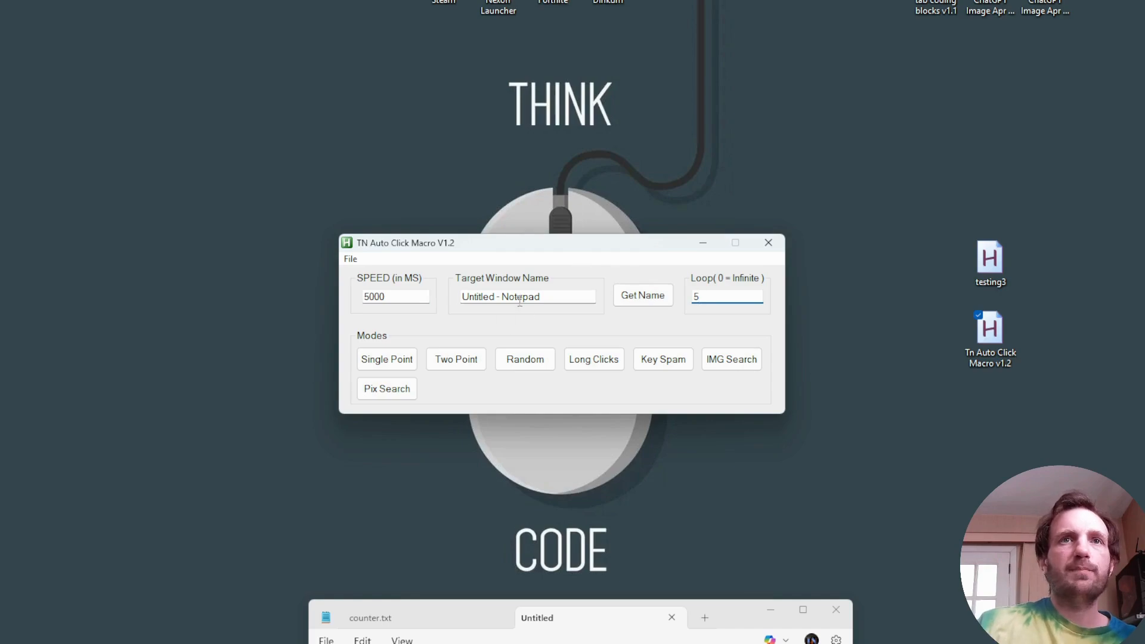
mouse_move(605, 306)
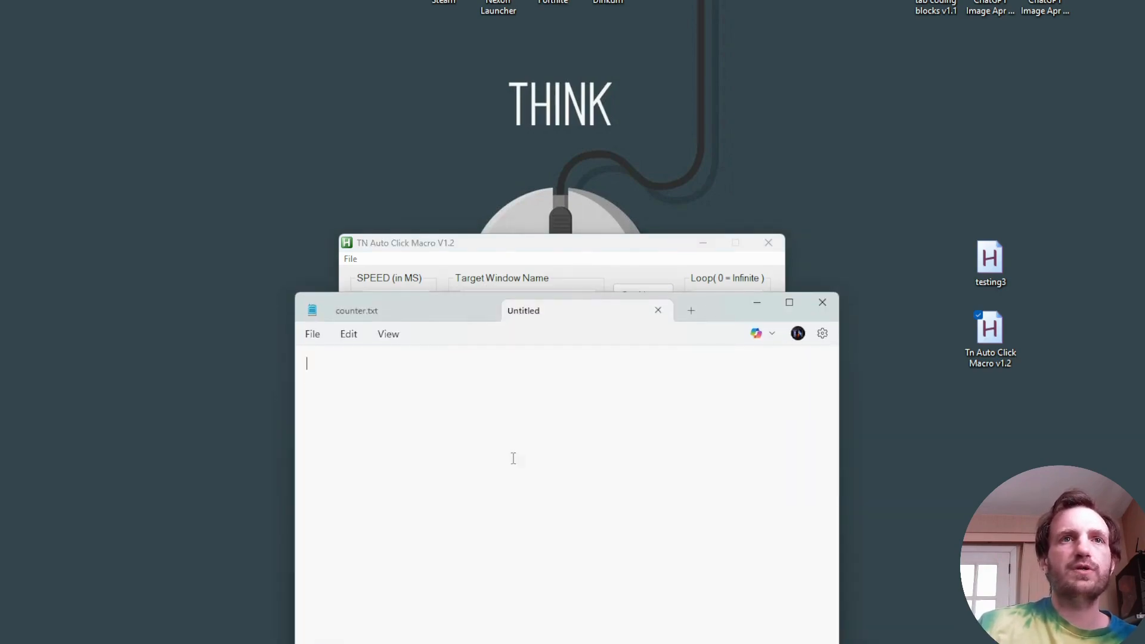
type("abc")
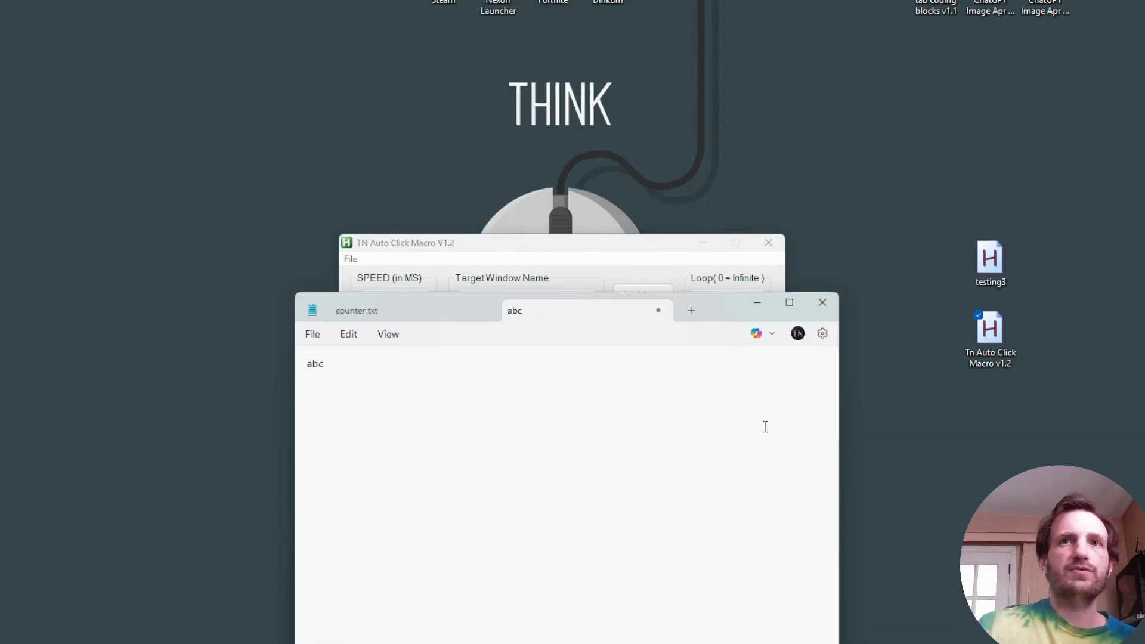
left_click(642, 296)
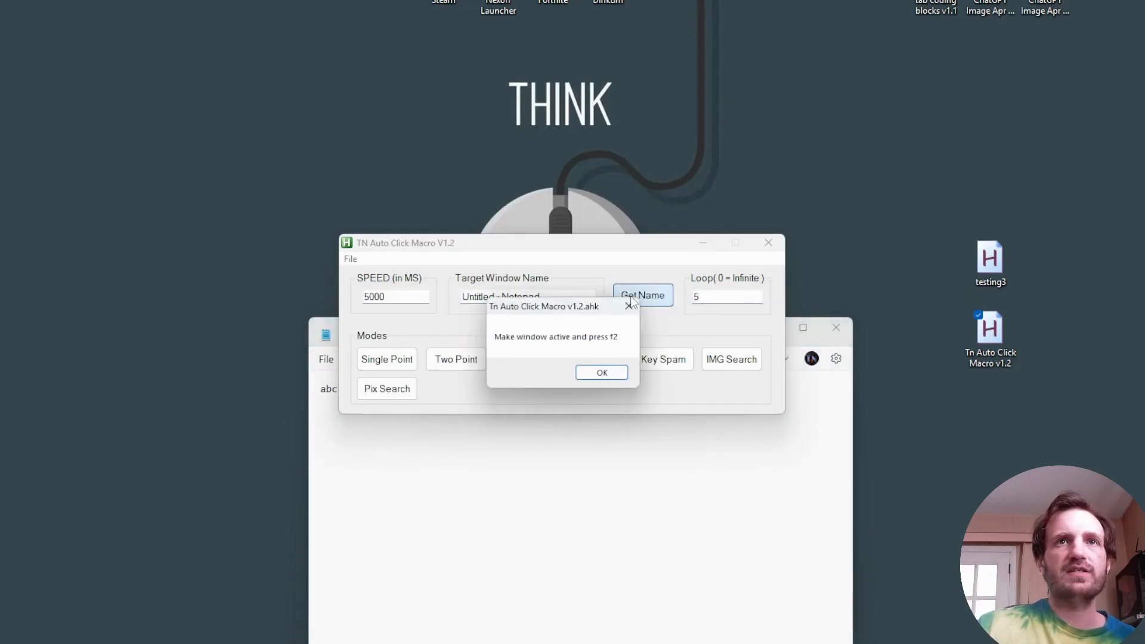
- Dismiss the capture prompts and set the target window name to *abc - Notepad
left_click(601, 372)
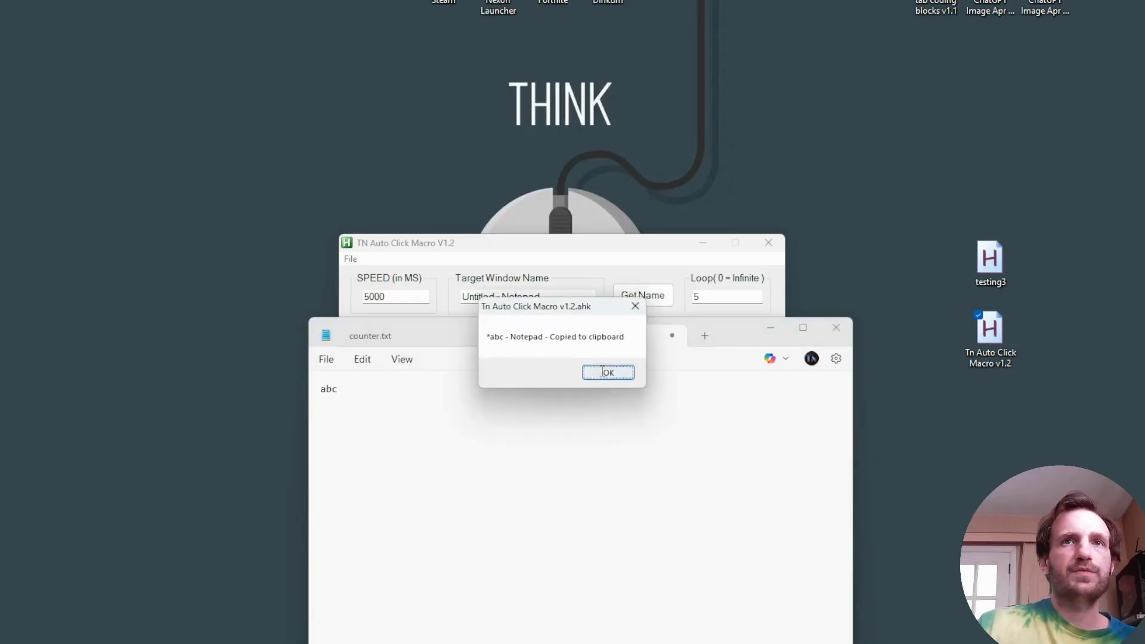
left_click(608, 372)
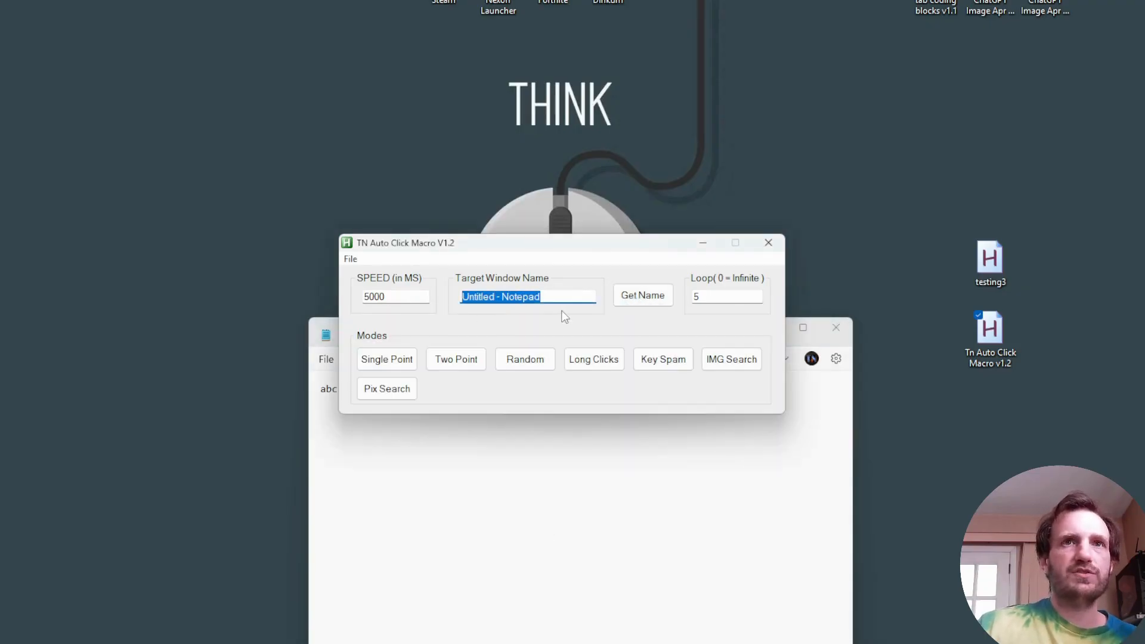
type("*abc - Notepad")
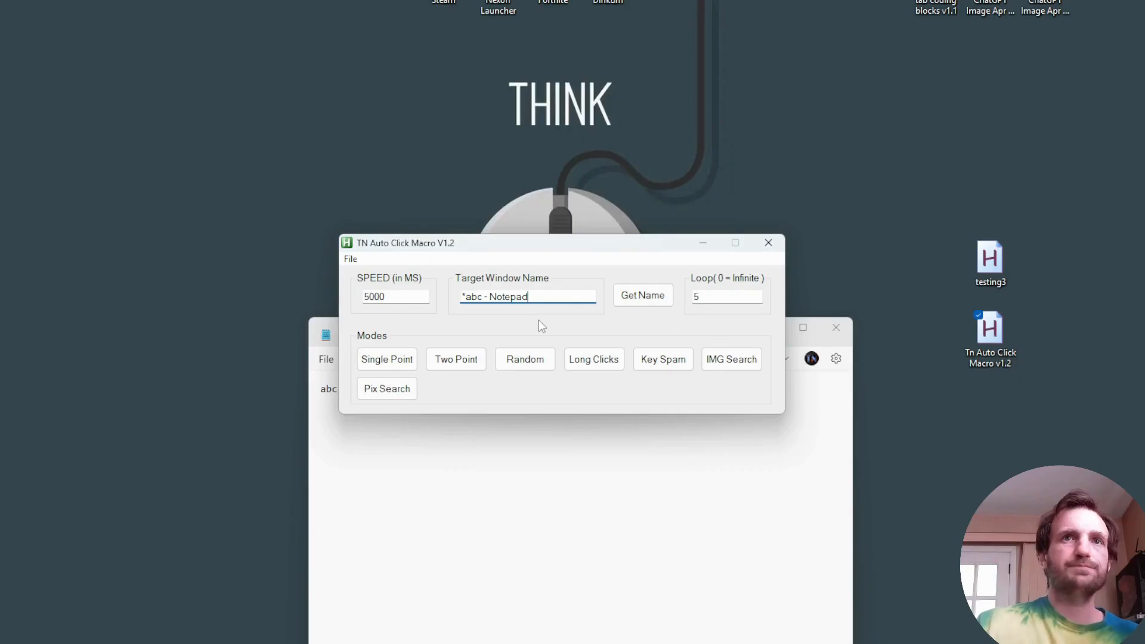
left_click(524, 359)
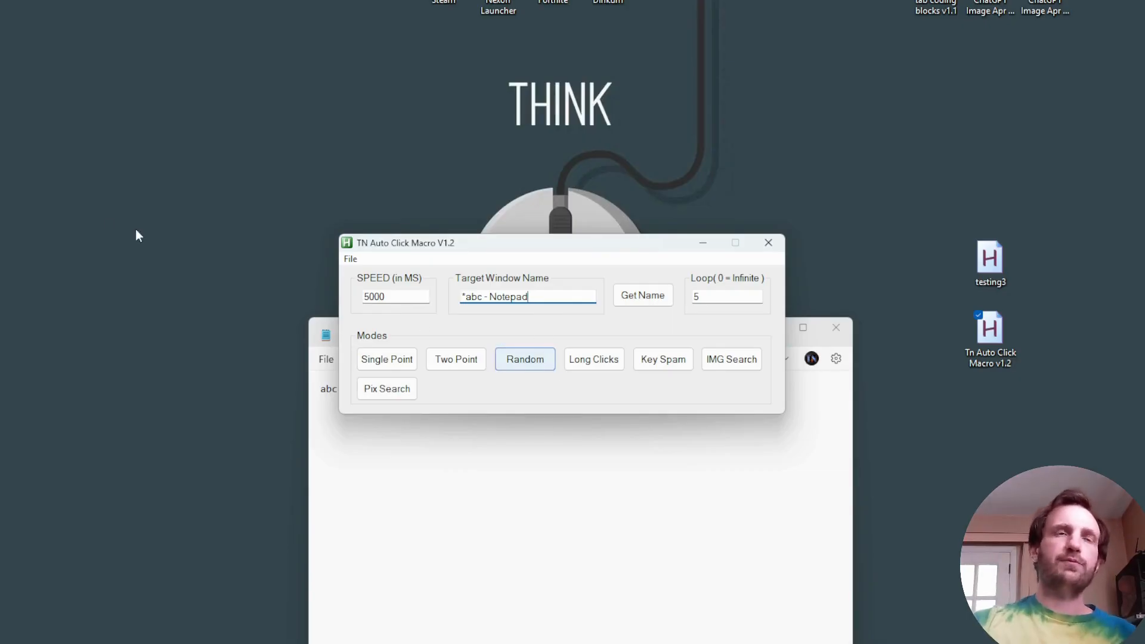
left_click(524, 359)
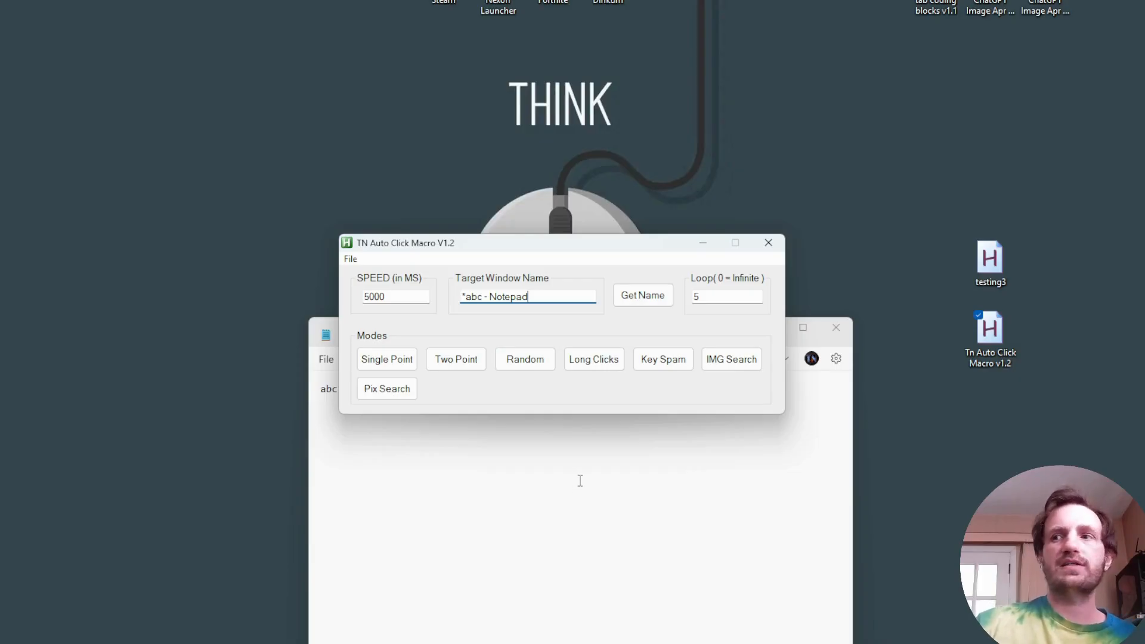
mouse_move(580, 409)
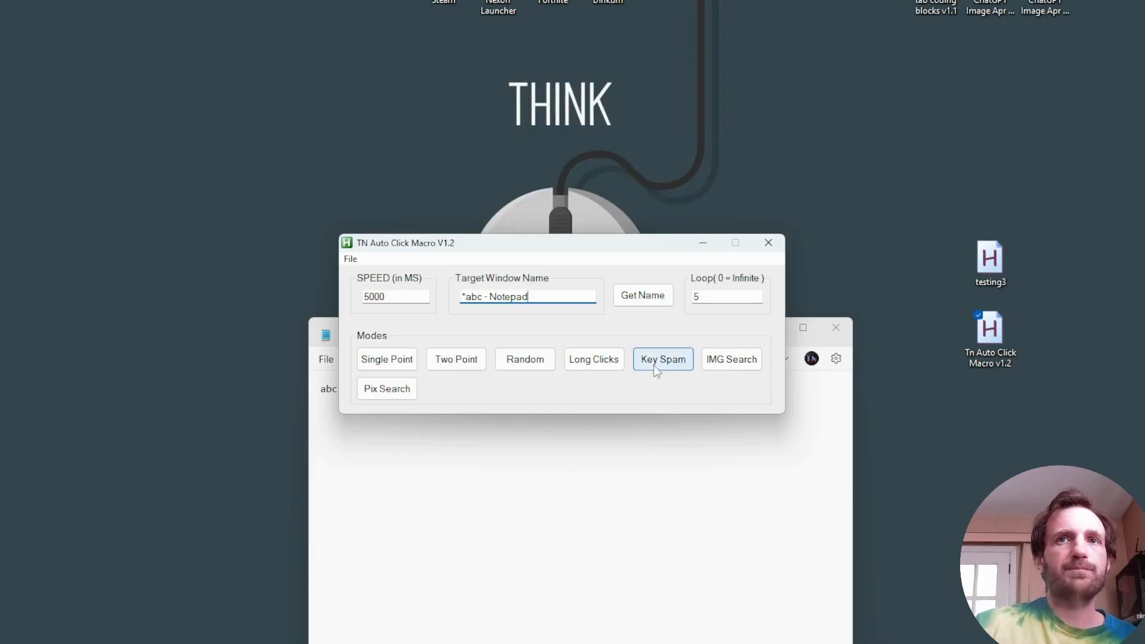
- Enter {F1} as the Key Spam key, move the prompt aside, and start it
left_click(662, 359)
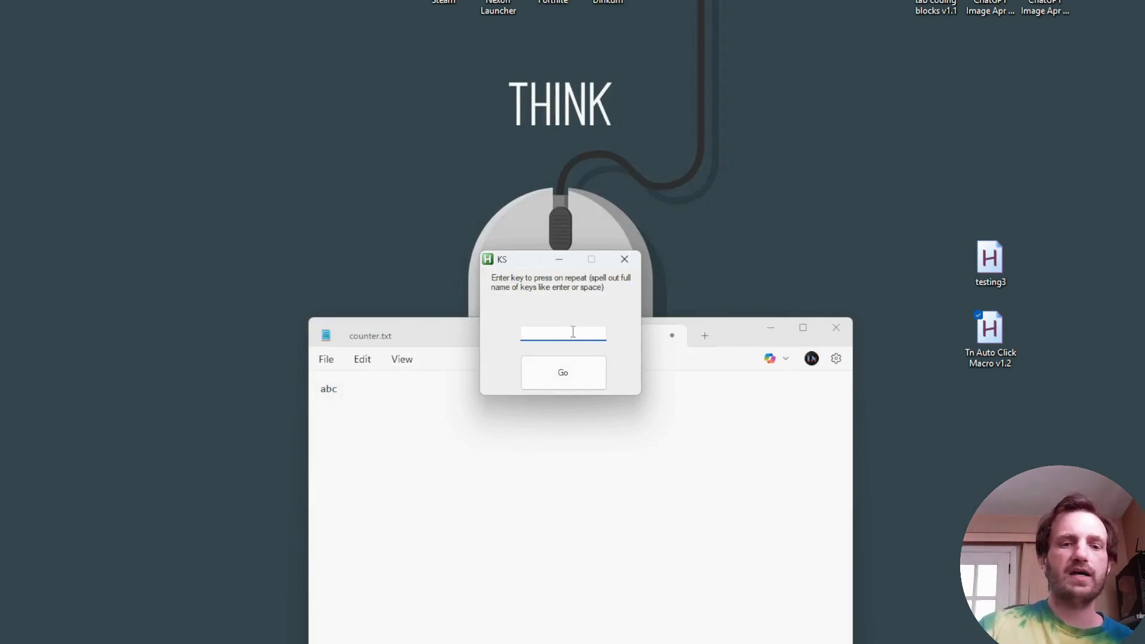
type("l")
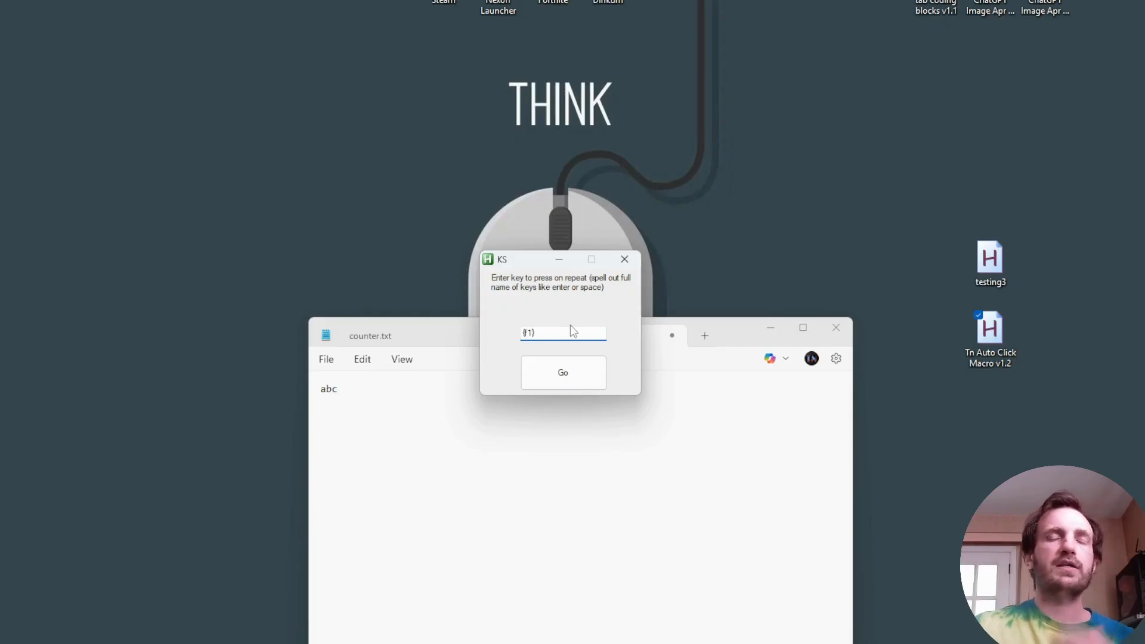
mouse_move(572, 325)
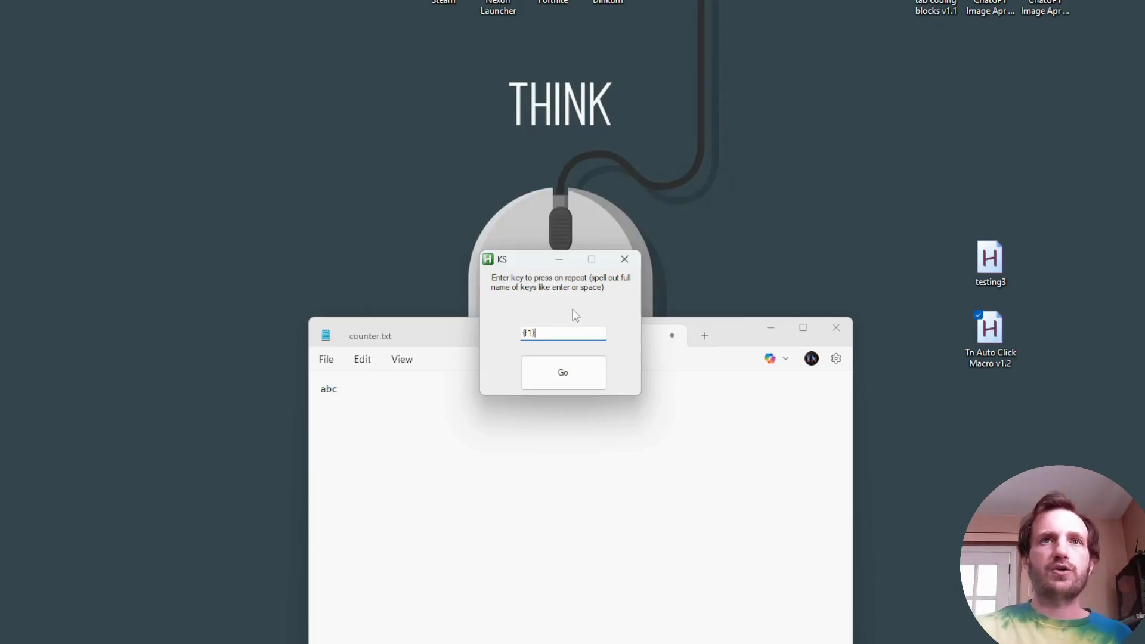
mouse_move(562, 299)
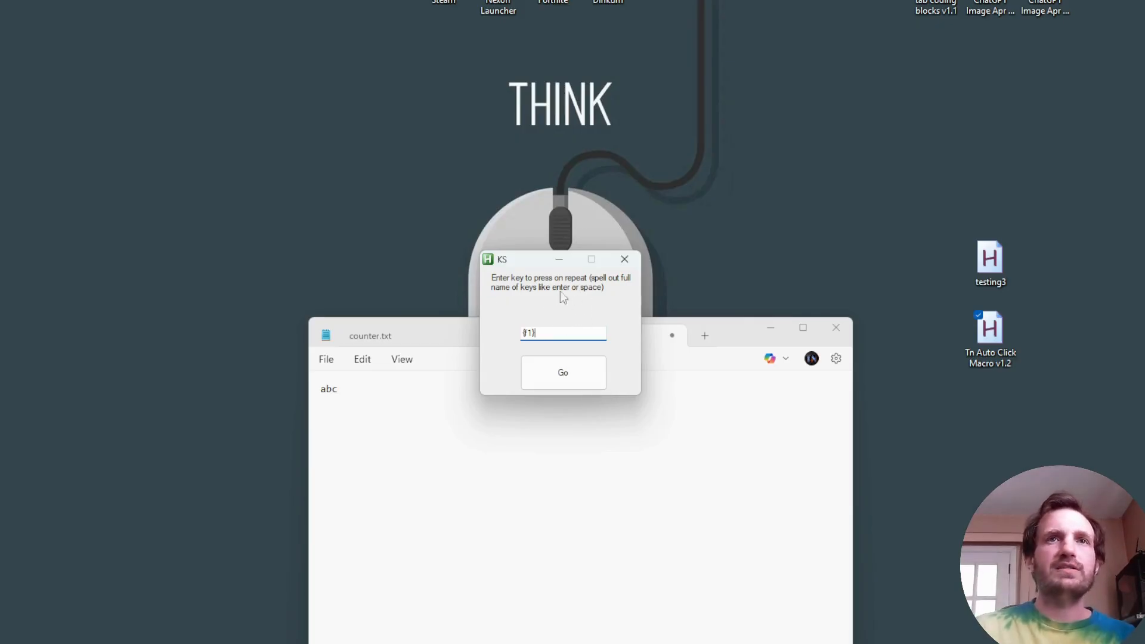
mouse_move(496, 314)
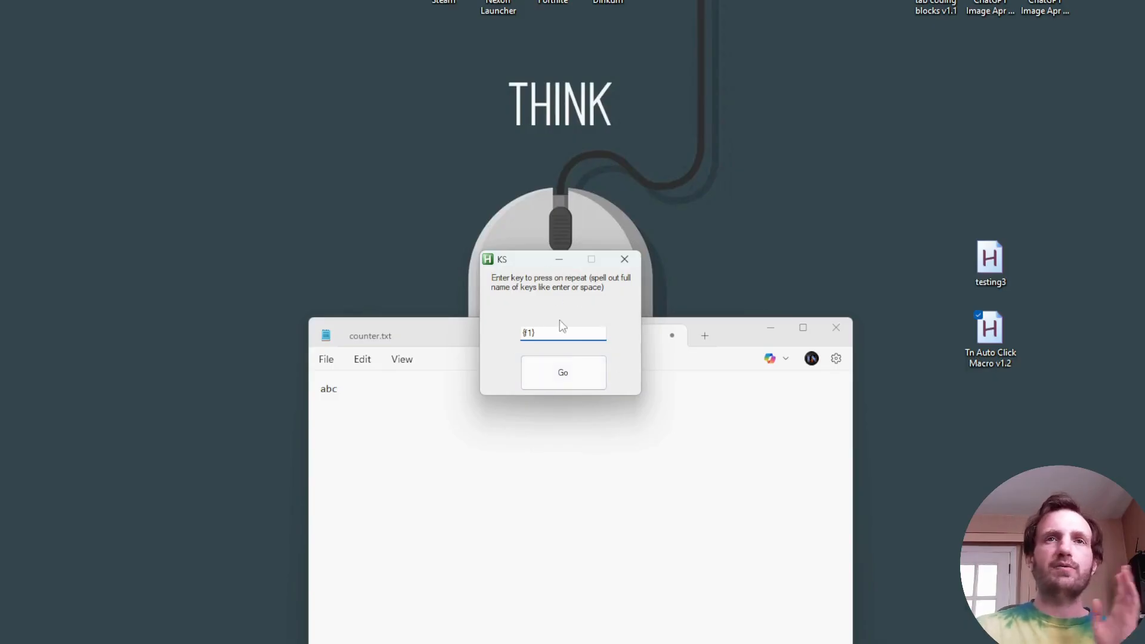
left_click_drag(526, 260, 516, 159)
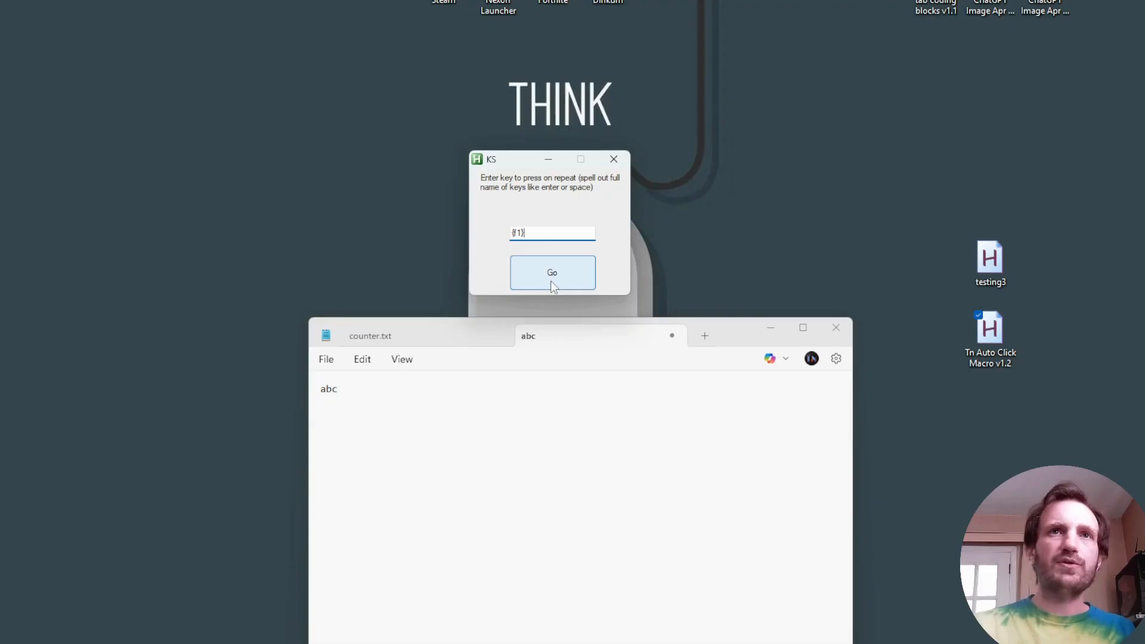
mouse_move(644, 267)
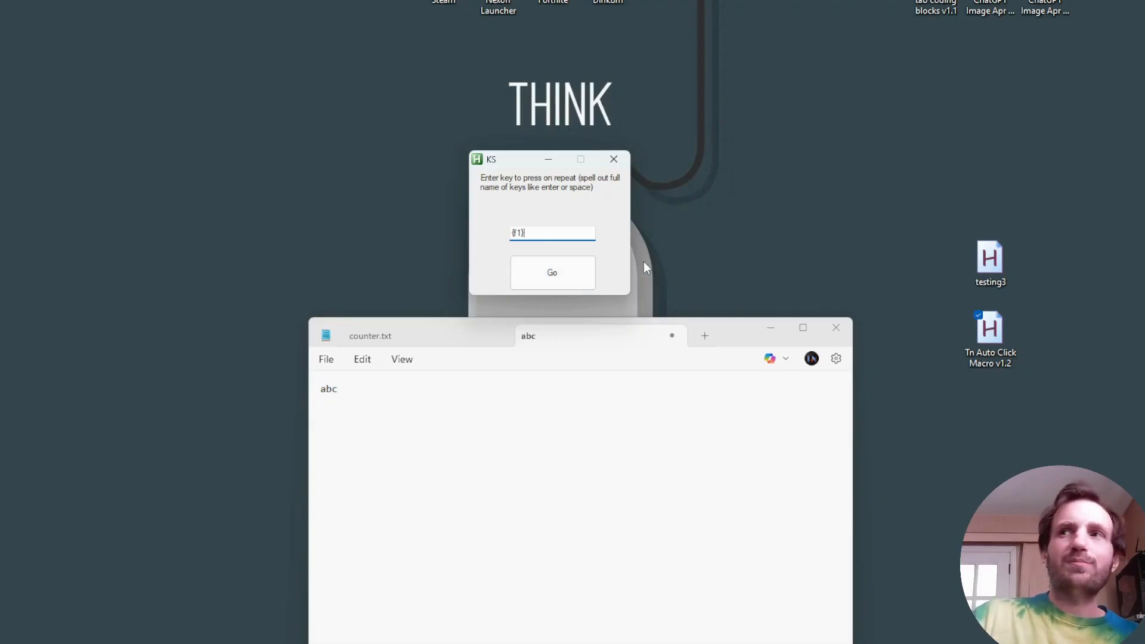
mouse_move(666, 265)
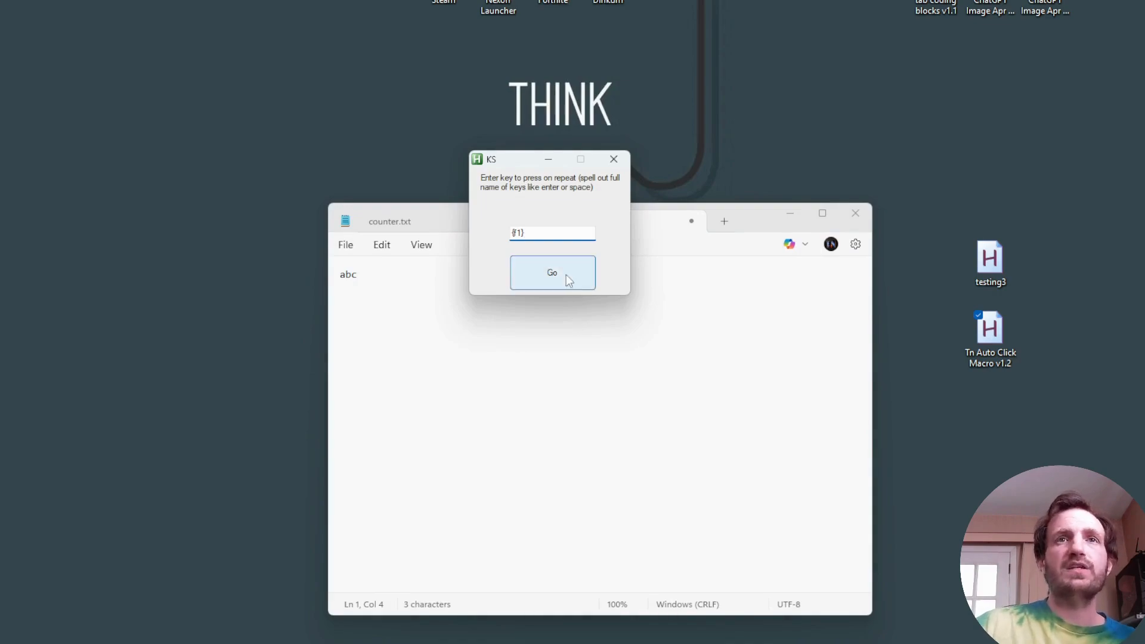
left_click(551, 272)
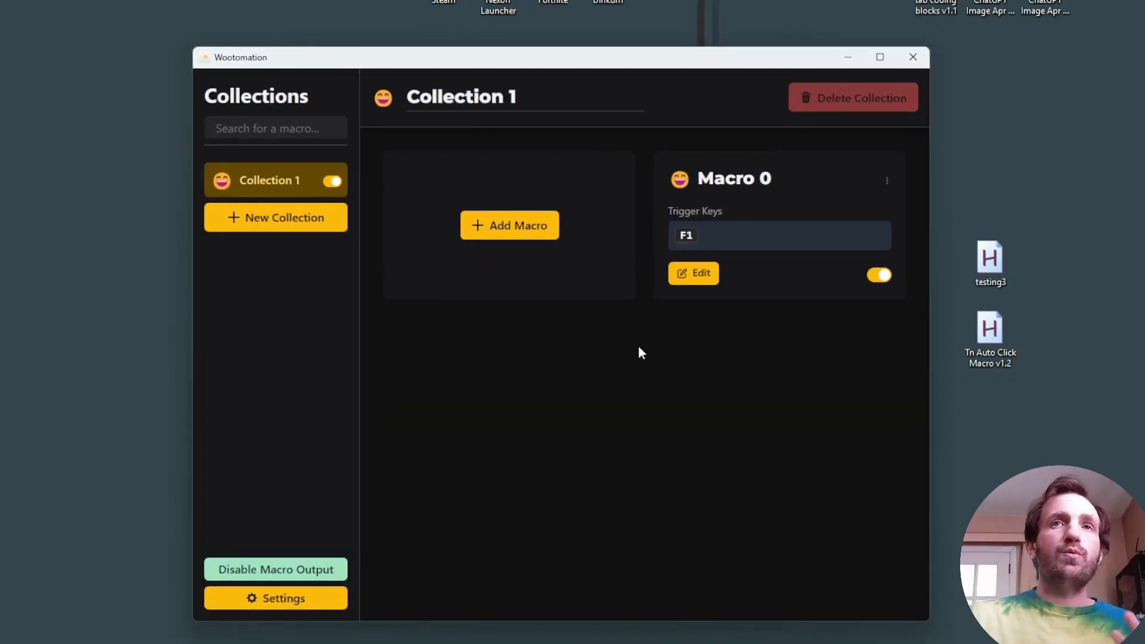
mouse_move(640, 378)
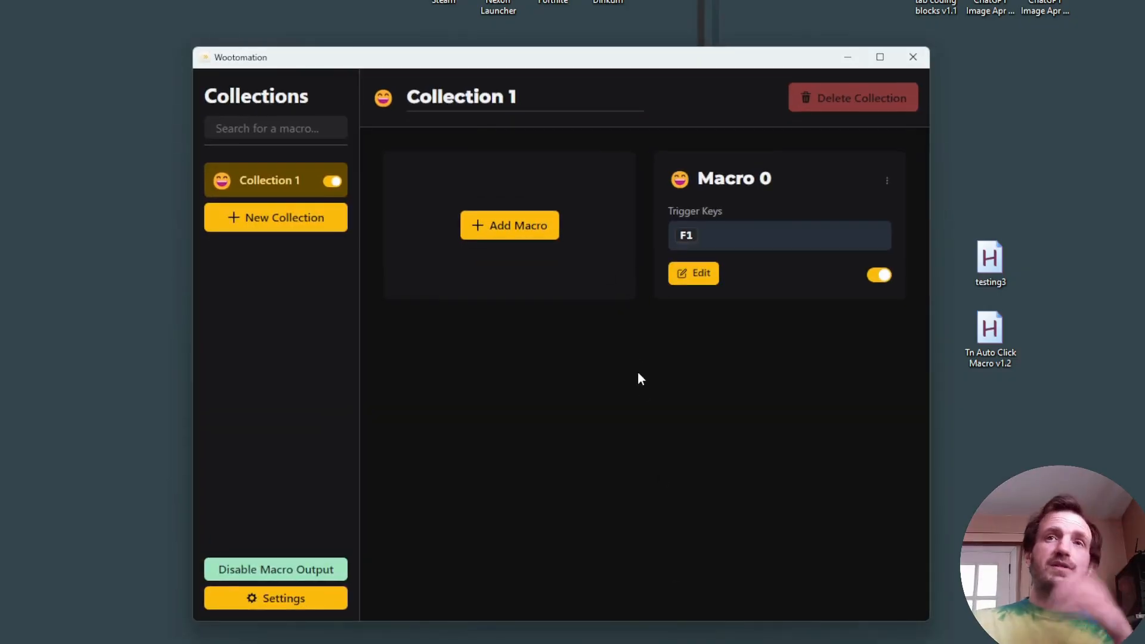
mouse_move(699, 273)
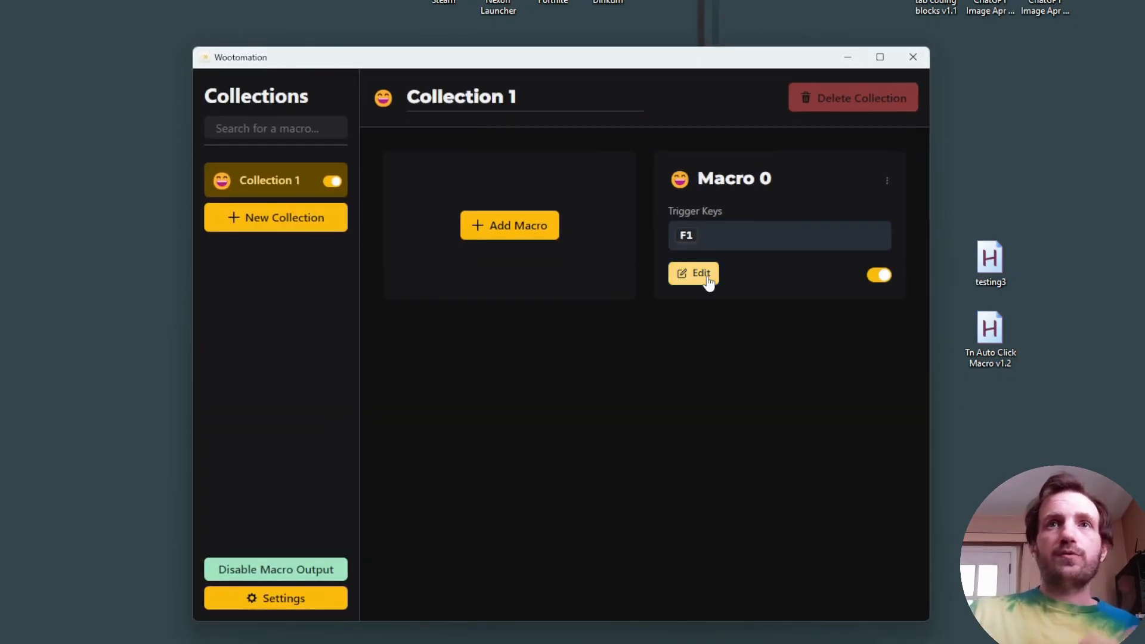
- Open Macro 0's editor to show its F1 trigger and A, B, C key sequence
left_click(692, 273)
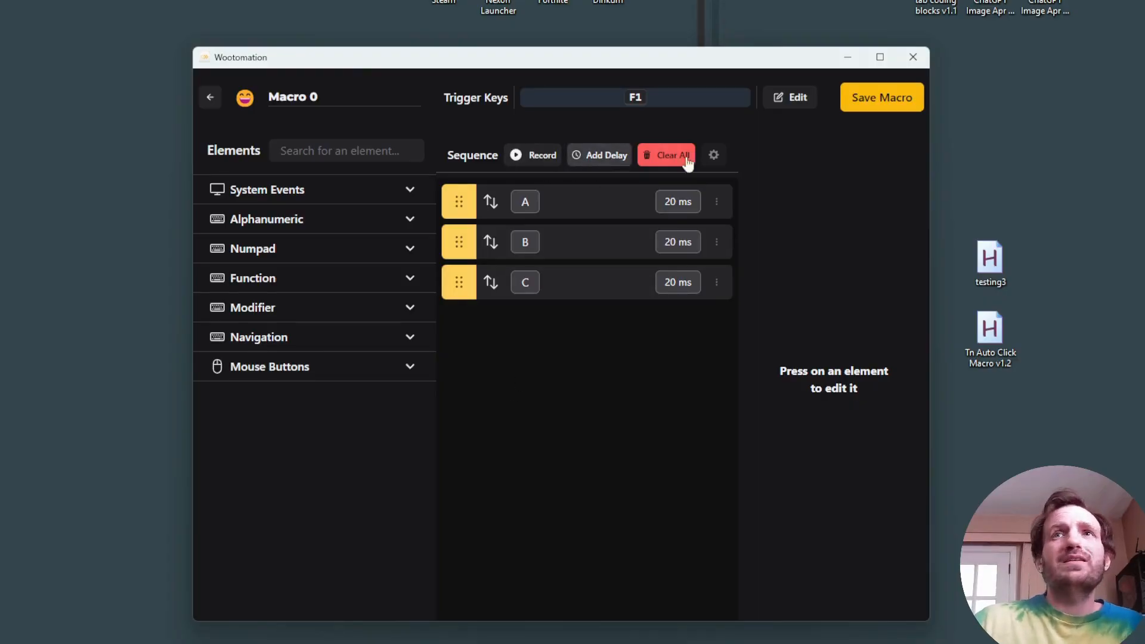
mouse_move(814, 238)
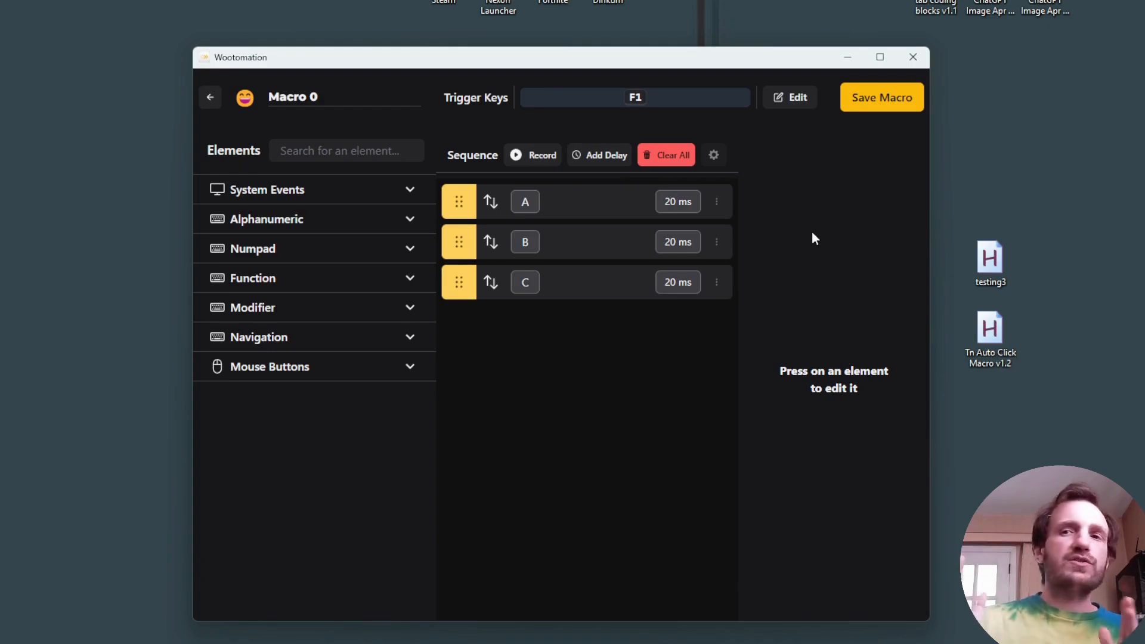
mouse_move(839, 235)
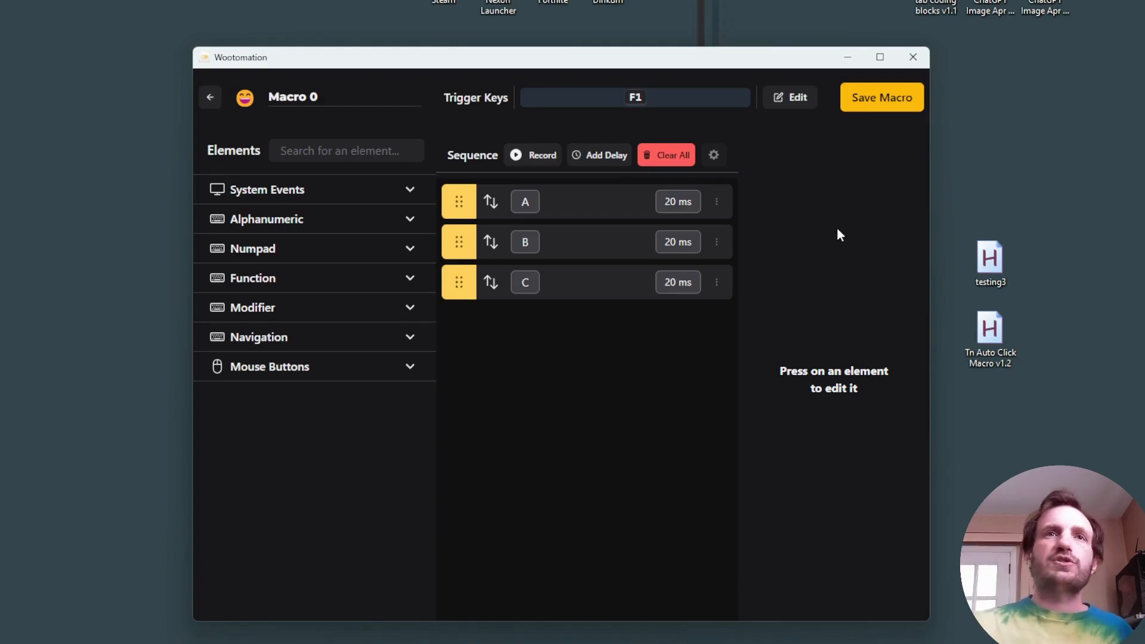
mouse_move(849, 270)
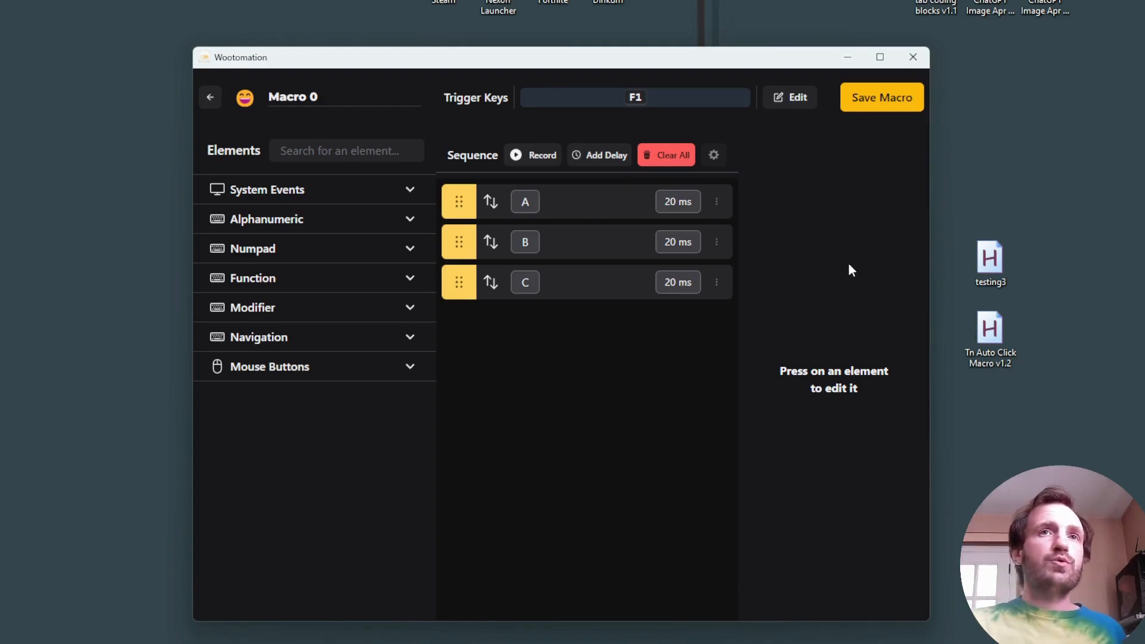
mouse_move(846, 312)
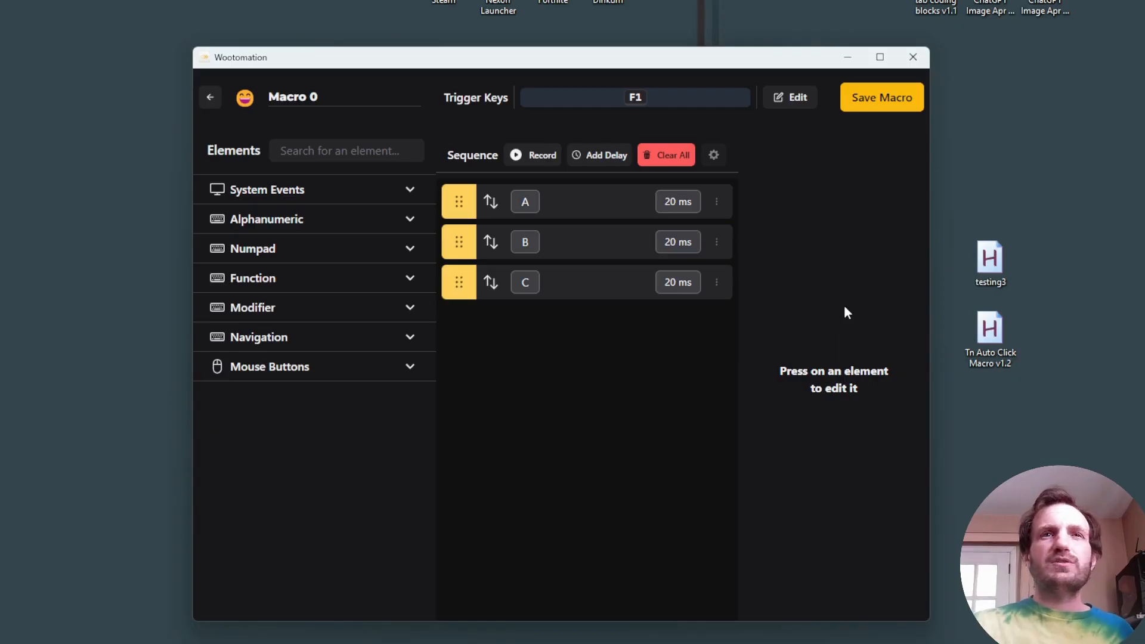
mouse_move(702, 409)
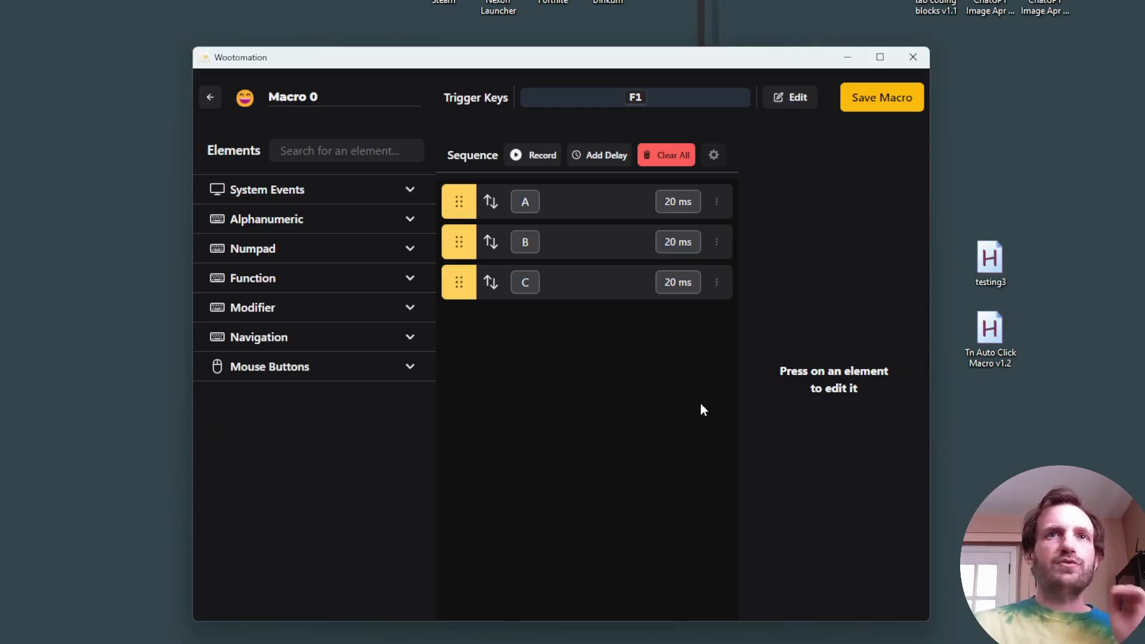
mouse_move(630, 409)
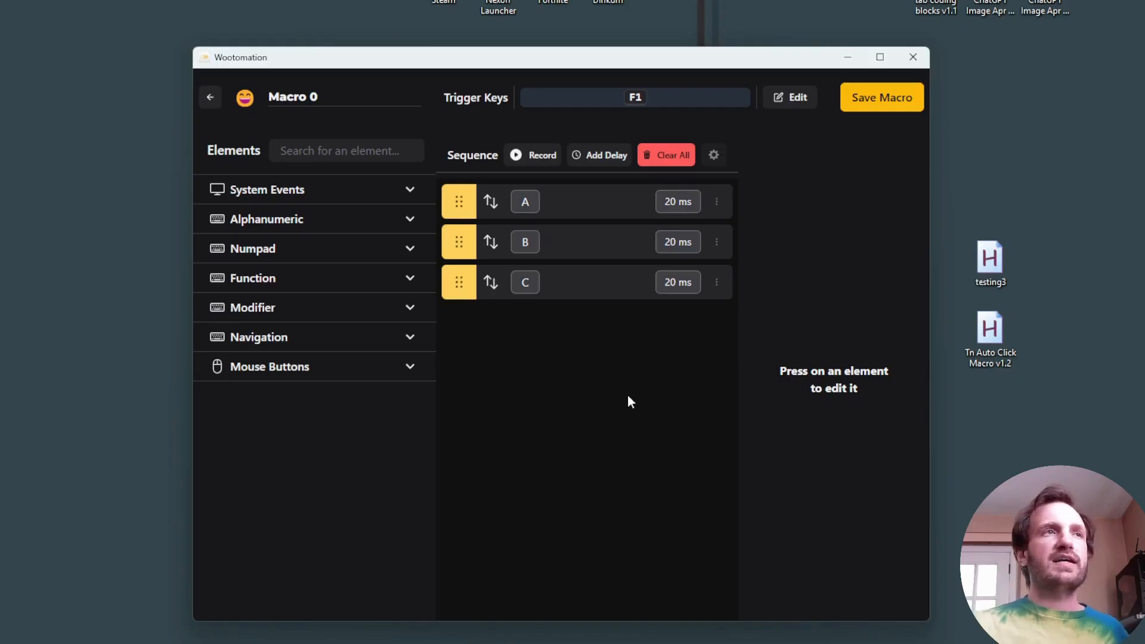
mouse_move(879, 294)
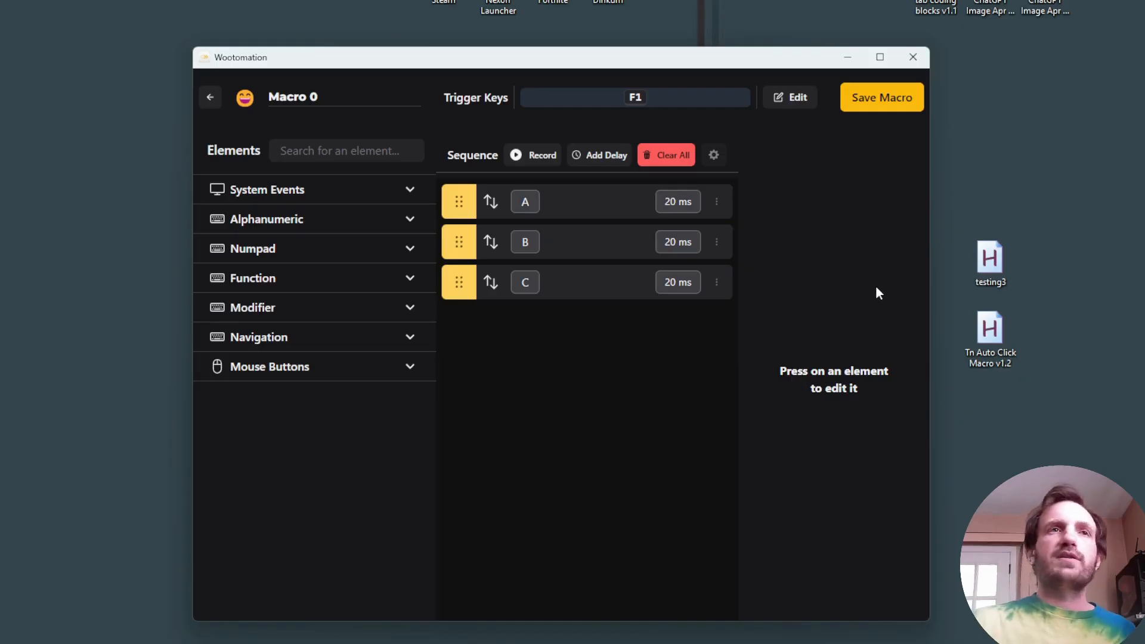
mouse_move(829, 332)
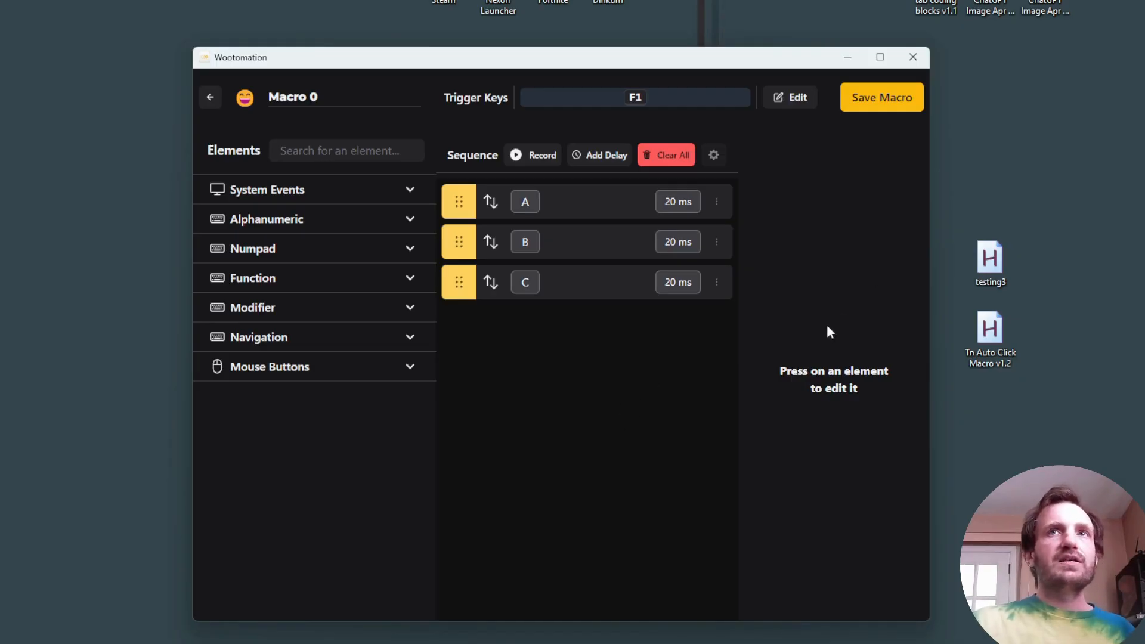
mouse_move(862, 336)
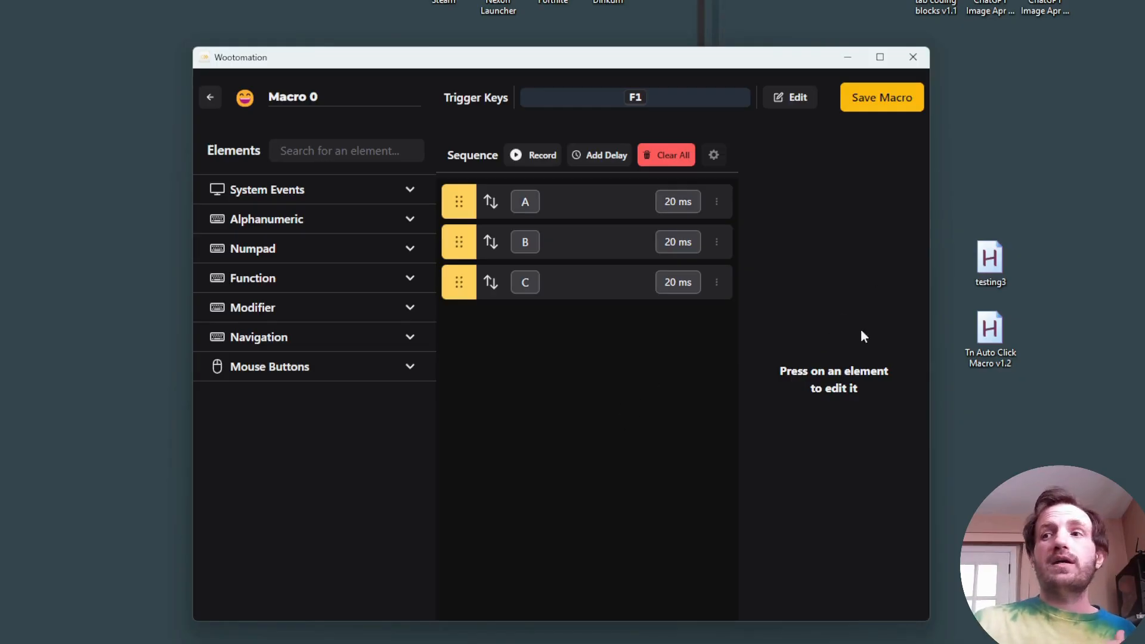